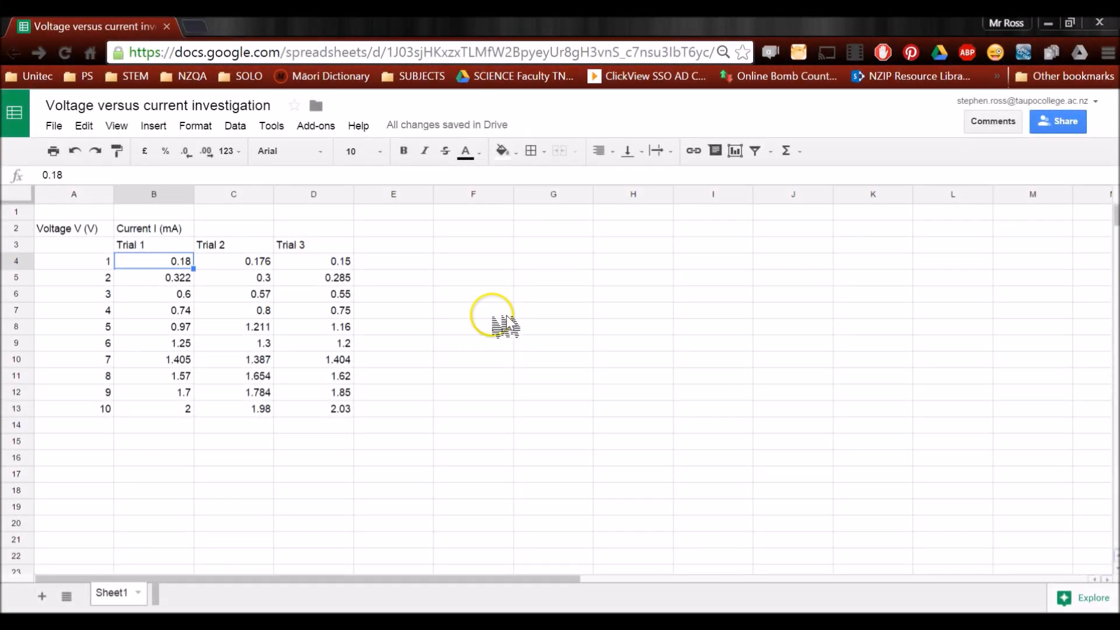
# Format the trial current readings in B4:D13 to three decimal places, e.g. 0.180 and 2.030
pyautogui.click(74, 228)
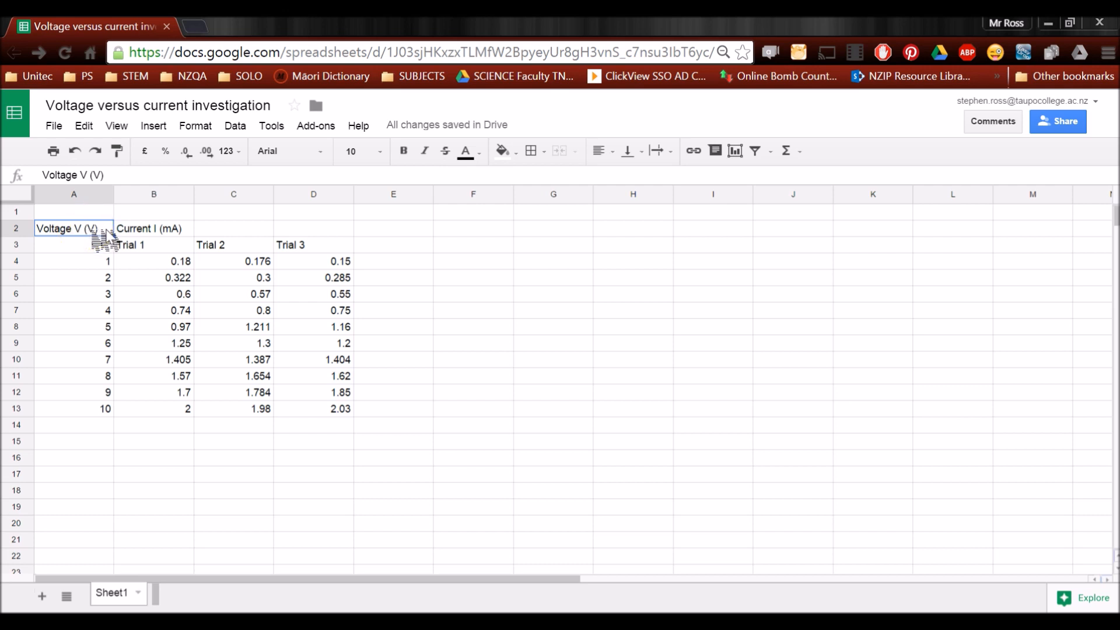
pyautogui.click(153, 228)
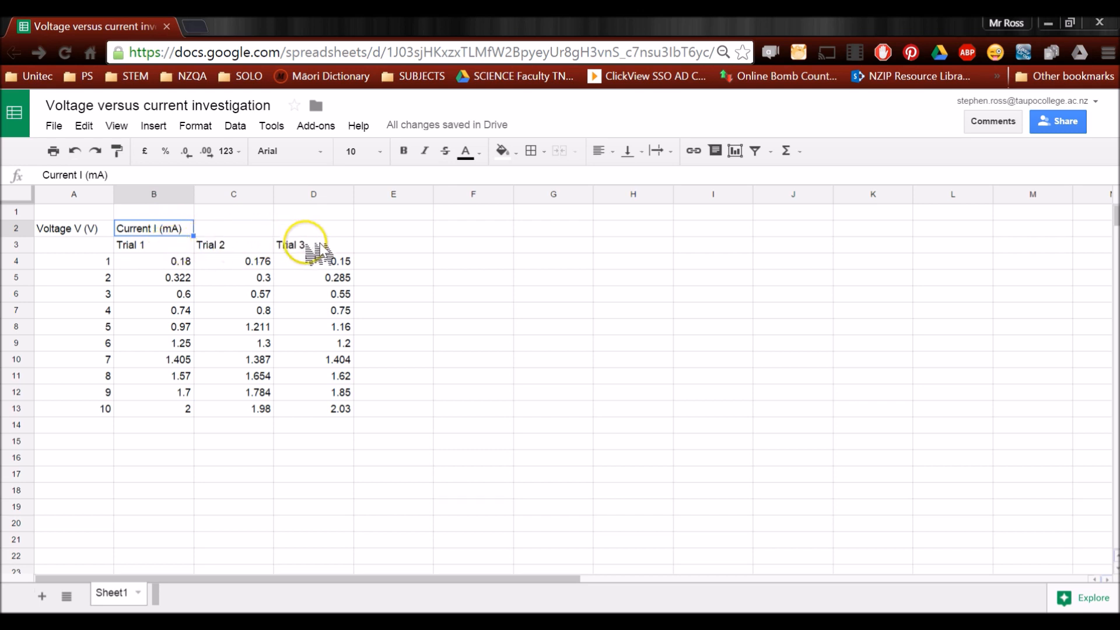
pyautogui.moveTo(168, 357)
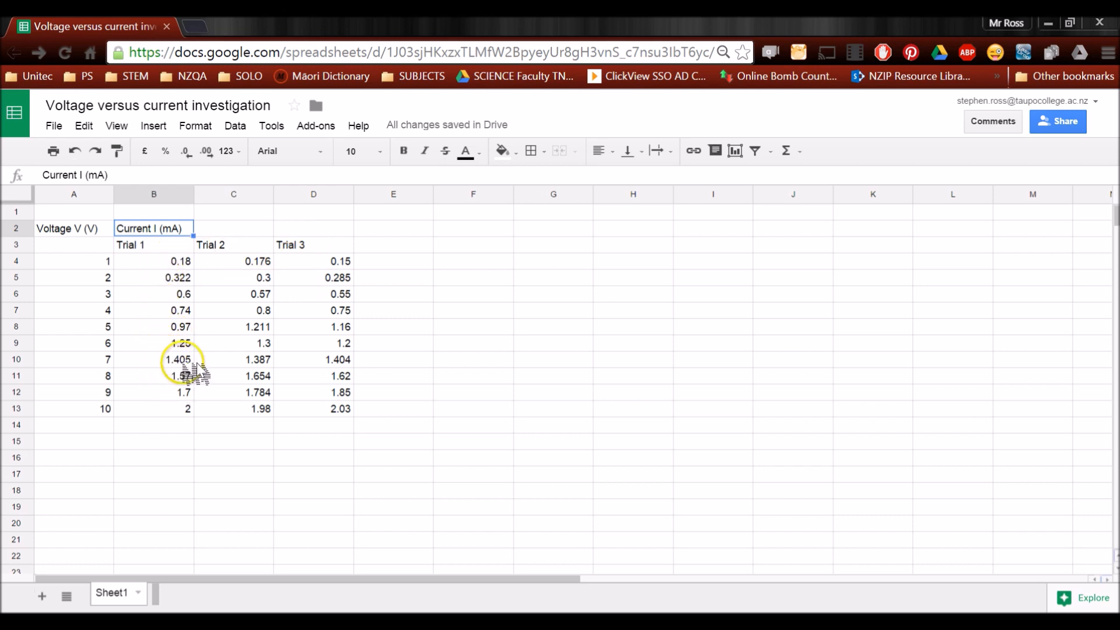
pyautogui.moveTo(189, 293)
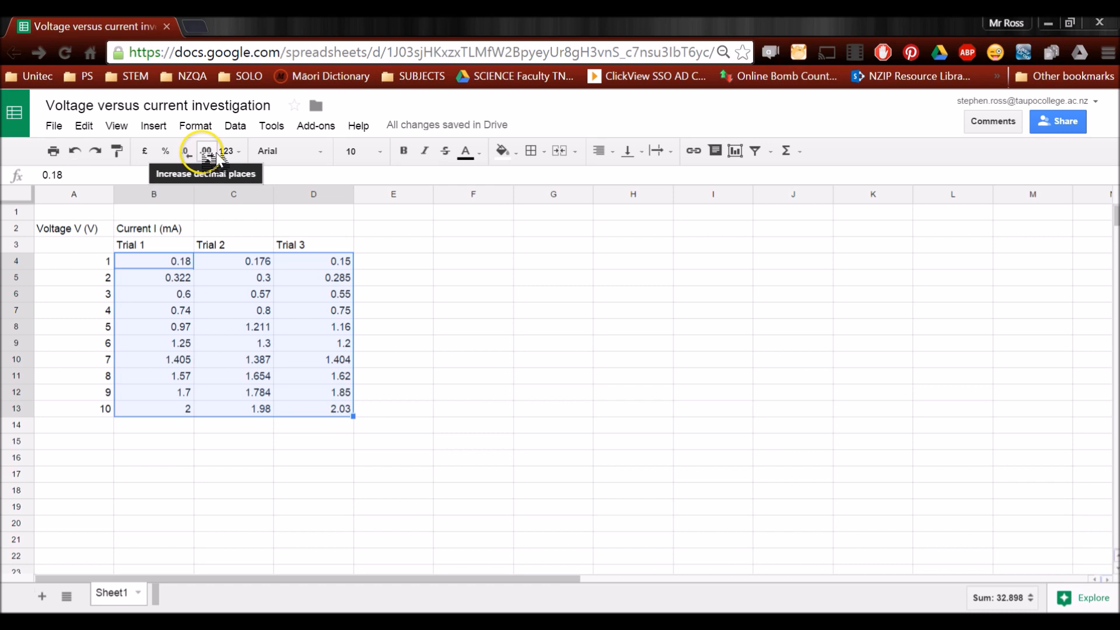
pyautogui.click(207, 150)
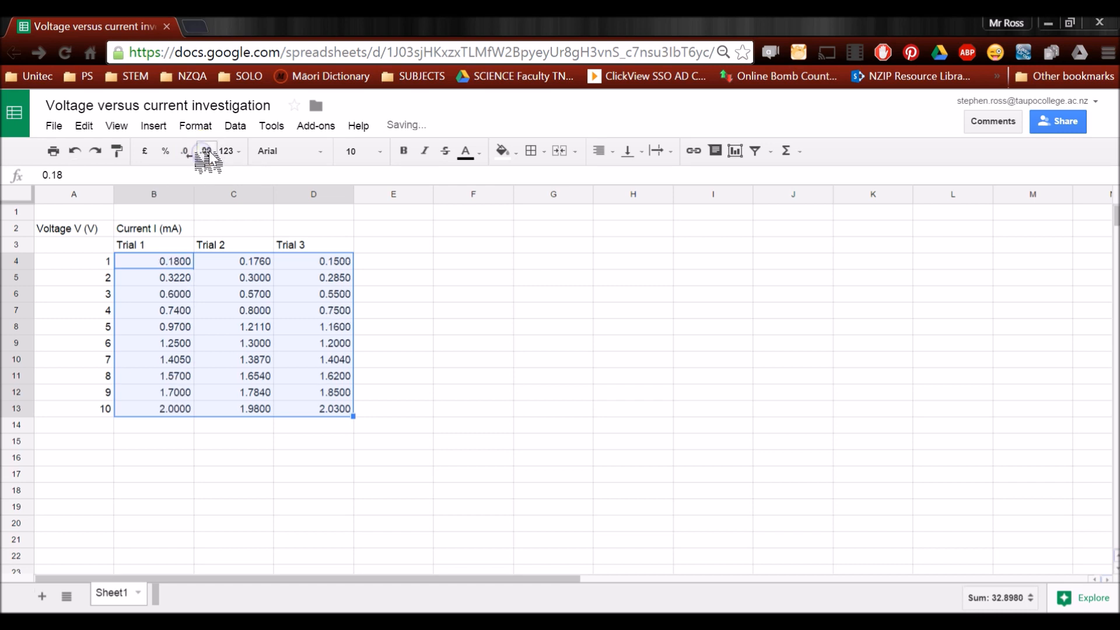
pyautogui.click(185, 150)
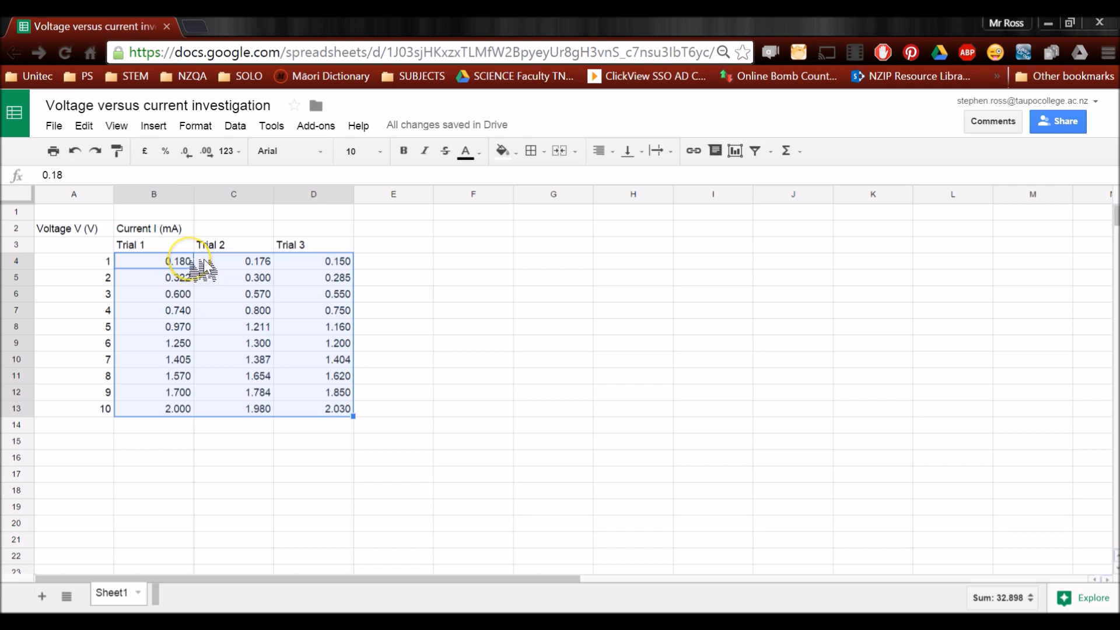
pyautogui.moveTo(188, 150)
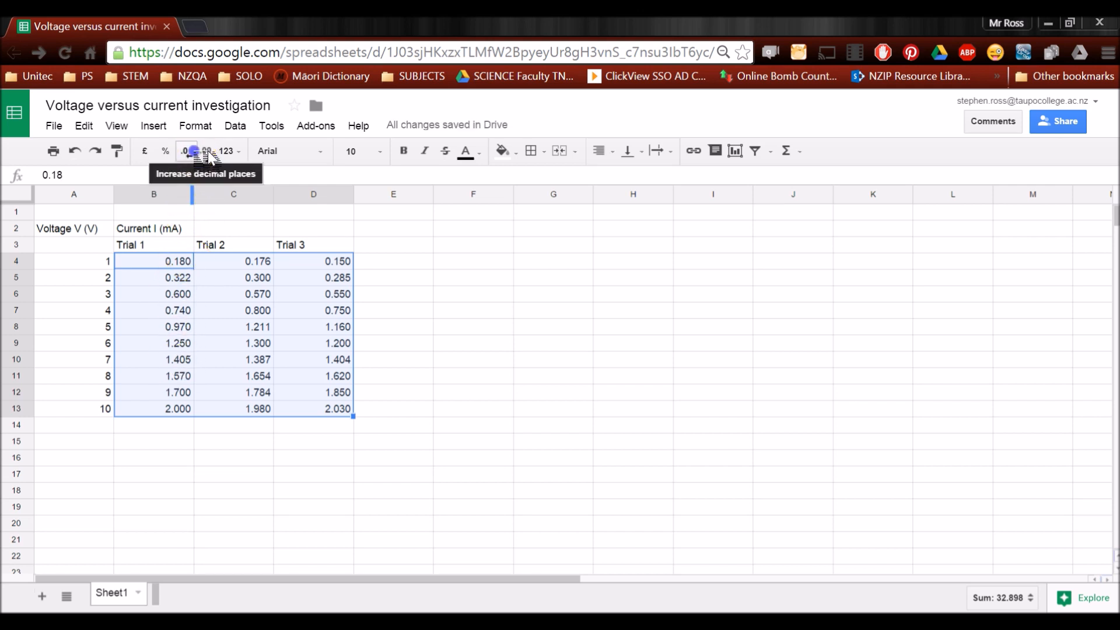
pyautogui.click(206, 151)
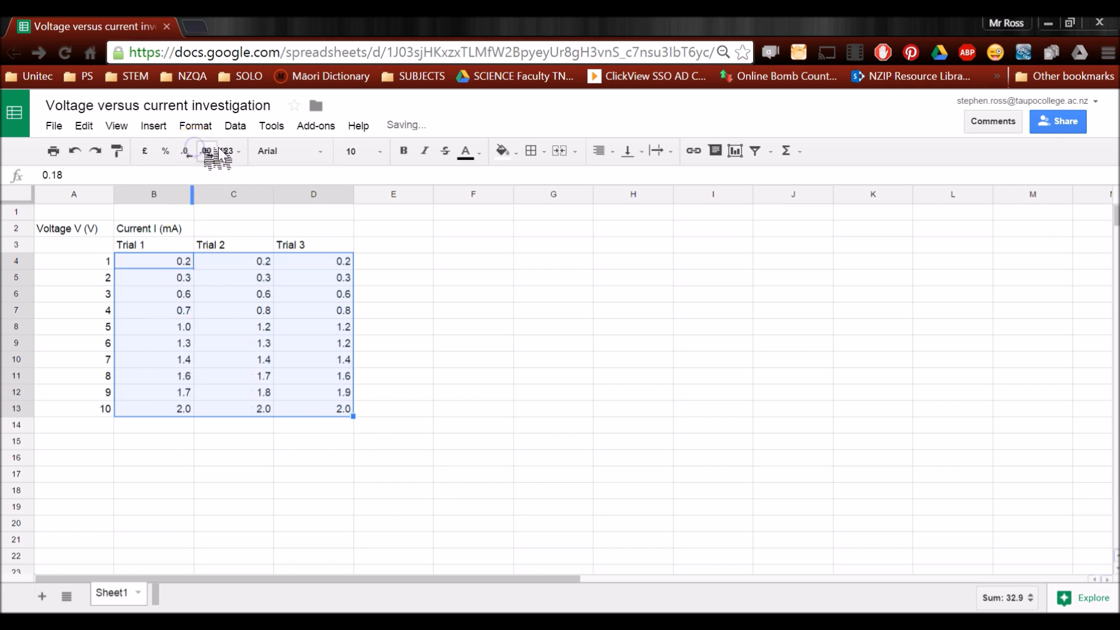
pyautogui.click(206, 150)
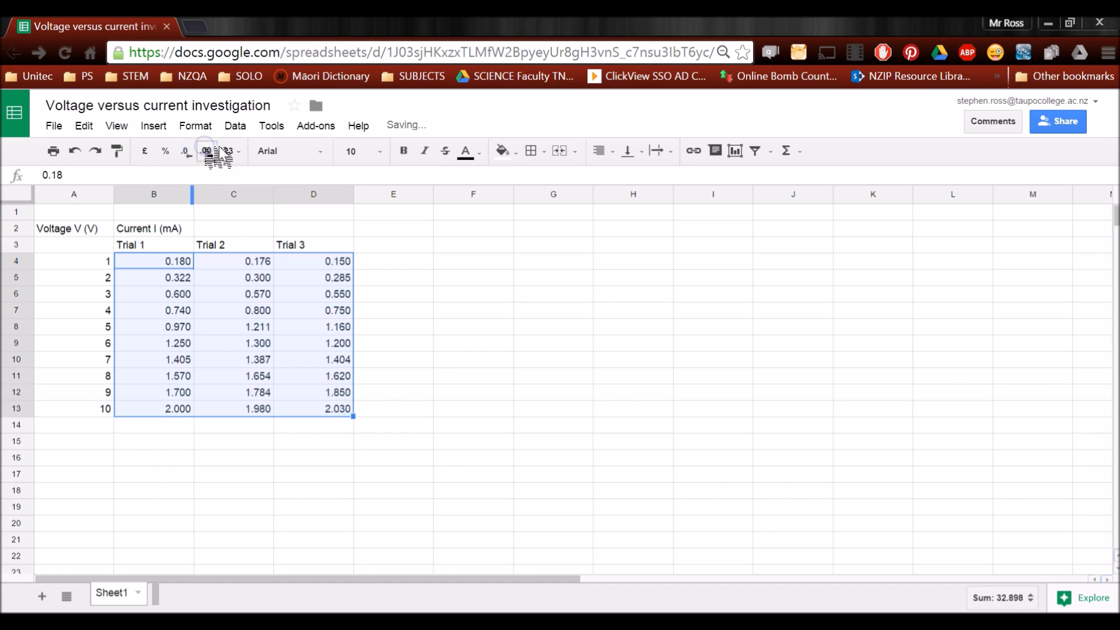
pyautogui.click(712, 261)
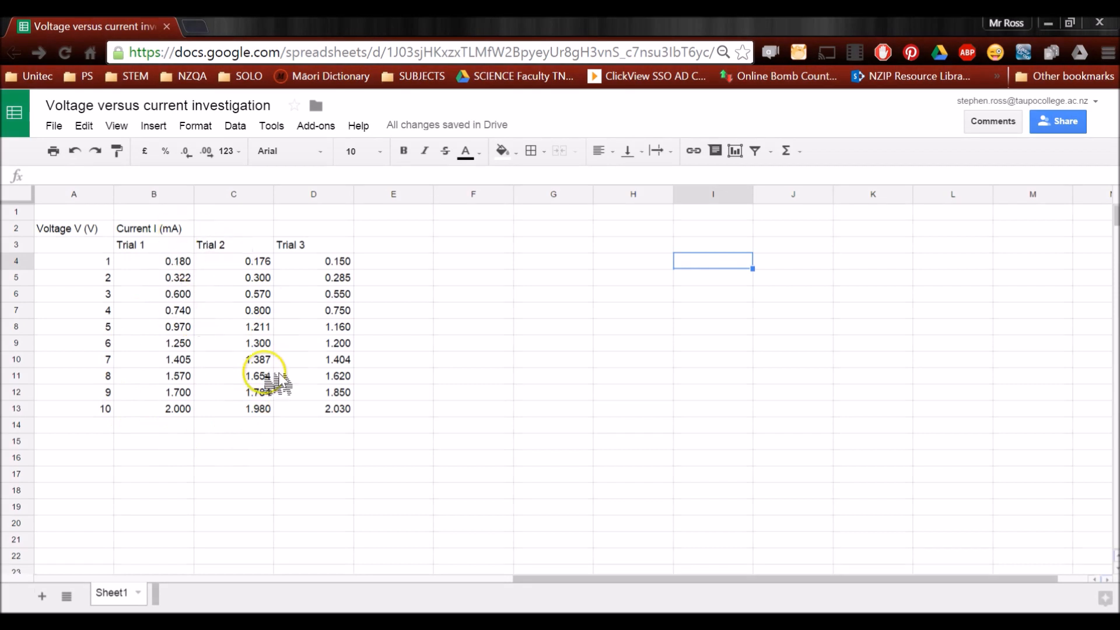
# Enter the heading 'Mean current I (mA)' in cell E3
pyautogui.click(394, 245)
pyautogui.write('Mean current I')
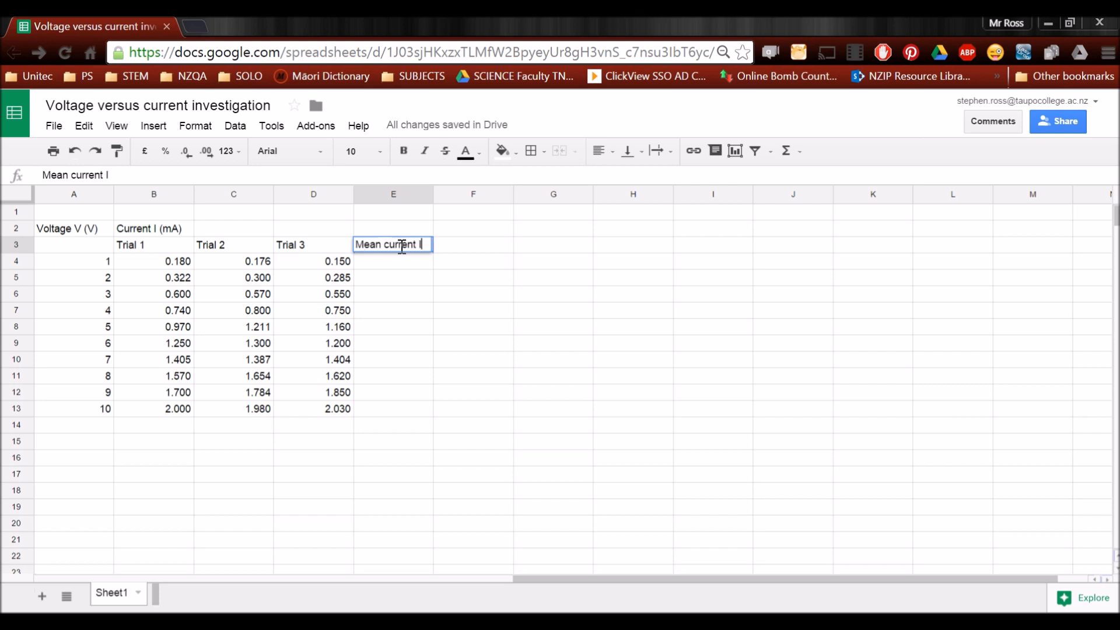
pyautogui.write('(m')
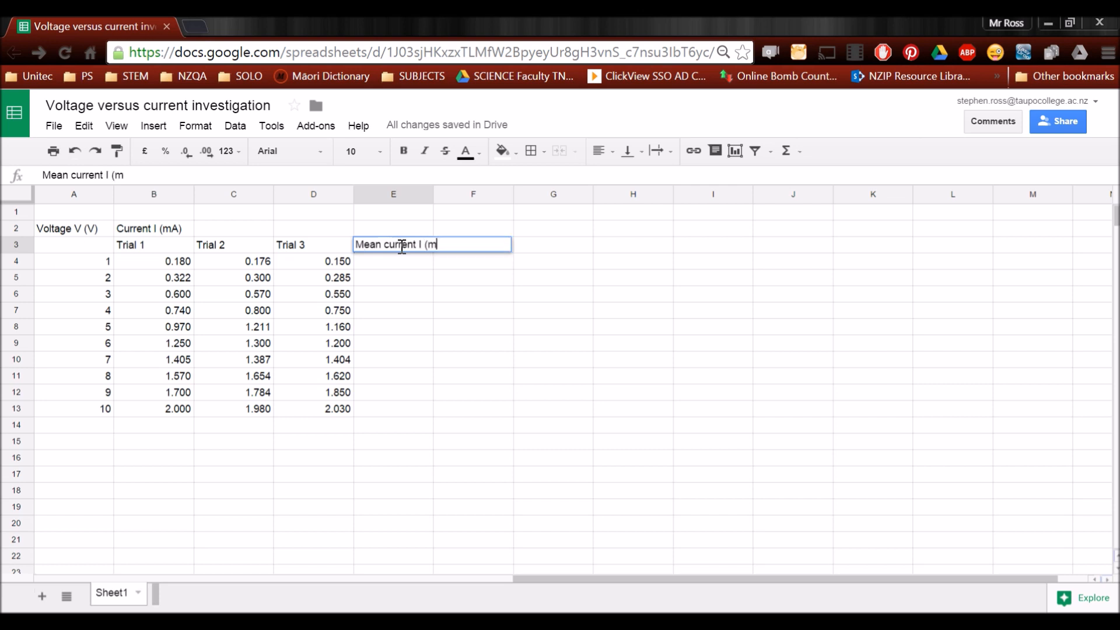
pyautogui.write('A)')
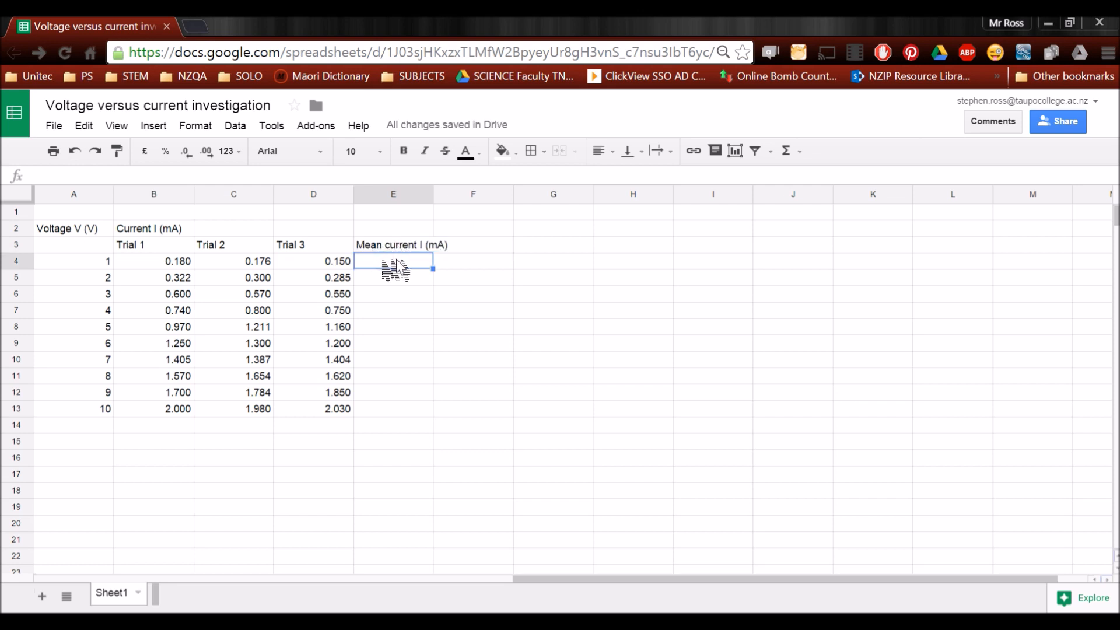
# Enter =sum(B4:D4)/3 in E4 to average the 1 V trials, giving 0.1686666667
pyautogui.write('=su')
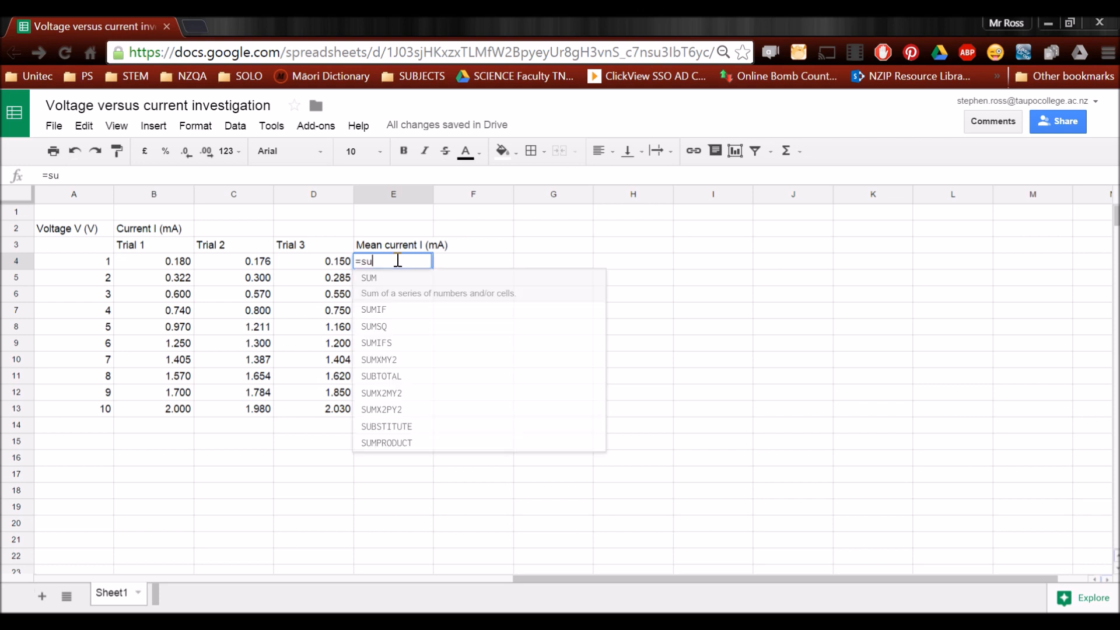
pyautogui.write('m(B4:D4')
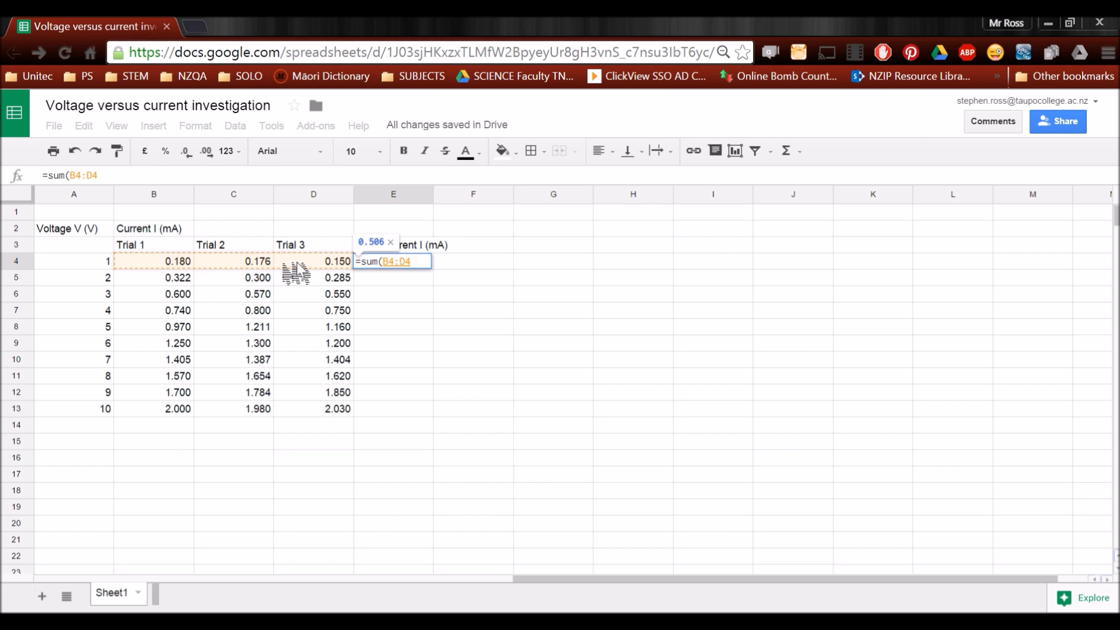
pyautogui.write(')')
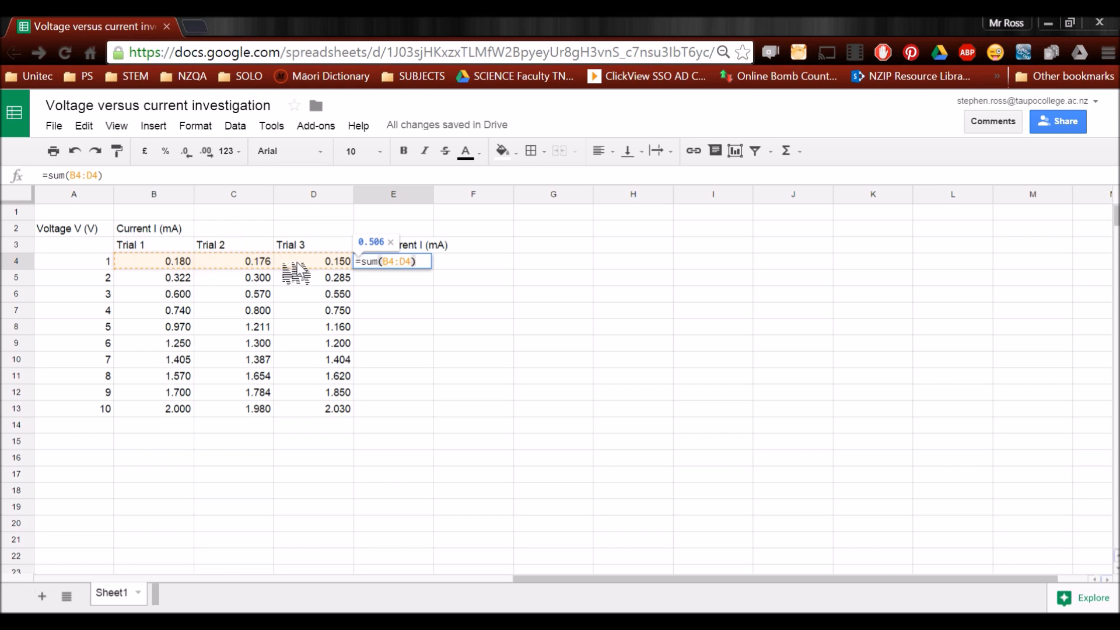
pyautogui.write('/')
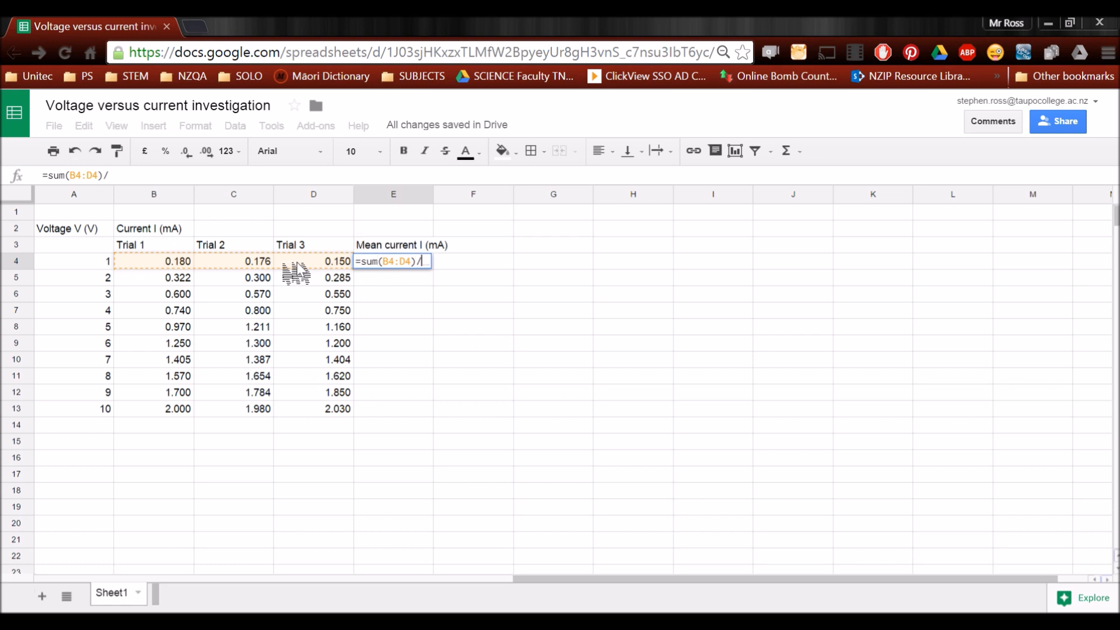
pyautogui.press('Return')
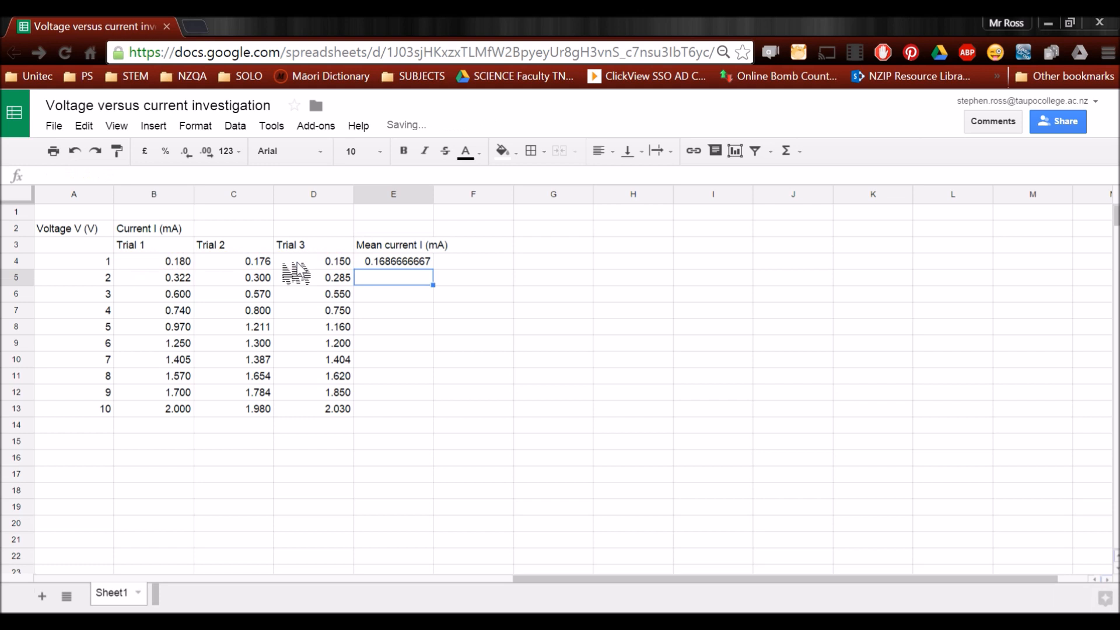
pyautogui.click(393, 261)
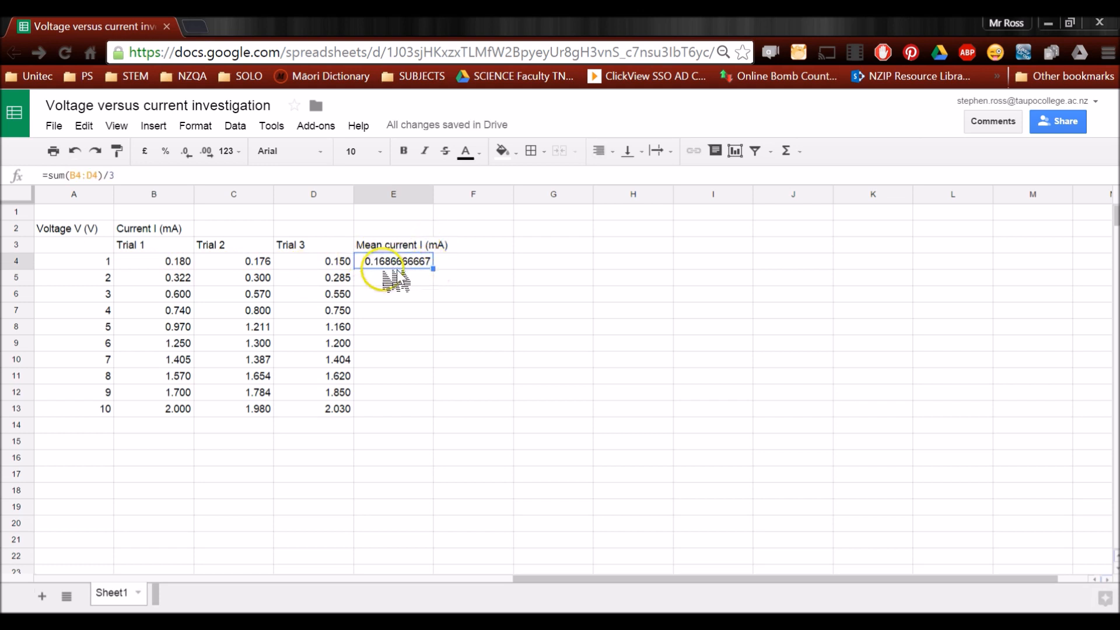
pyautogui.moveTo(432, 270)
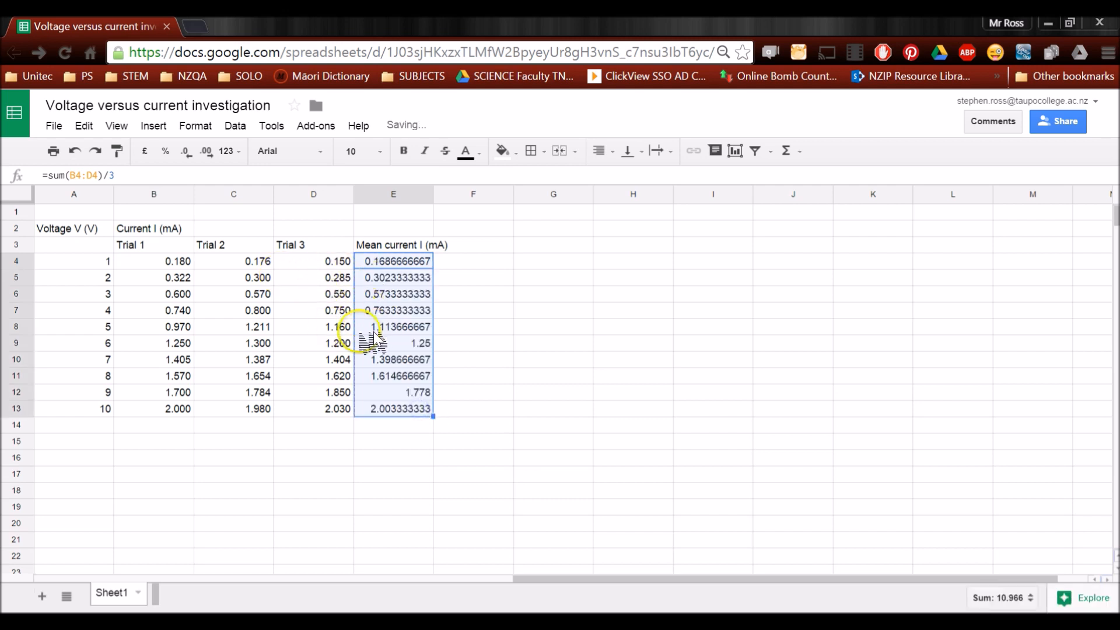
# Deselect the mean values copied down to E13, ending at 2.003333333
pyautogui.click(473, 408)
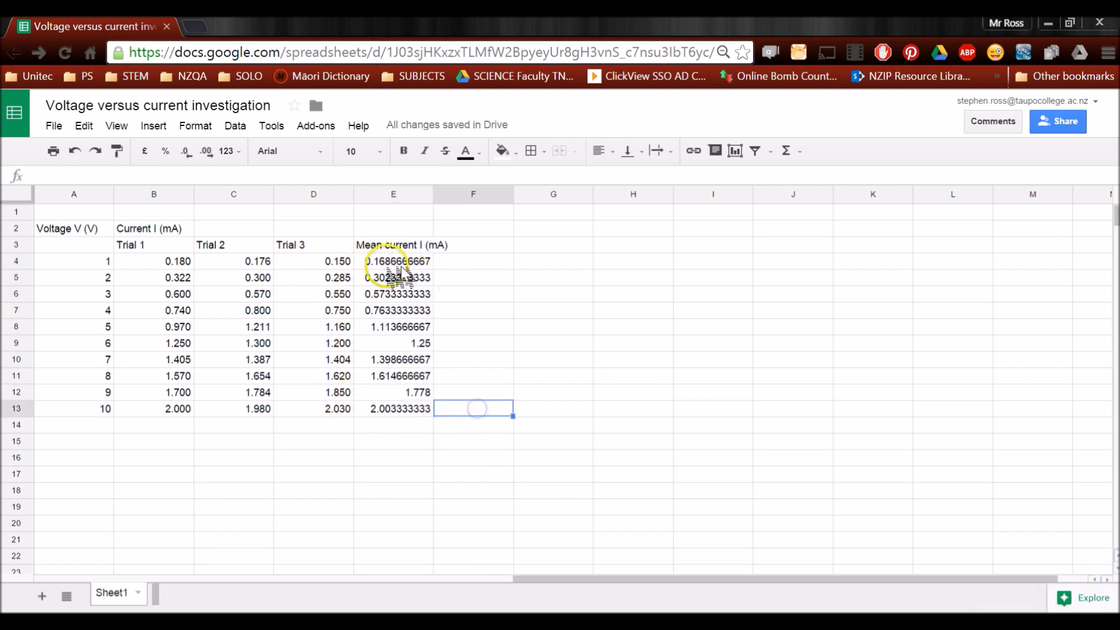
pyautogui.moveTo(407, 421)
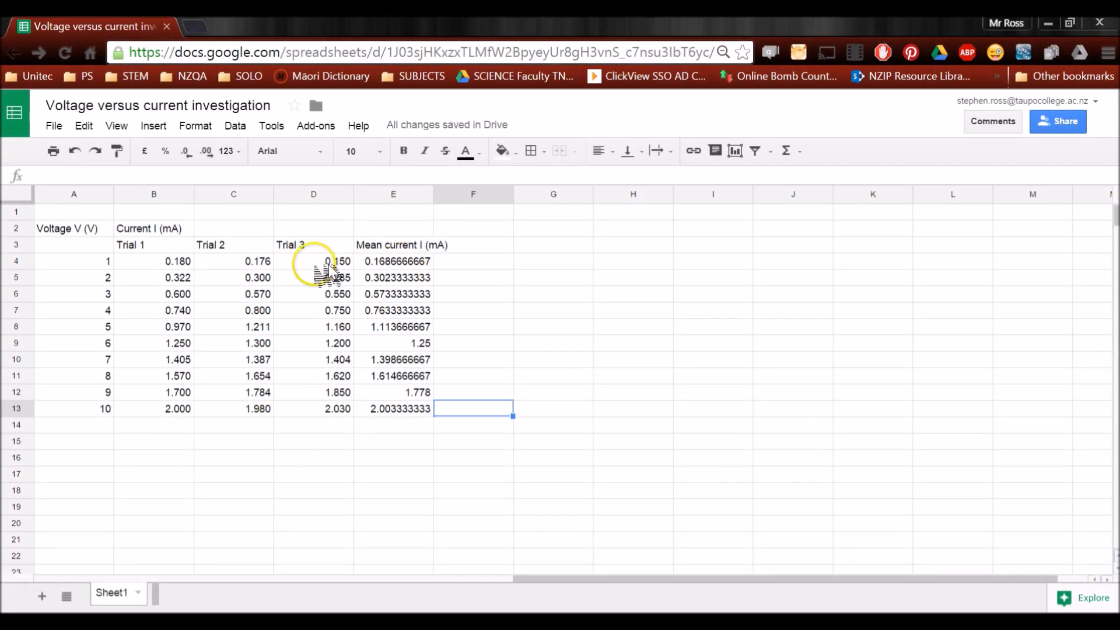
pyautogui.moveTo(332, 267)
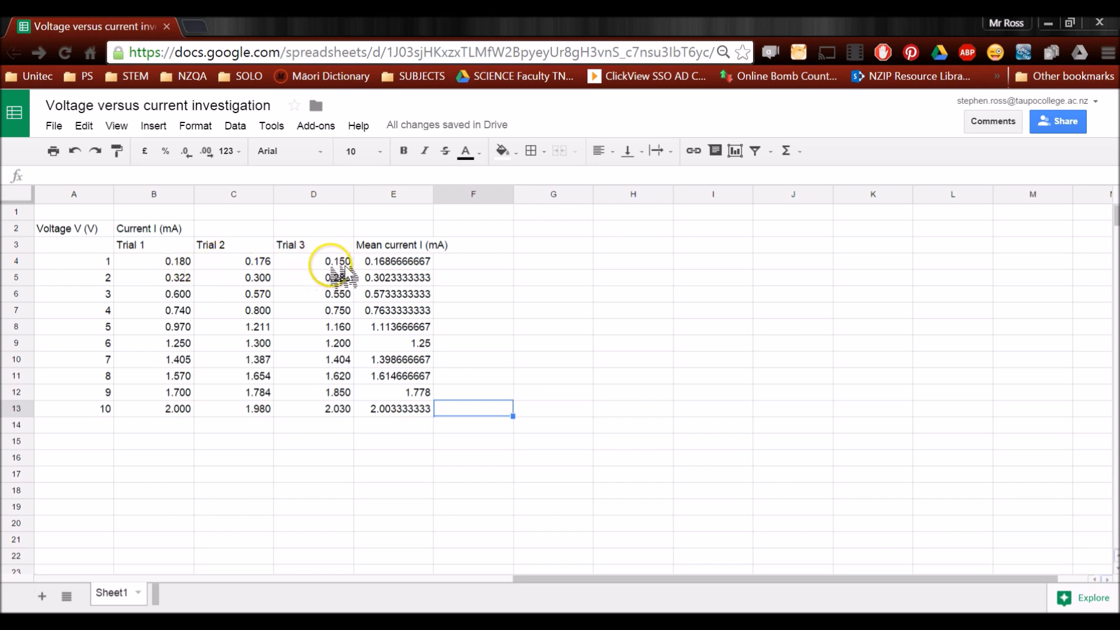
# Round the mean currents in column E to three decimals, 0.169 to 2.003
pyautogui.click(392, 261)
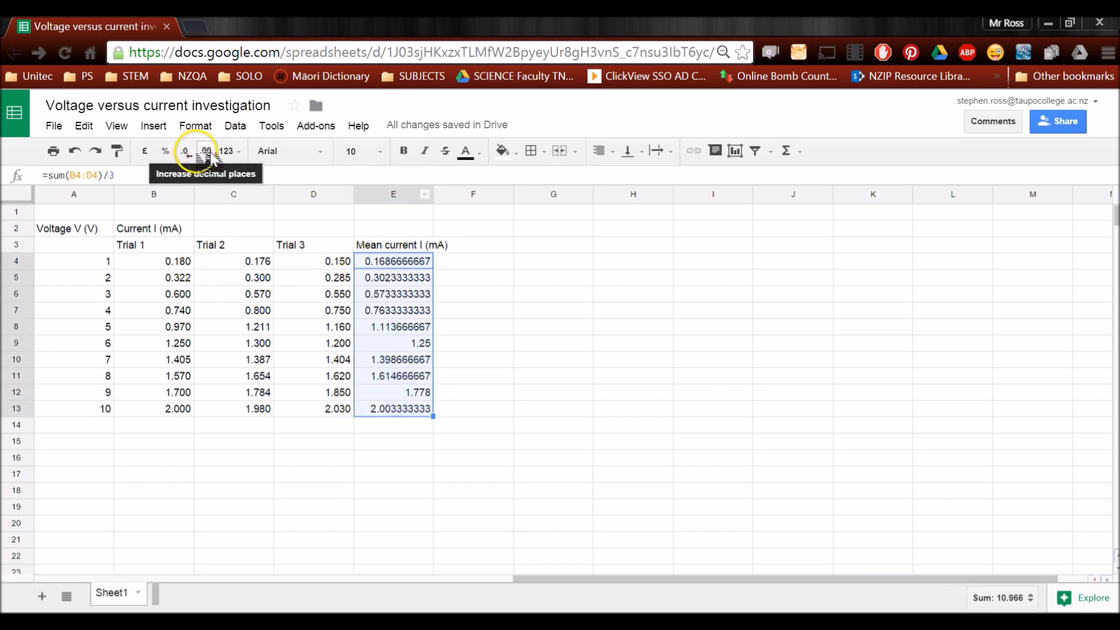
pyautogui.click(185, 151)
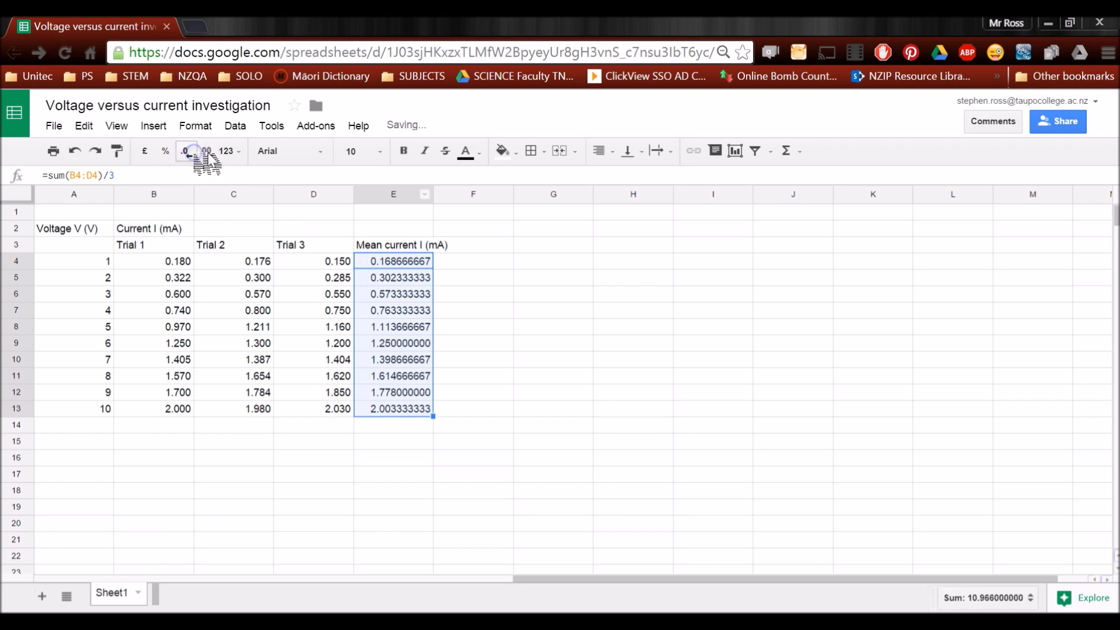
pyautogui.click(186, 150)
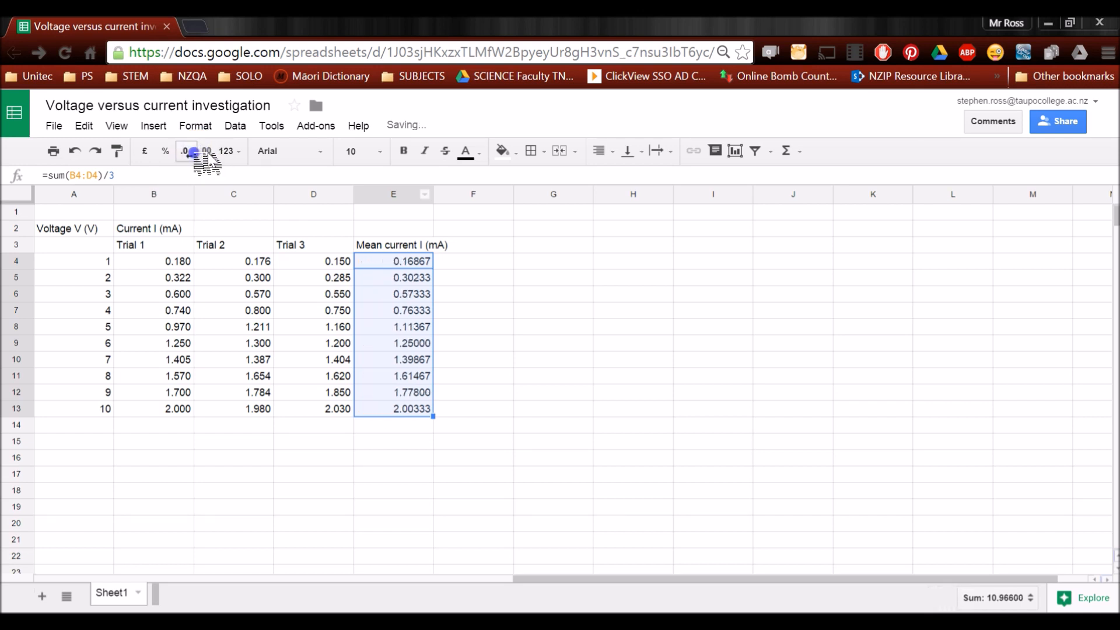
pyautogui.click(187, 150)
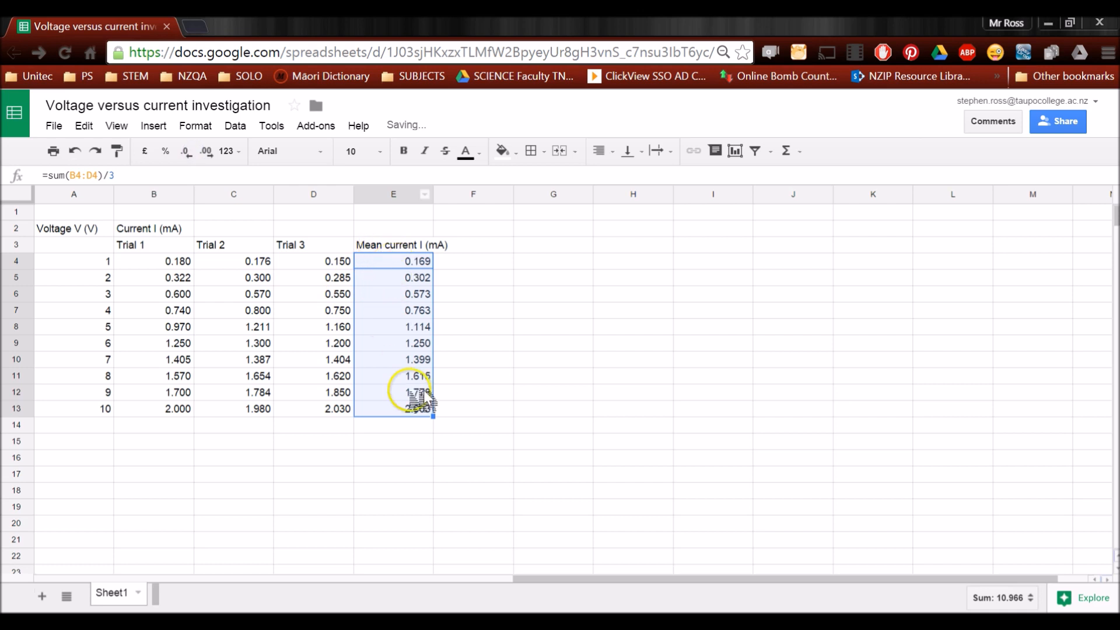
pyautogui.moveTo(371, 332)
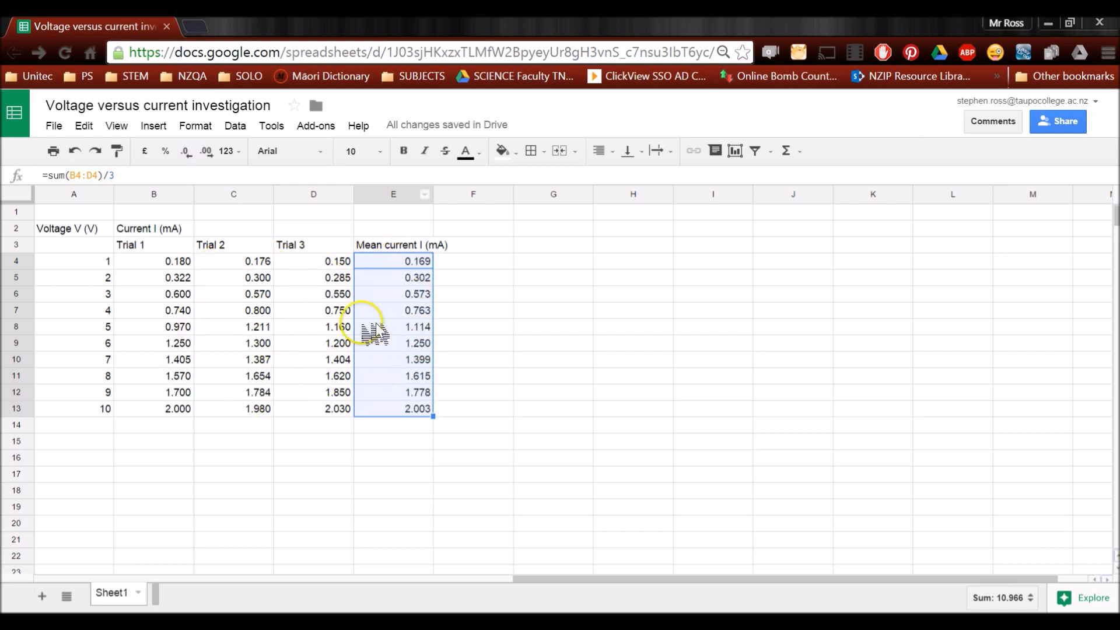
pyautogui.click(473, 261)
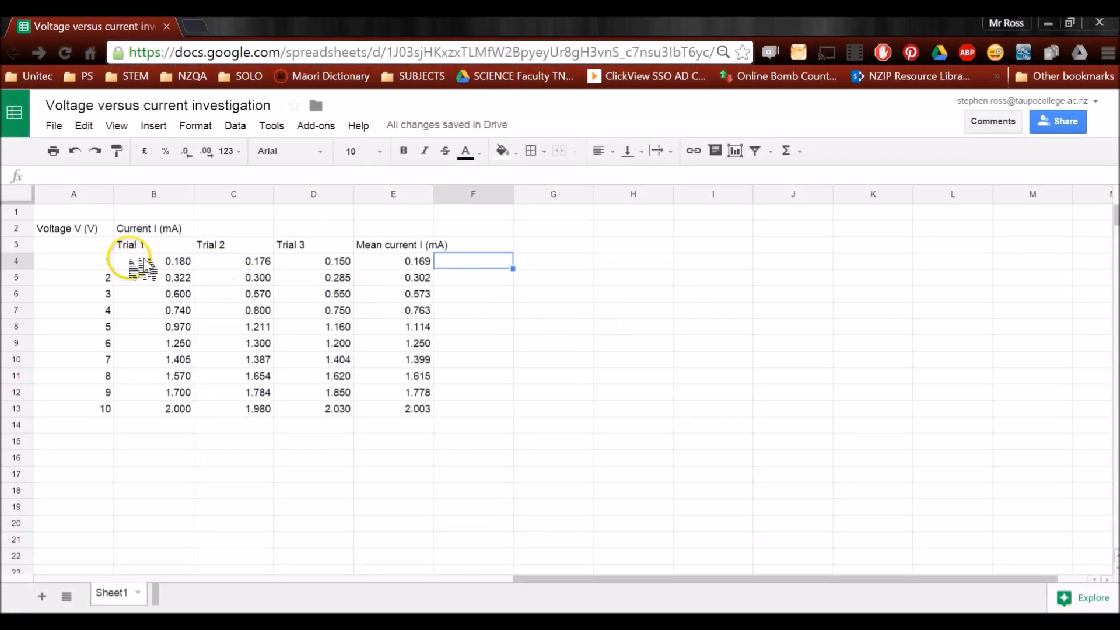
# Select voltages A4:A13 together with mean currents E4:E13
pyautogui.click(74, 261)
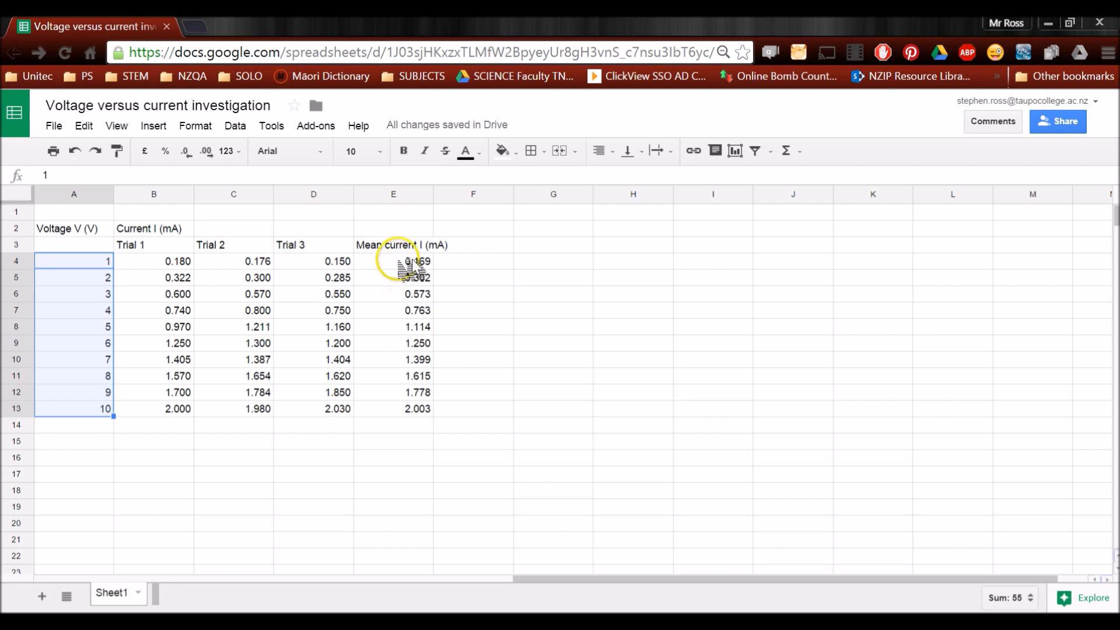
pyautogui.click(394, 260)
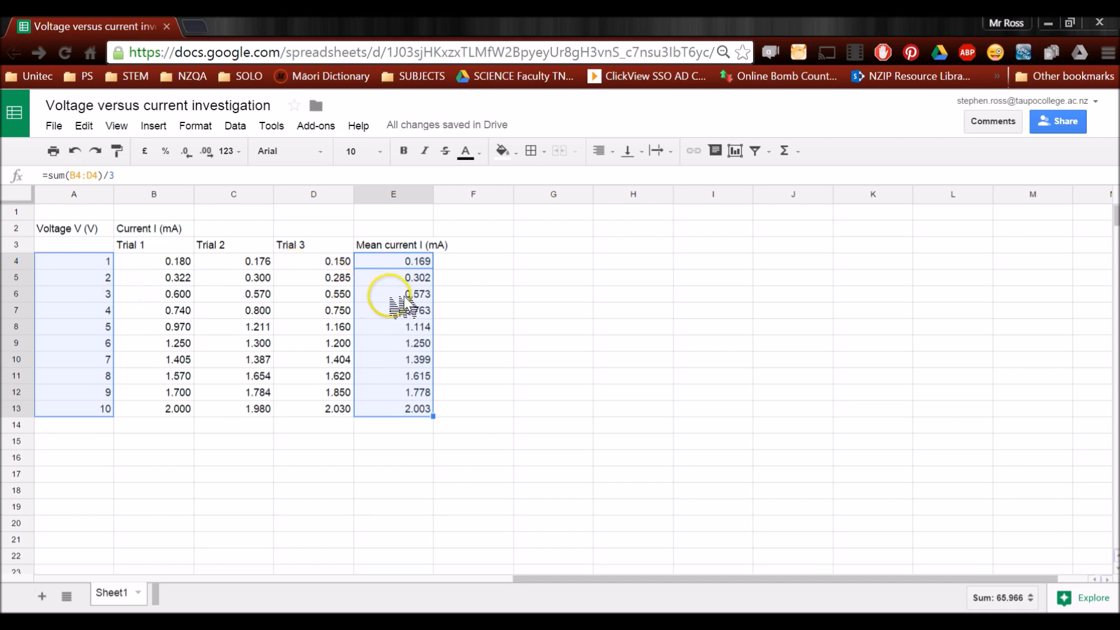
pyautogui.moveTo(73, 359)
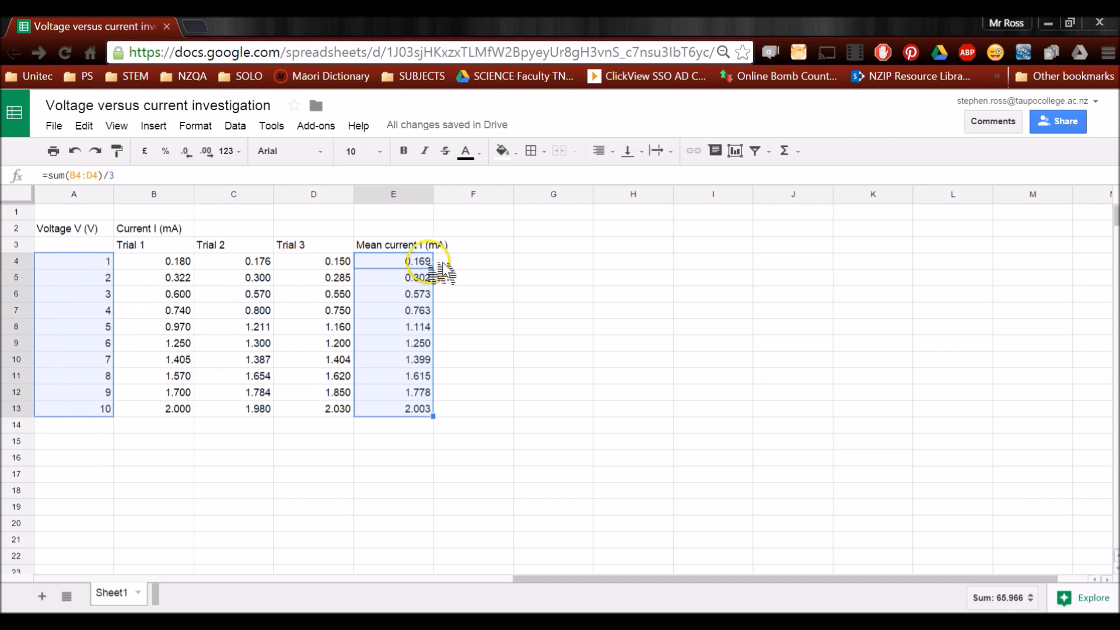
pyautogui.moveTo(300, 228)
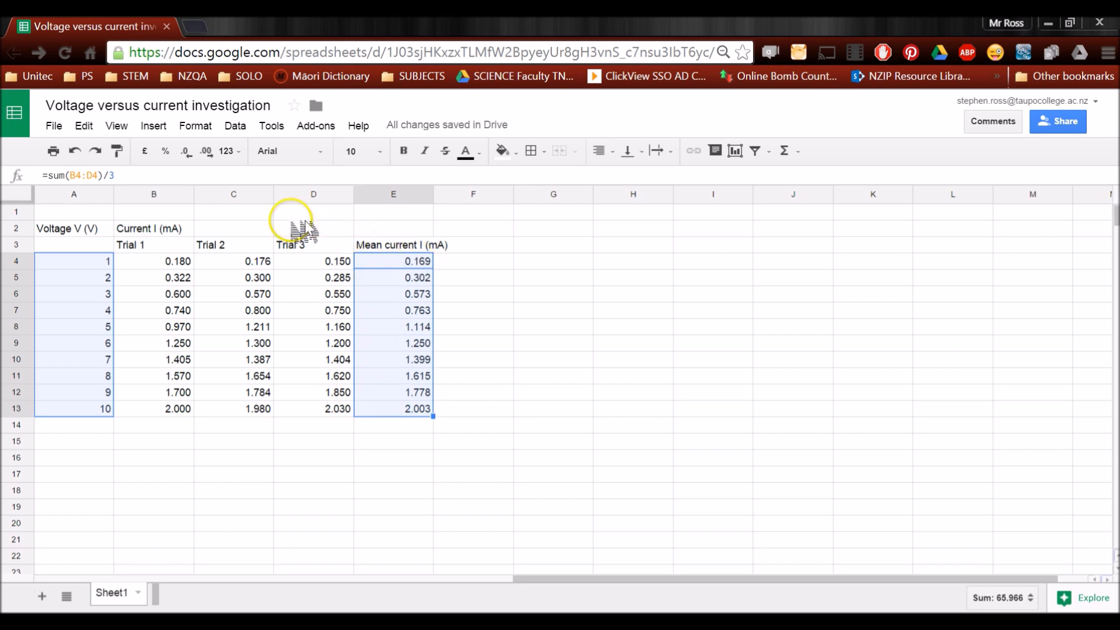
# Insert a scatter chart of the selected voltage and mean current data
pyautogui.click(152, 124)
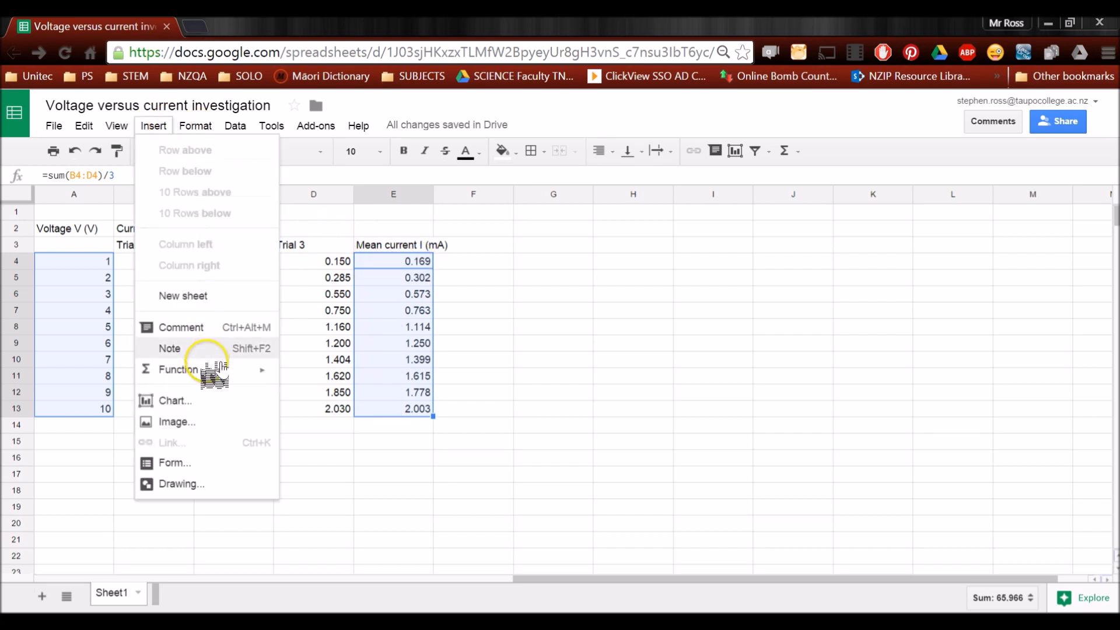
pyautogui.click(486, 310)
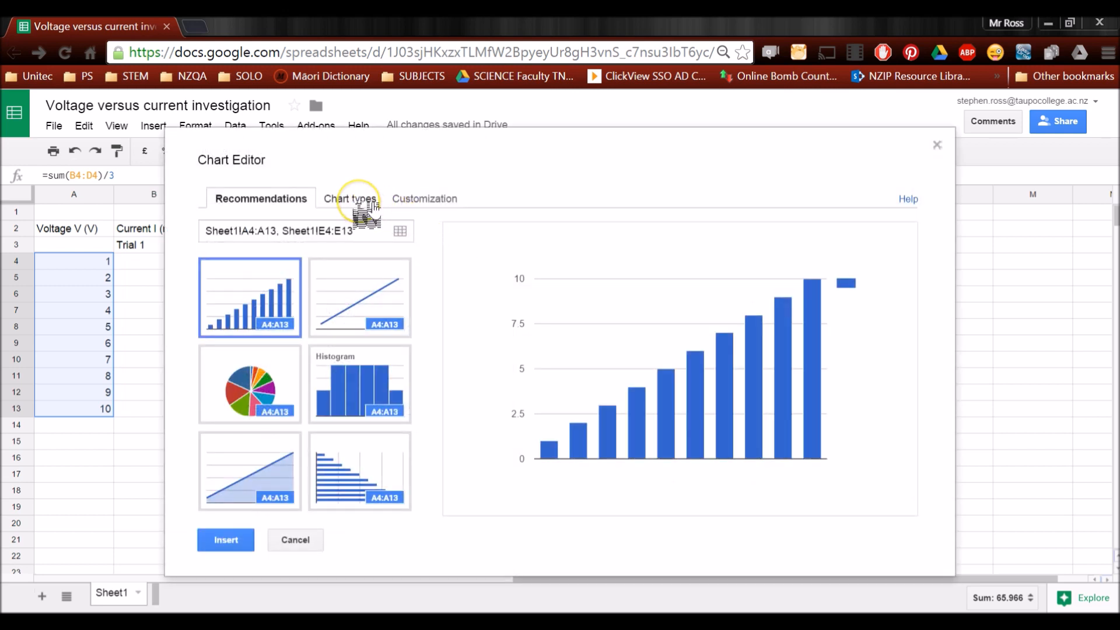
pyautogui.click(344, 198)
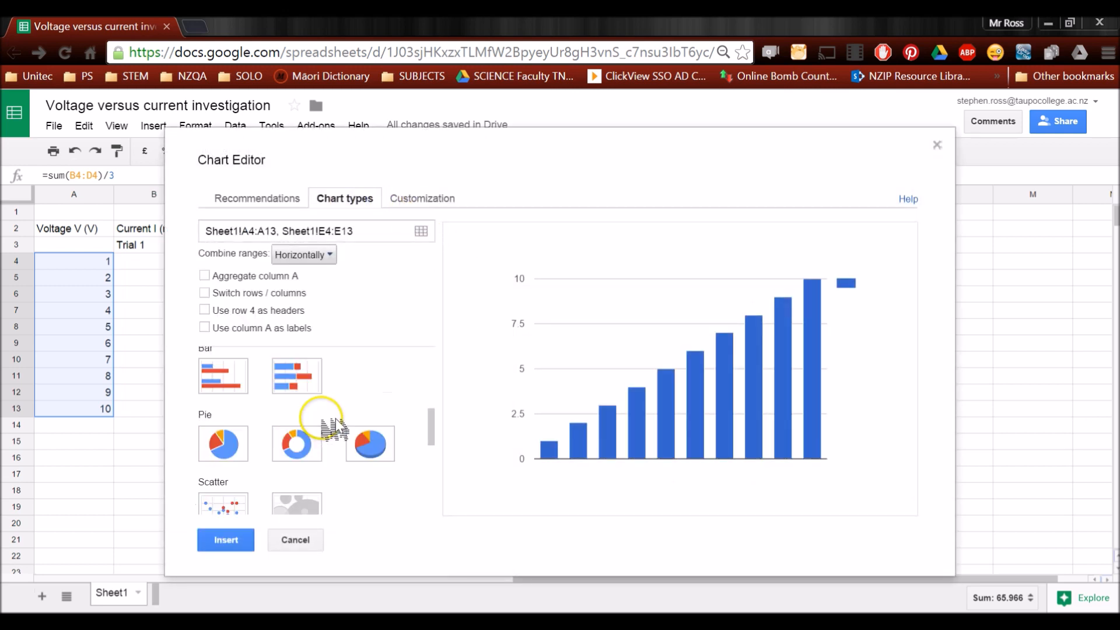
pyautogui.scroll(-3)
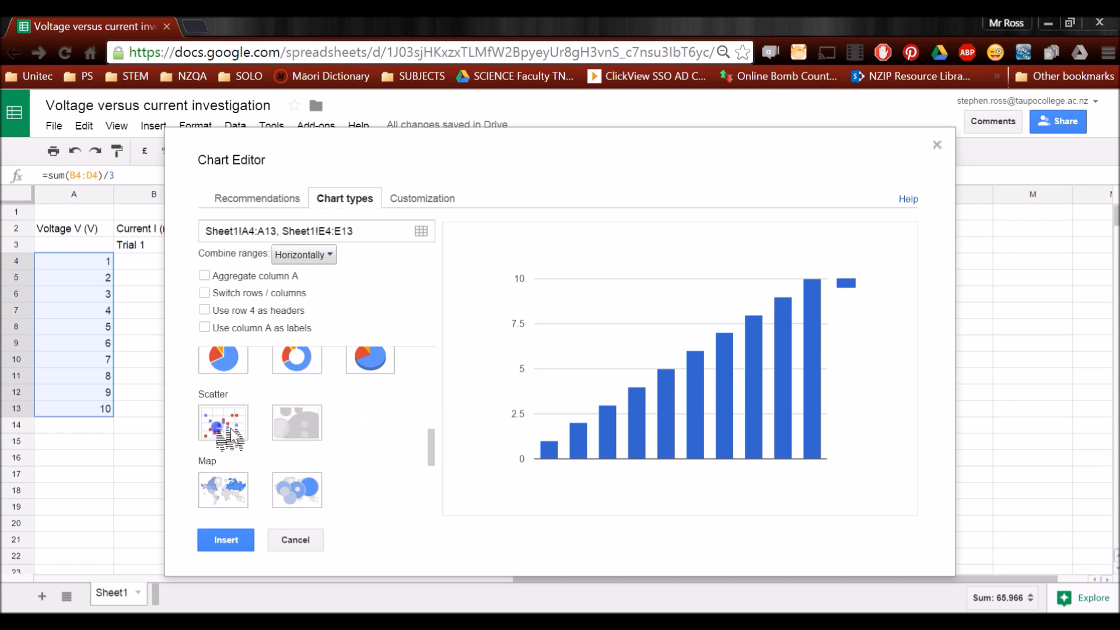
pyautogui.click(223, 421)
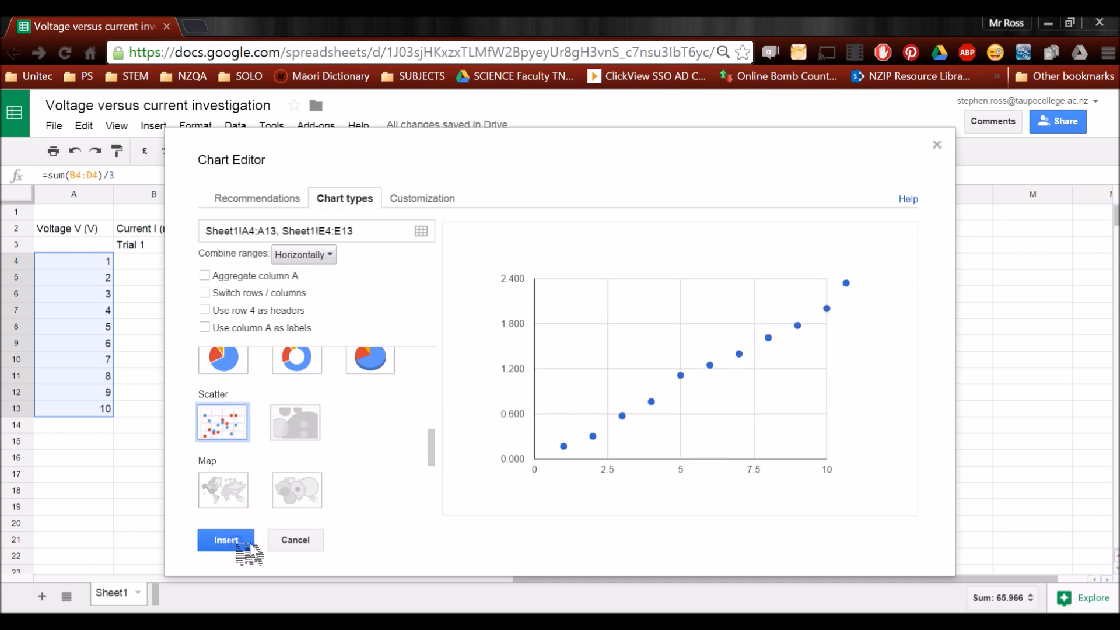
pyautogui.click(226, 539)
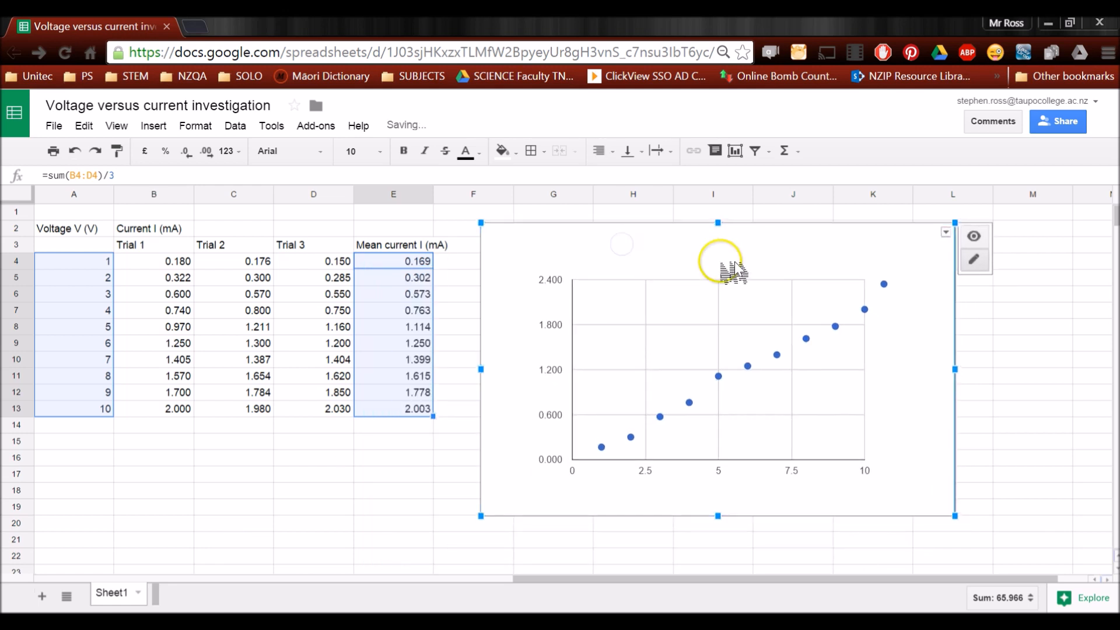
pyautogui.moveTo(675, 486)
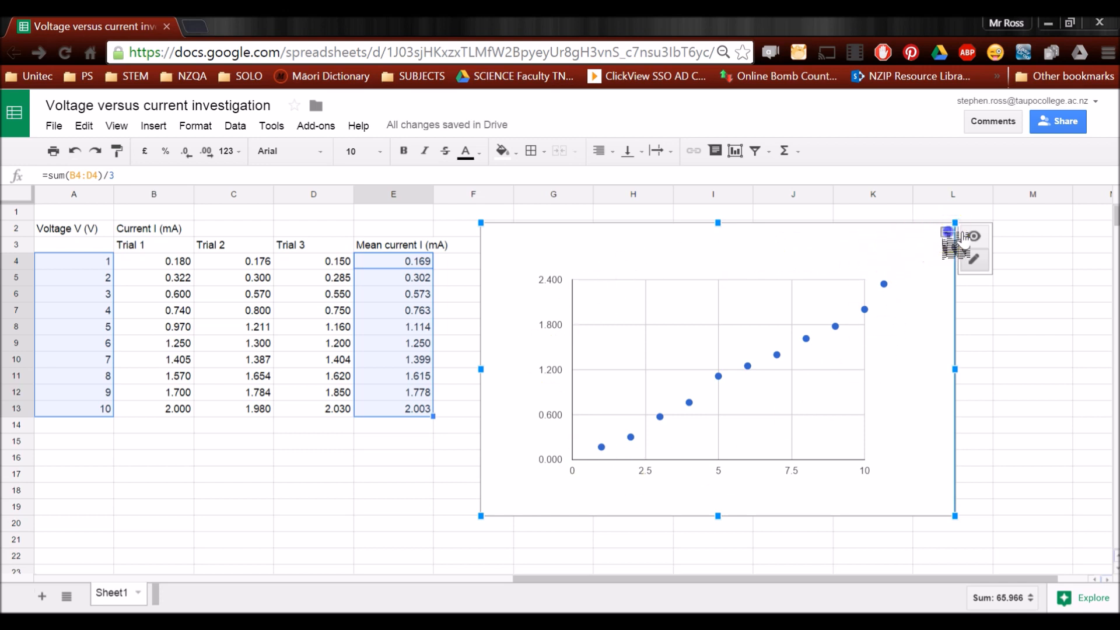
pyautogui.click(949, 232)
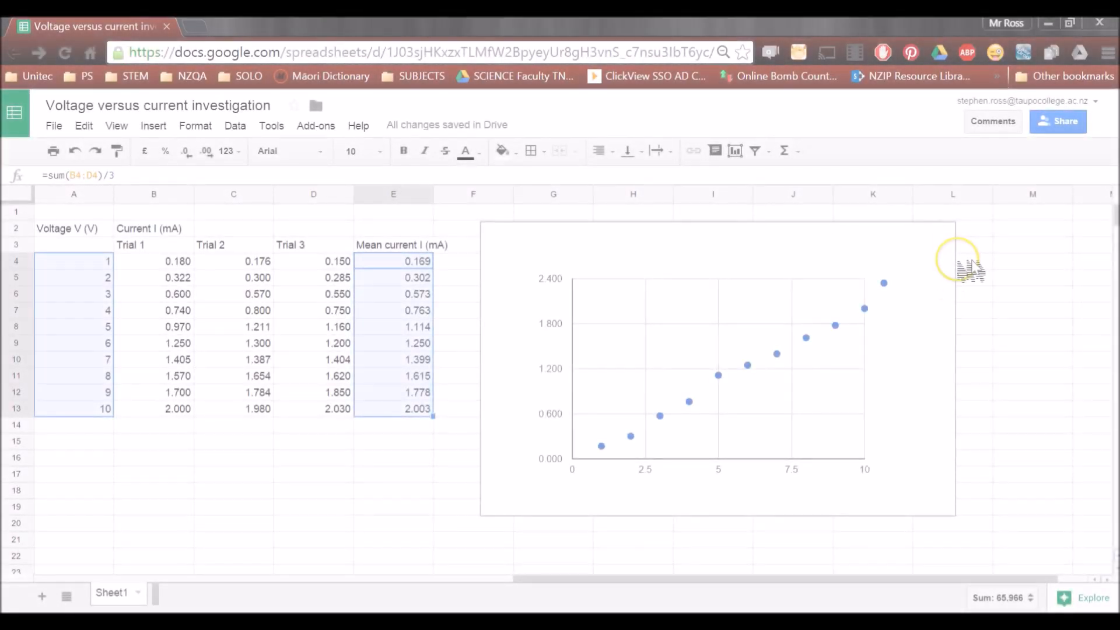
pyautogui.moveTo(611, 464)
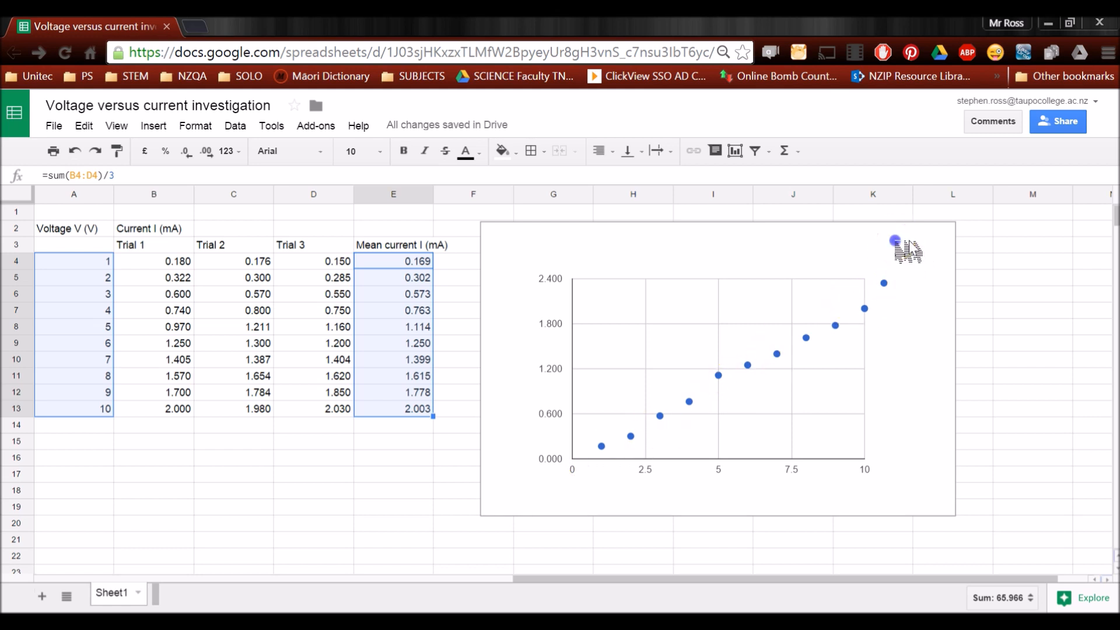
# Add a linear trendline labelled with its equation, y = 0.207x − 0.04
pyautogui.click(949, 235)
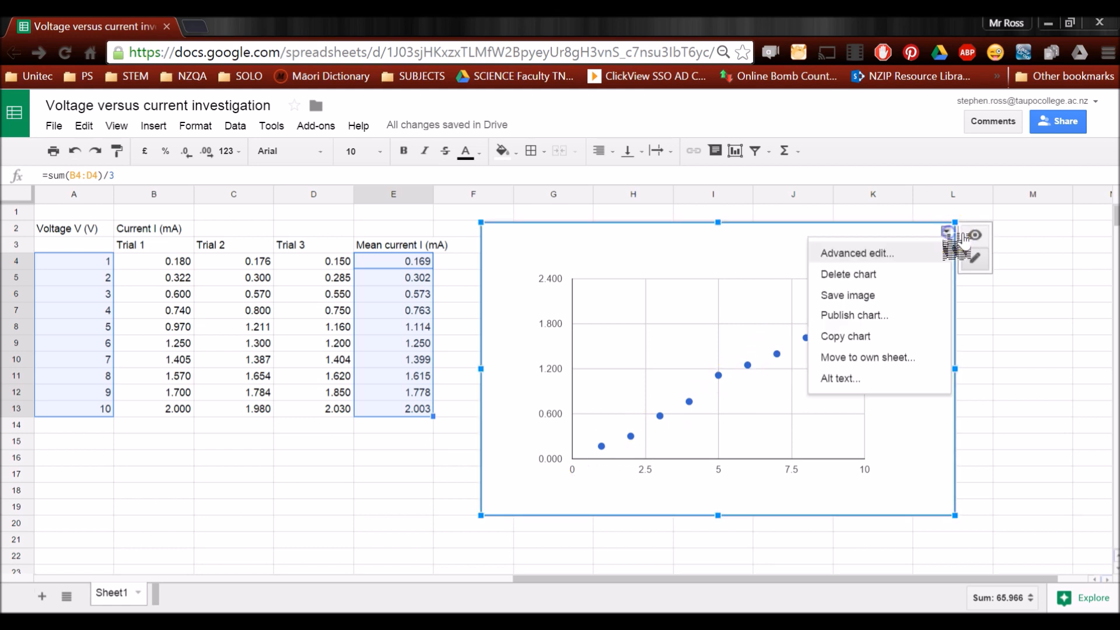
pyautogui.moveTo(877, 253)
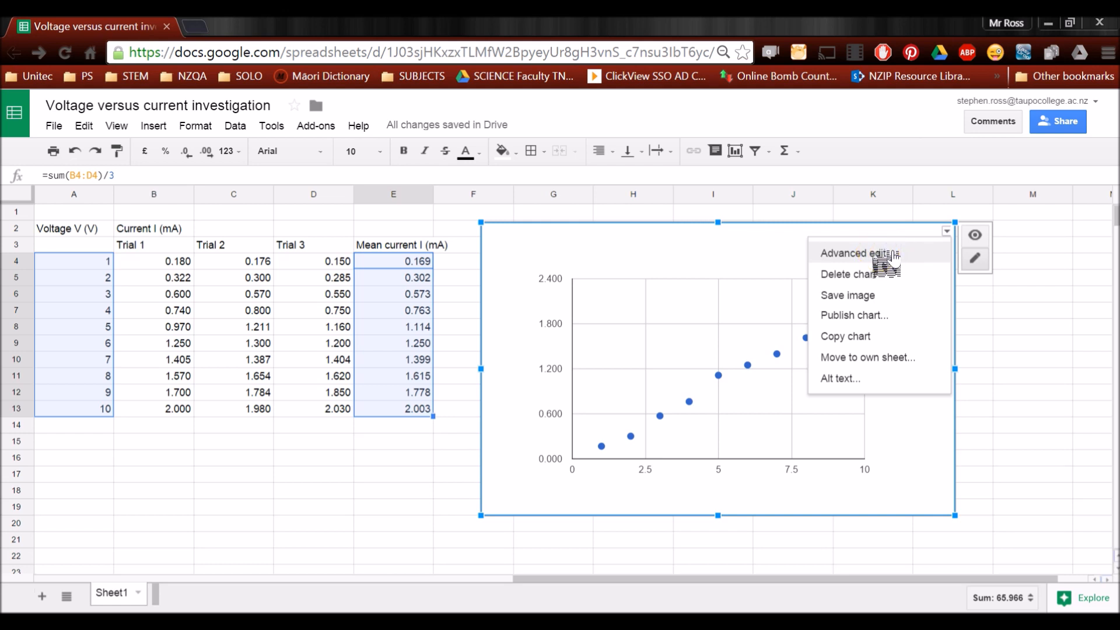
pyautogui.click(859, 252)
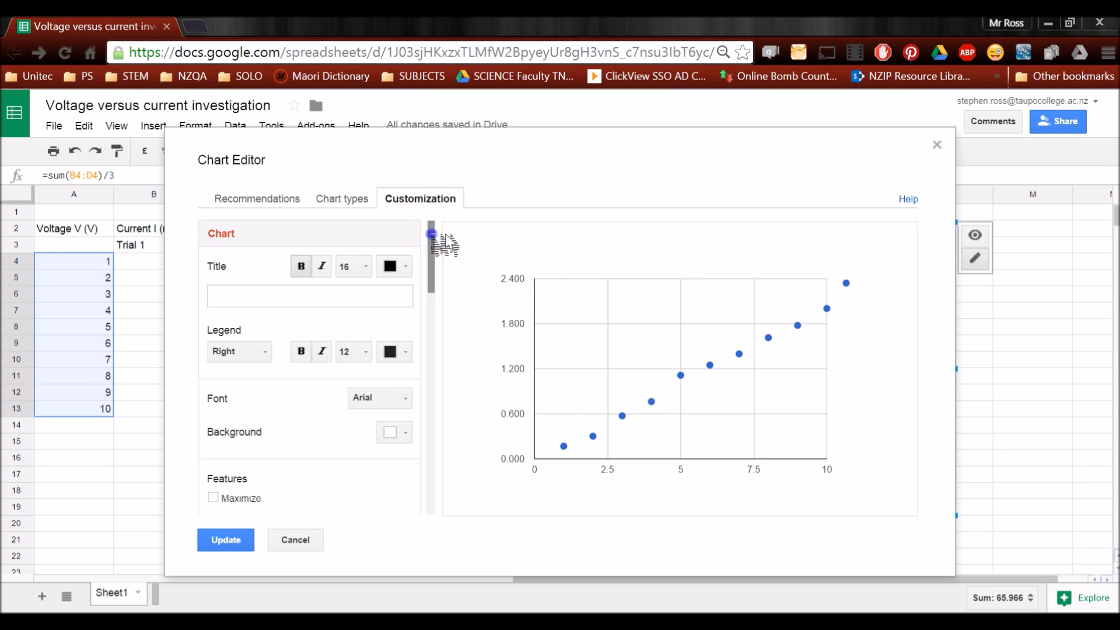
pyautogui.scroll(-3)
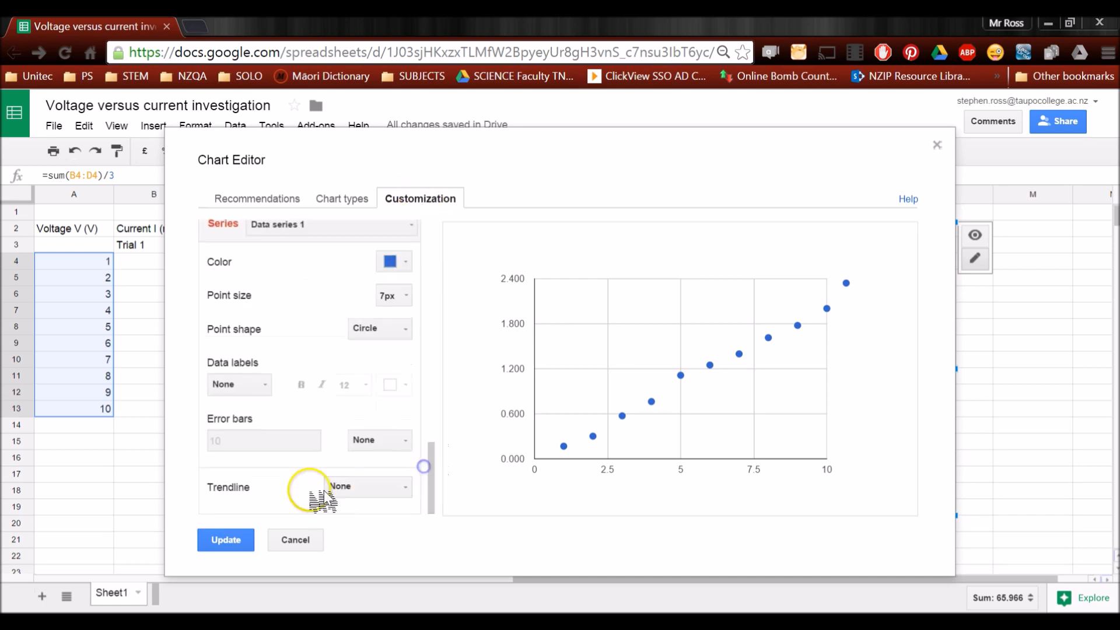
pyautogui.moveTo(407, 493)
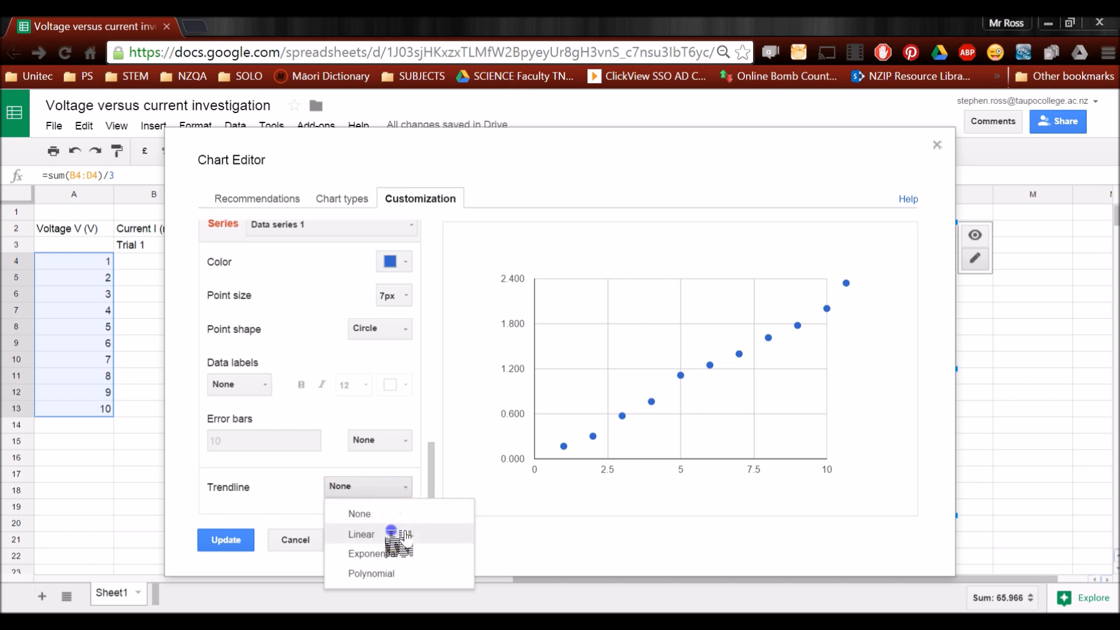
pyautogui.click(361, 533)
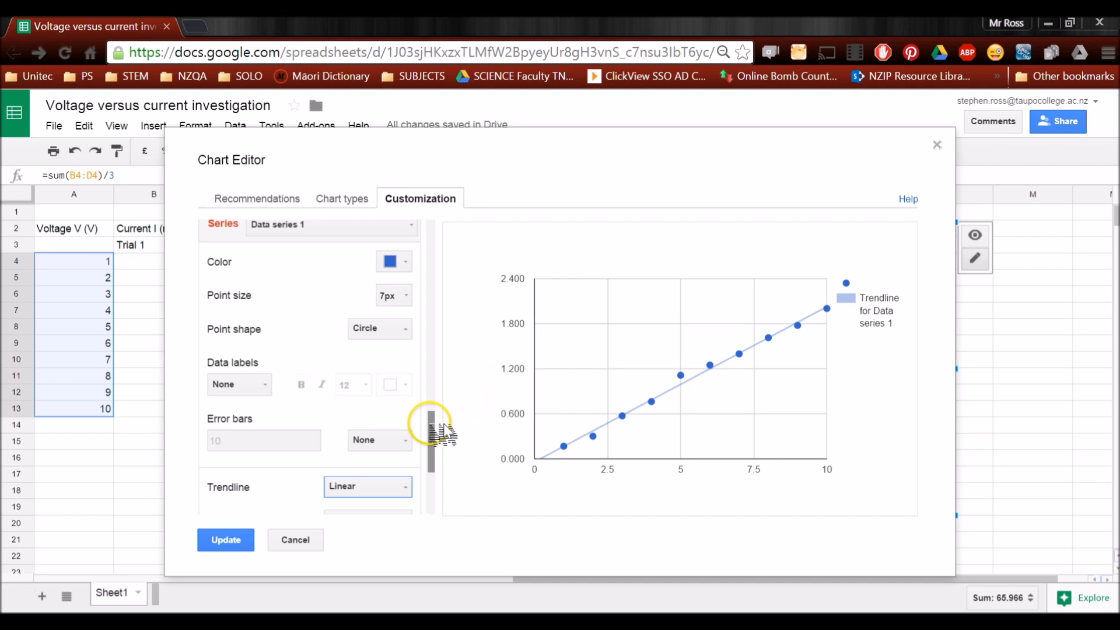
pyautogui.scroll(-3)
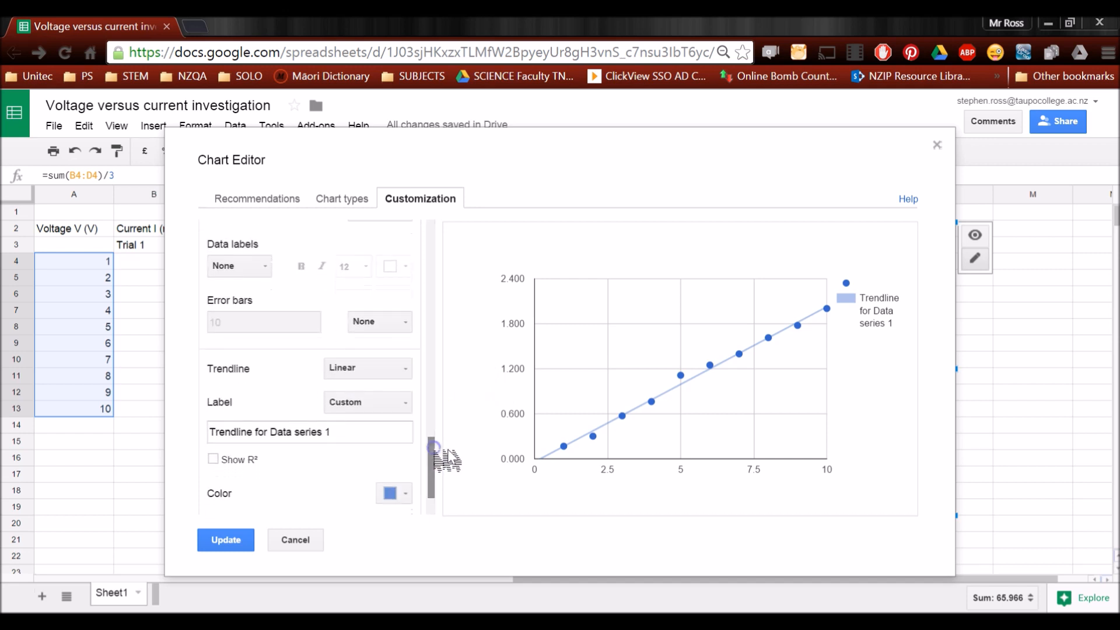
pyautogui.moveTo(420, 421)
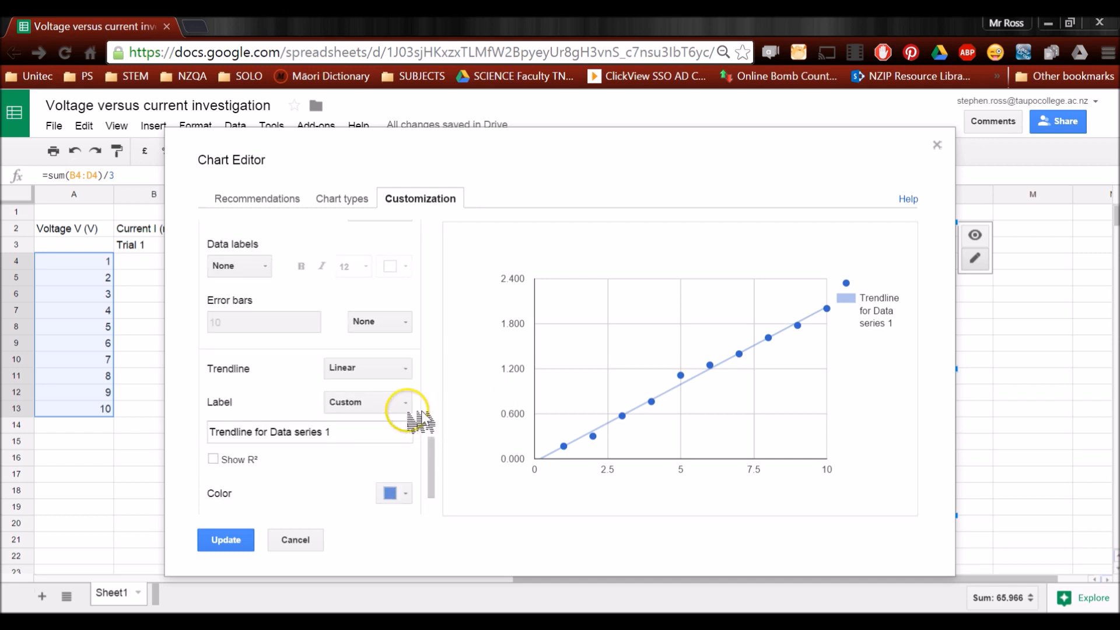
pyautogui.moveTo(368, 402)
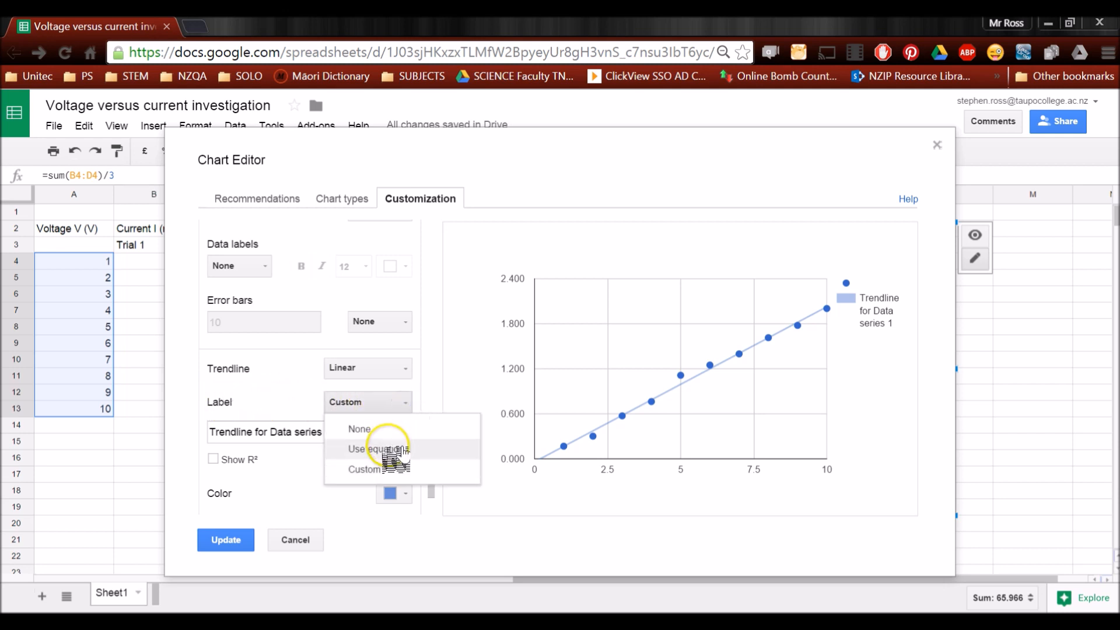
pyautogui.click(376, 448)
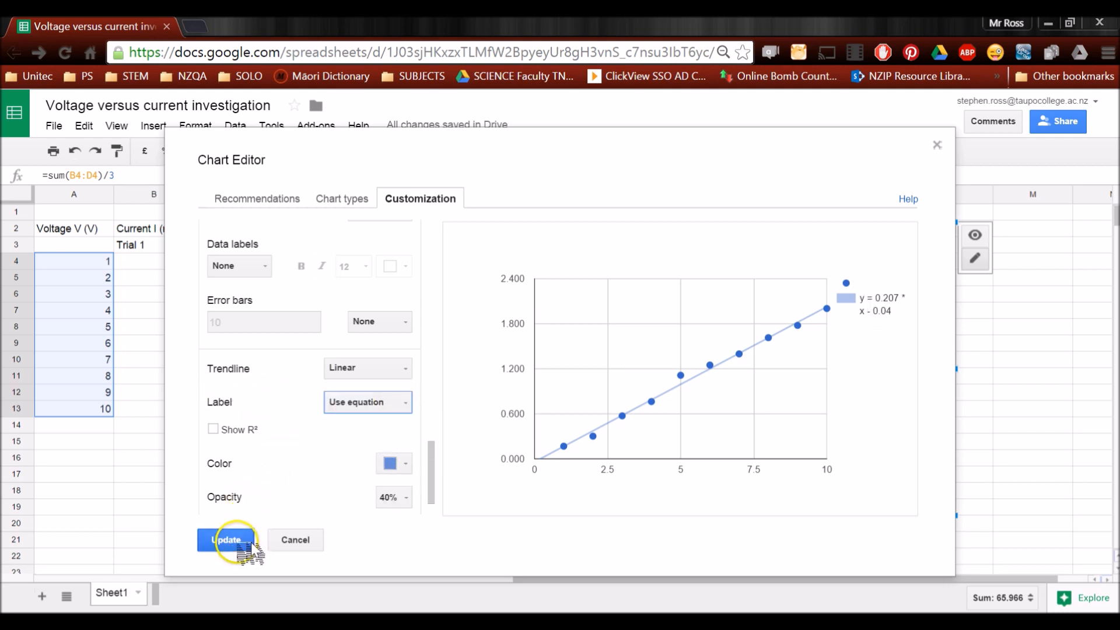
# Apply the trendline edits and move the legend so the equation is readable
pyautogui.click(226, 539)
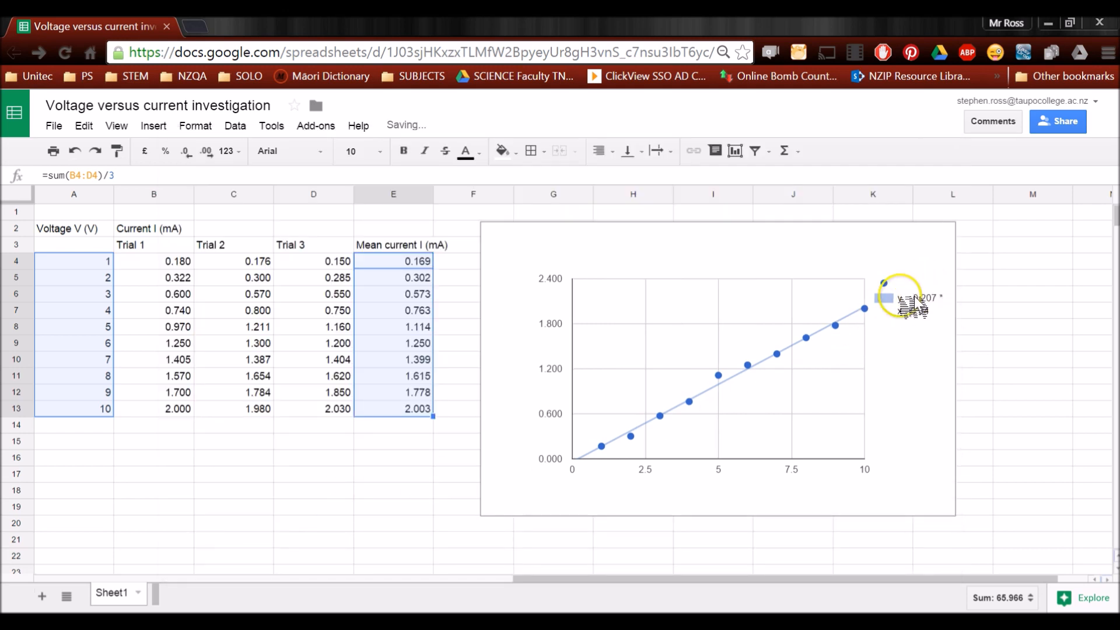
pyautogui.moveTo(922, 308)
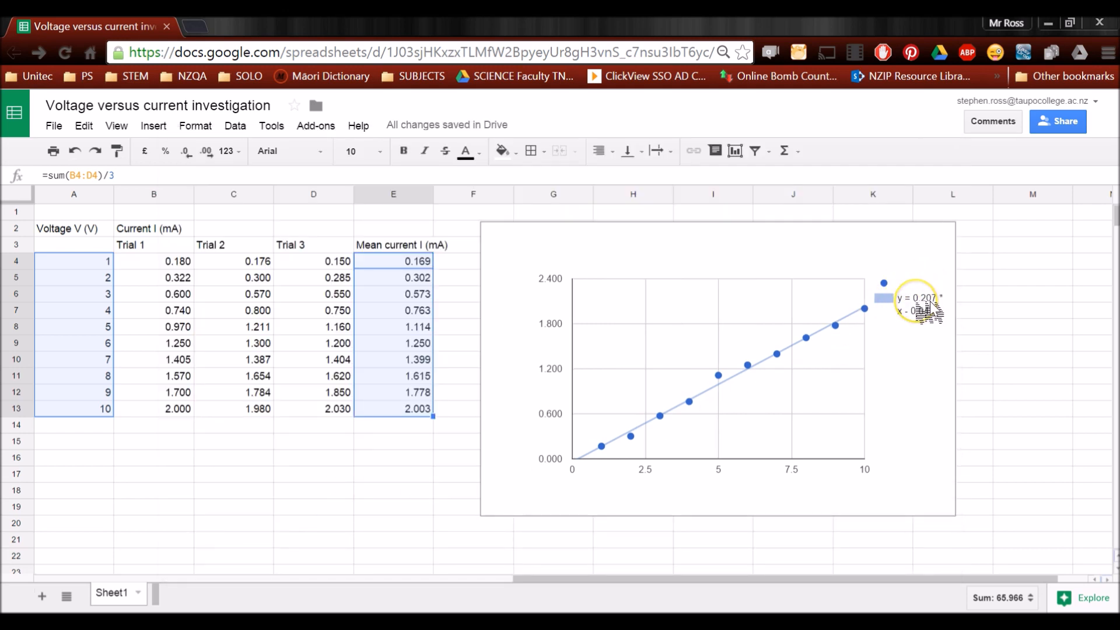
pyautogui.click(714, 368)
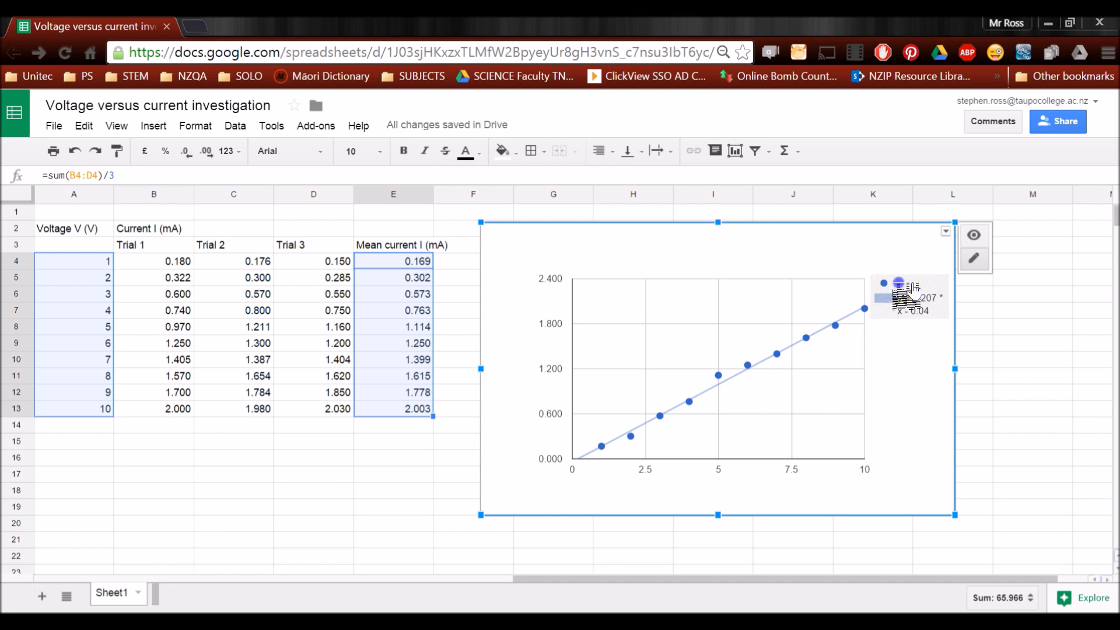
pyautogui.click(964, 258)
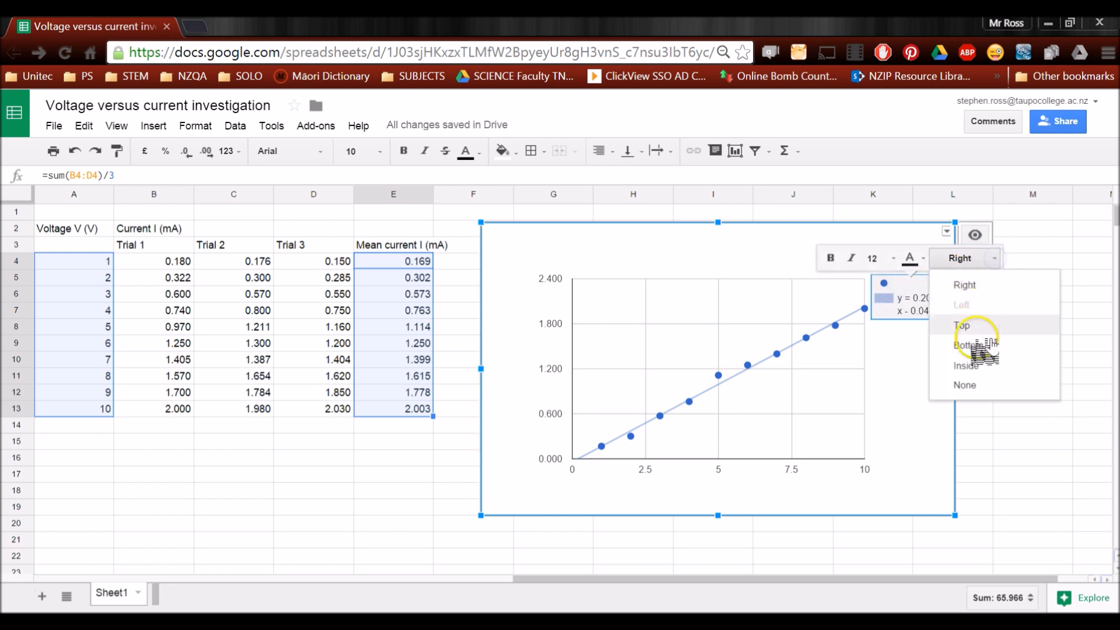
pyautogui.moveTo(966, 364)
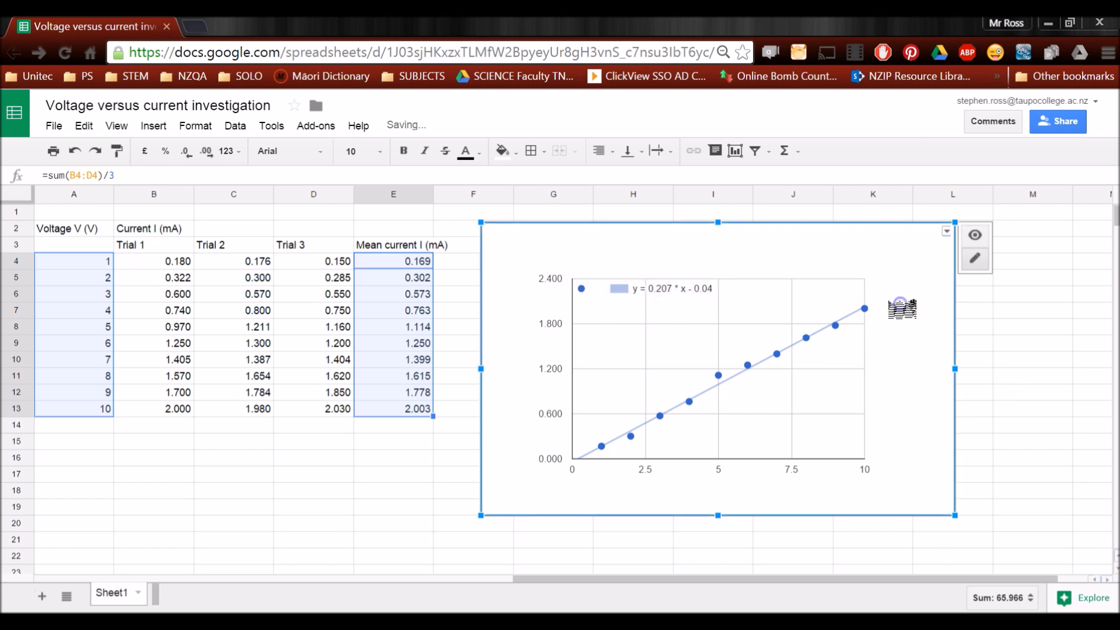
pyautogui.click(646, 288)
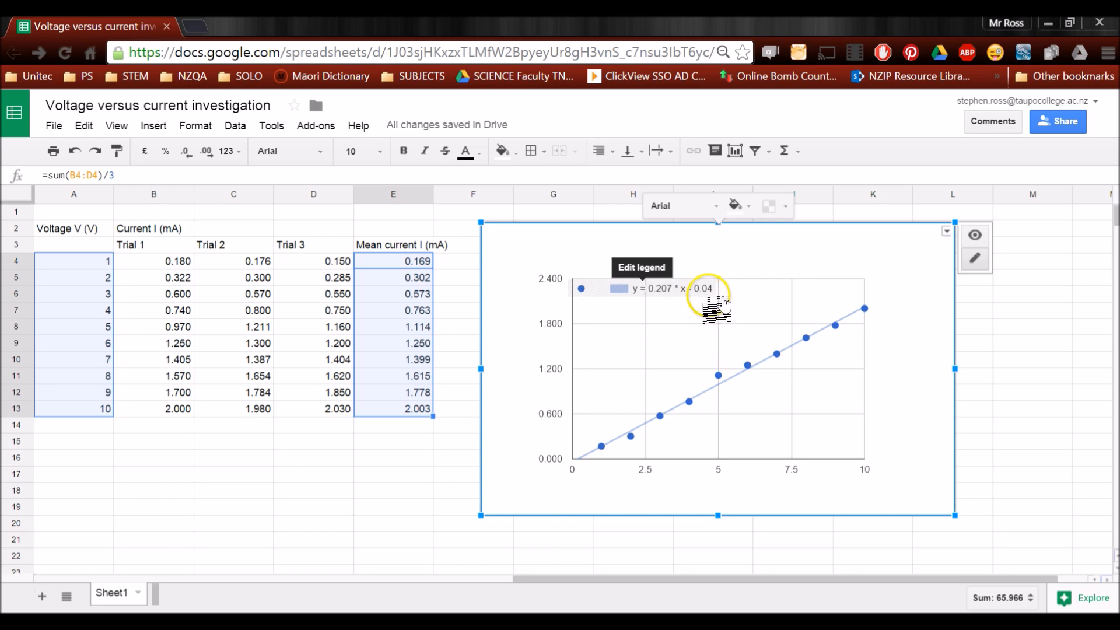
pyautogui.moveTo(910, 279)
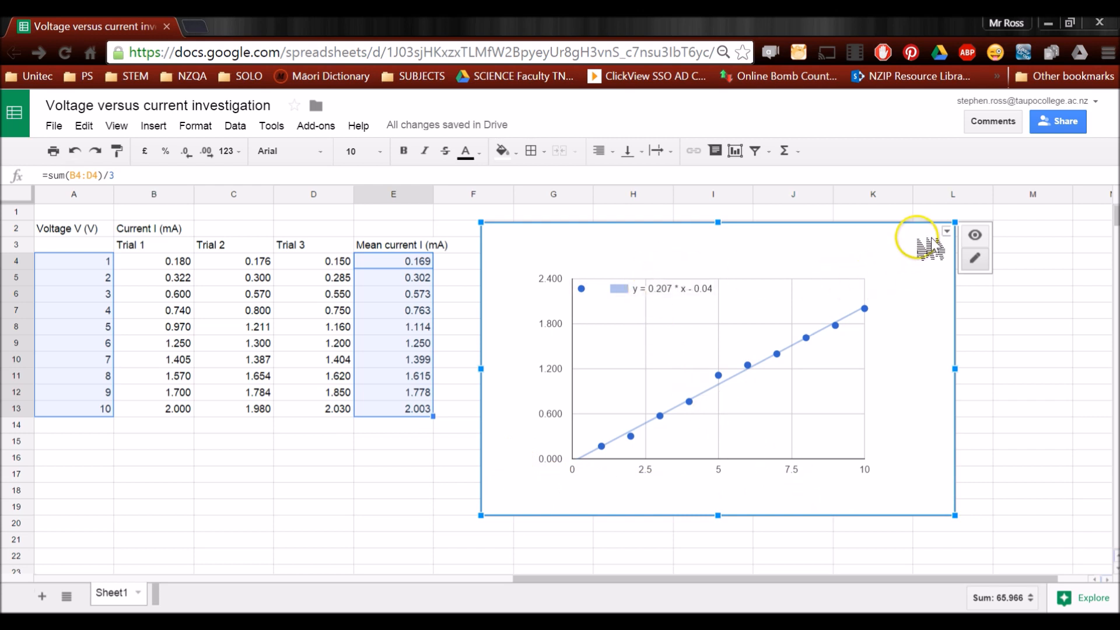
# Title the chart 'Voltage versus current for an electrical investigation'
pyautogui.click(946, 232)
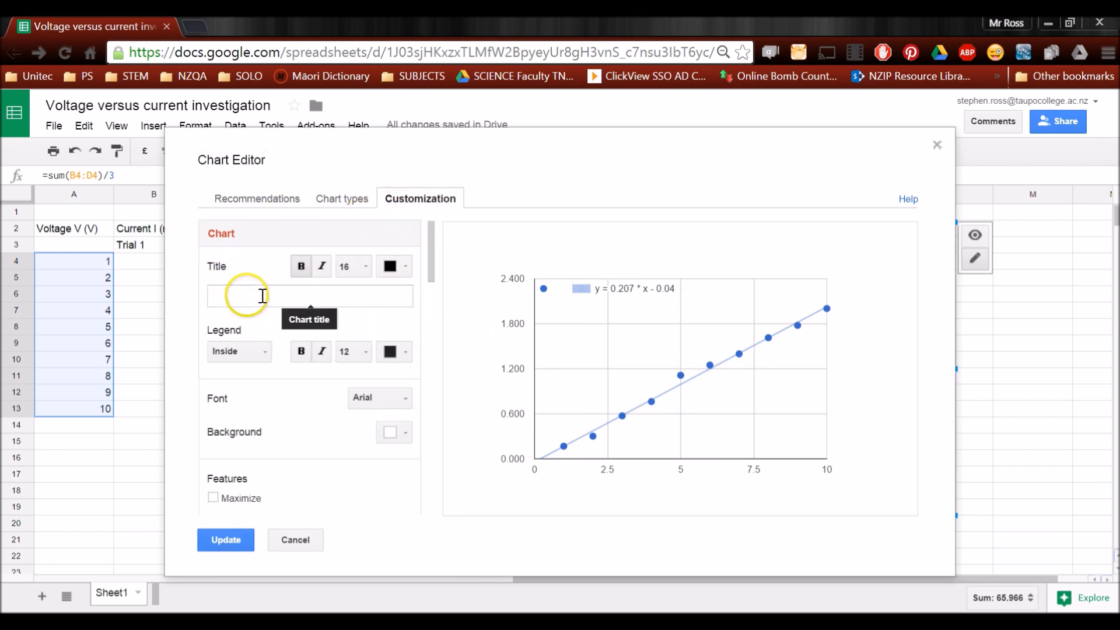
pyautogui.write('Voltage versus current for')
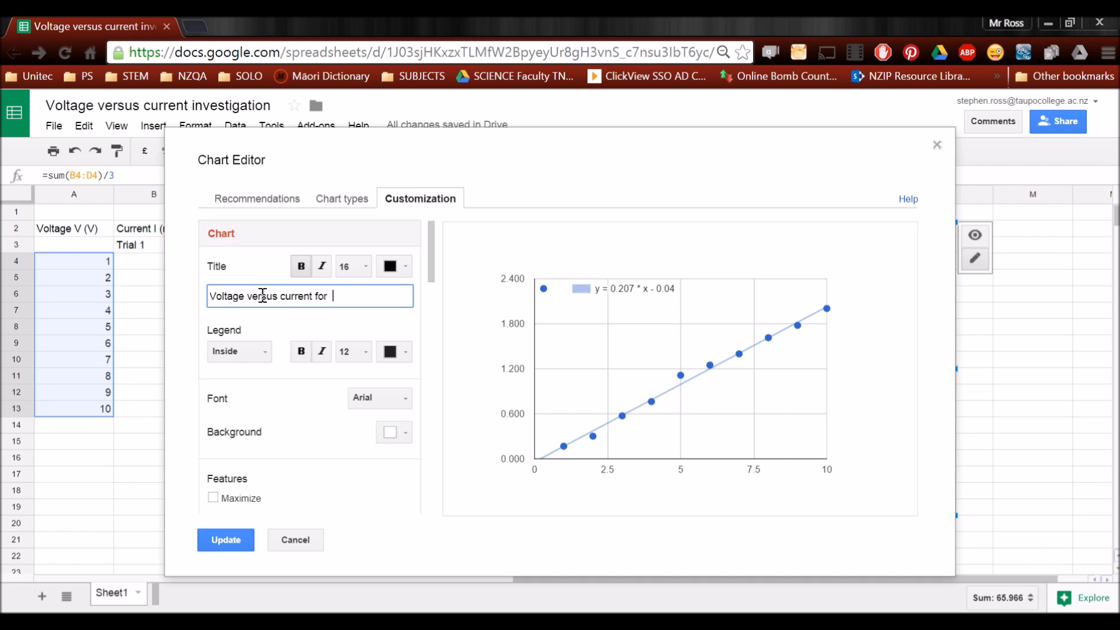
pyautogui.write('an el')
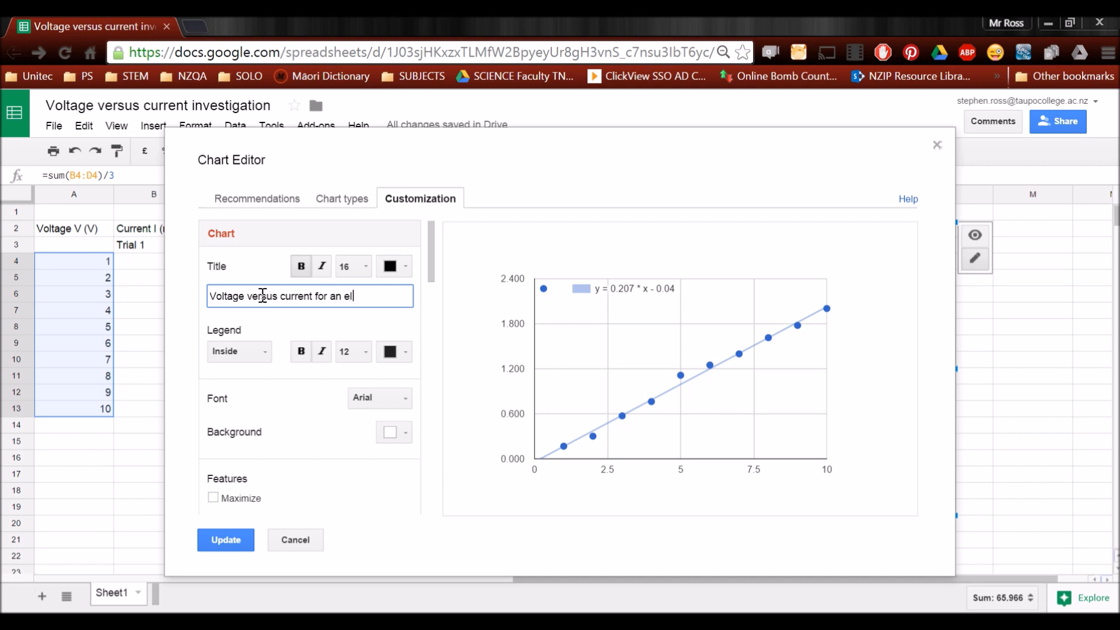
pyautogui.write('ectrical investigation')
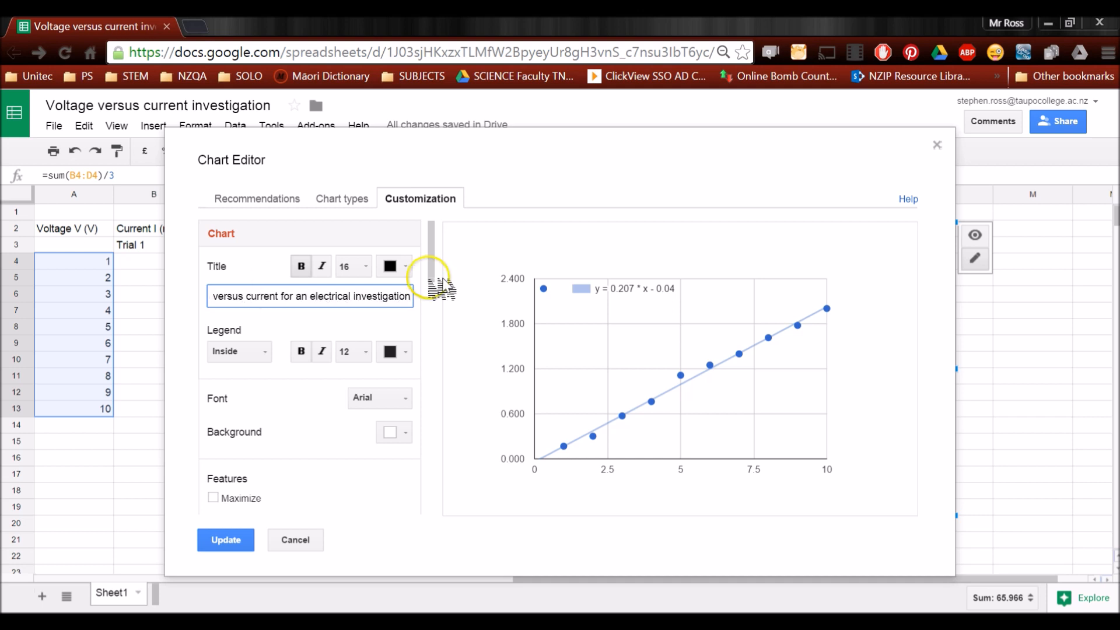
# Set the horizontal axis title to 'Voltage, V, (V)'
pyautogui.scroll(-3)
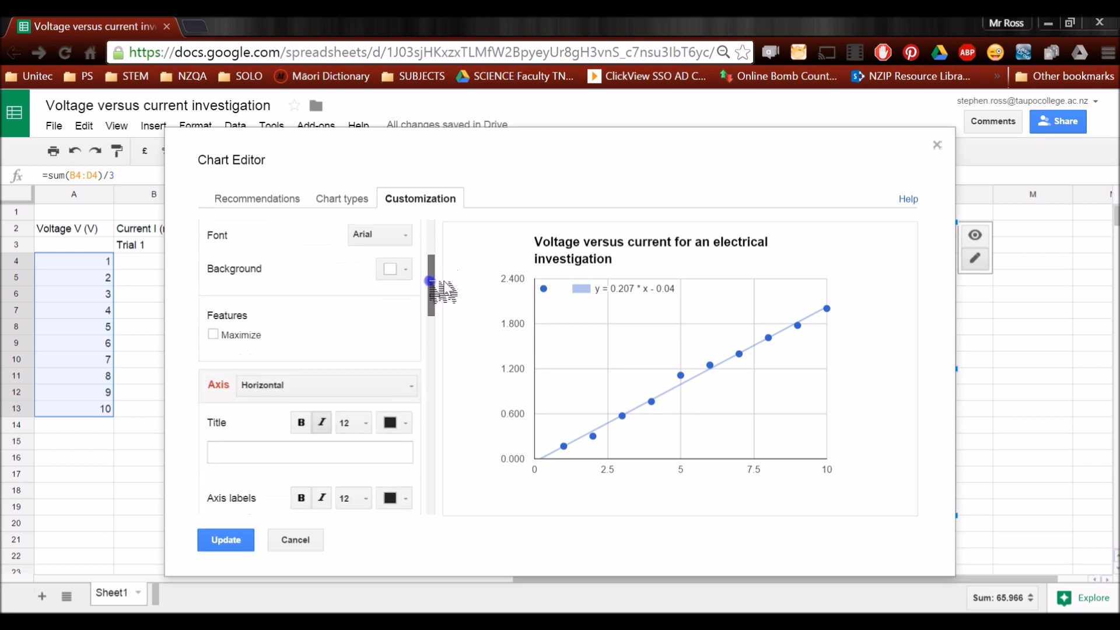
pyautogui.scroll(-3)
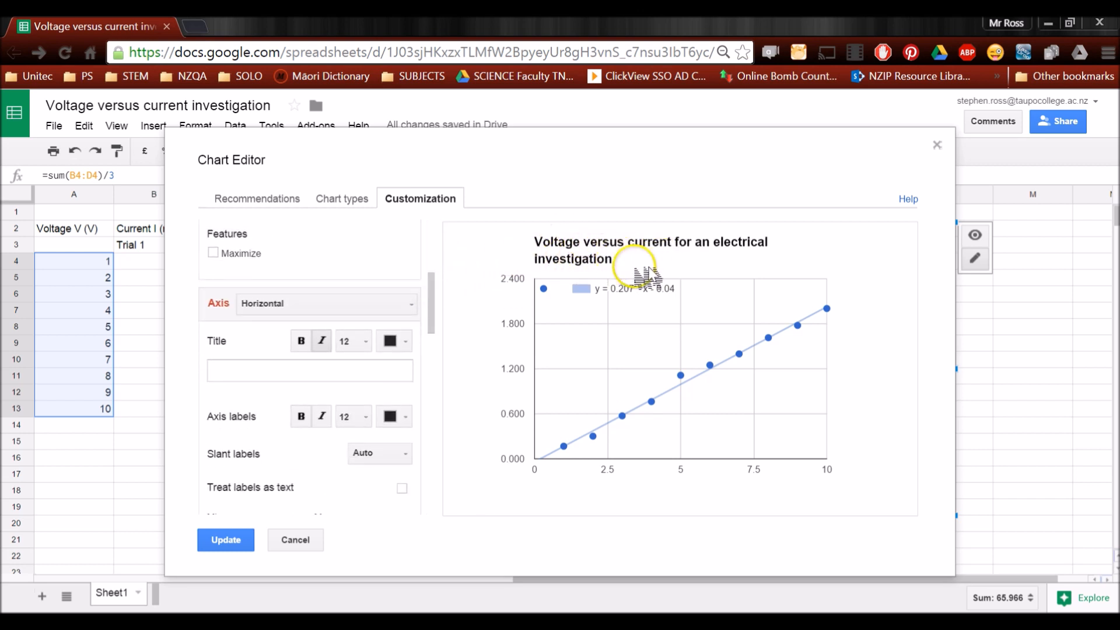
pyautogui.moveTo(307, 315)
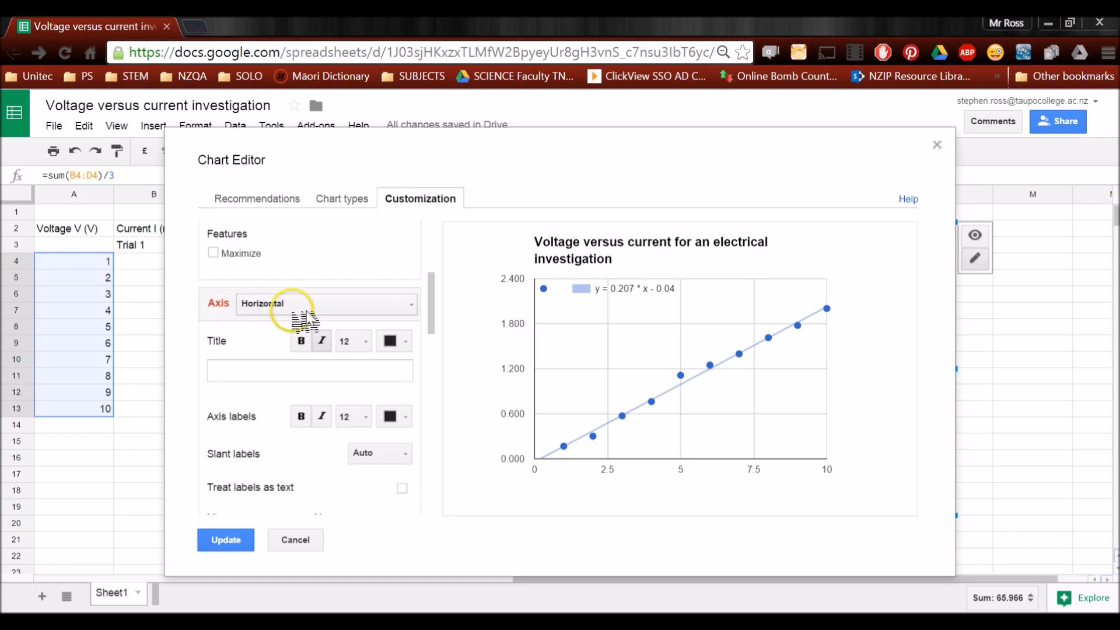
pyautogui.click(309, 370)
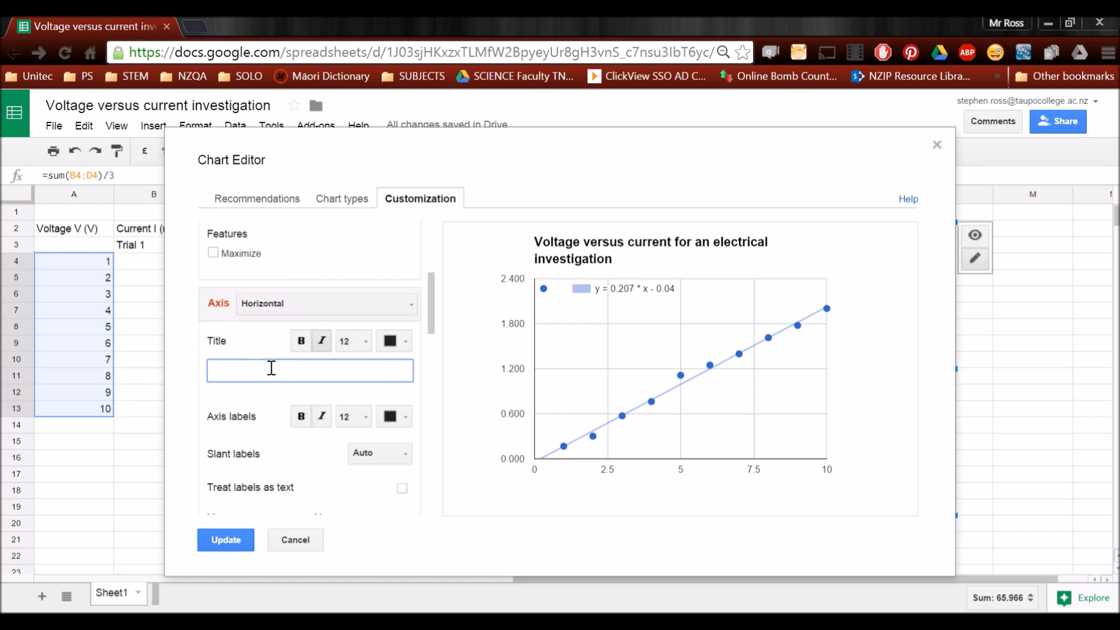
pyautogui.write('Voltage')
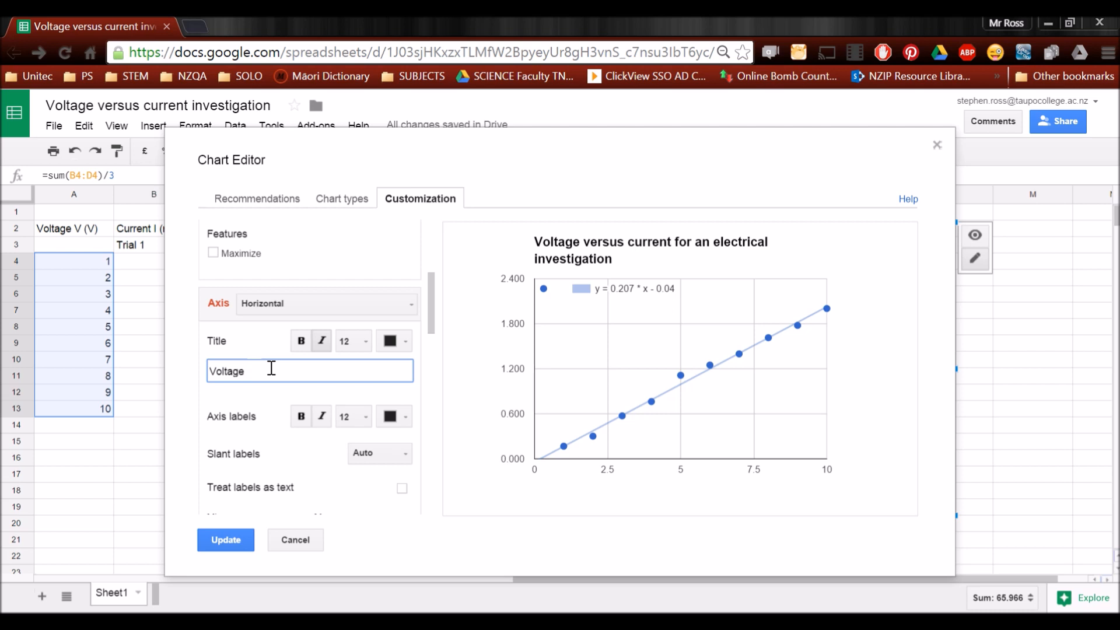
pyautogui.write(', V')
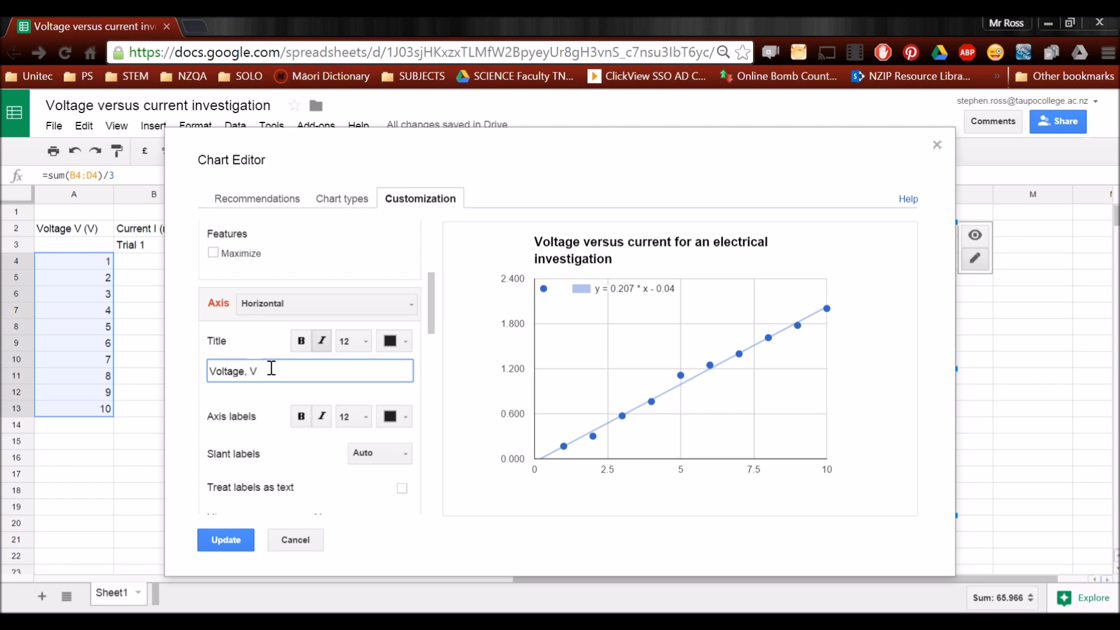
pyautogui.write('(V')
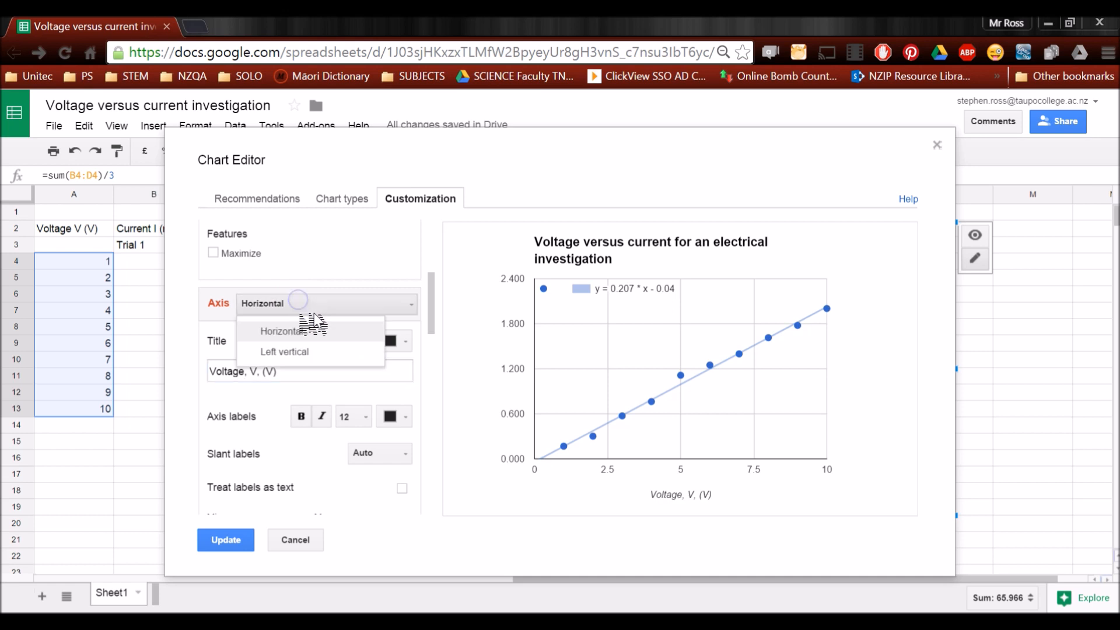
# Set the vertical axis title to 'Mean current, I, (mA)' and apply the titles
pyautogui.click(284, 351)
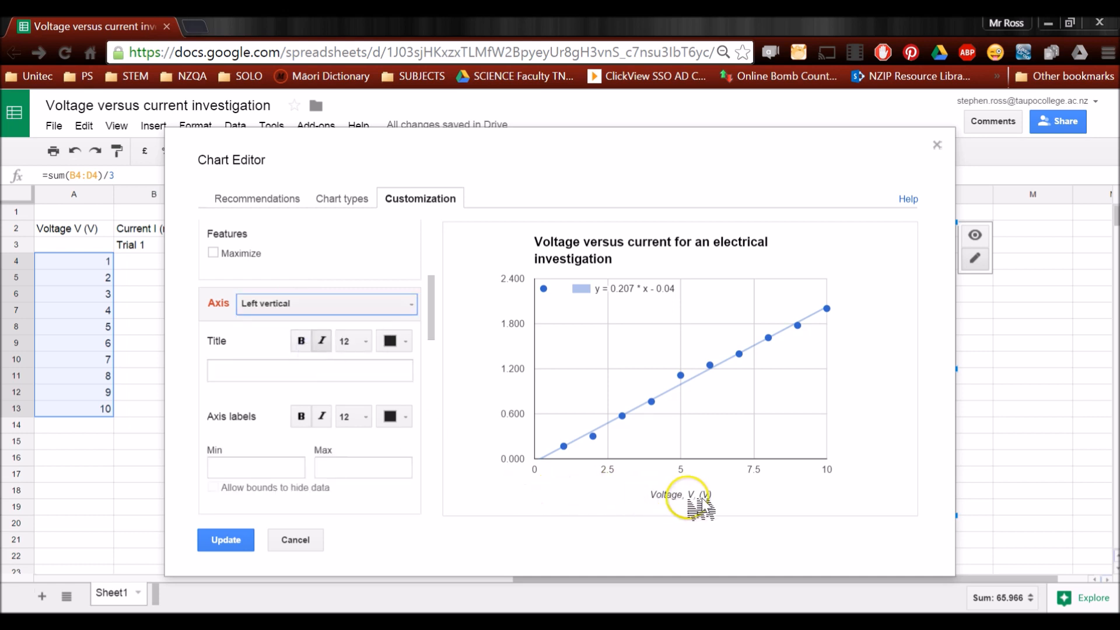
pyautogui.click(309, 369)
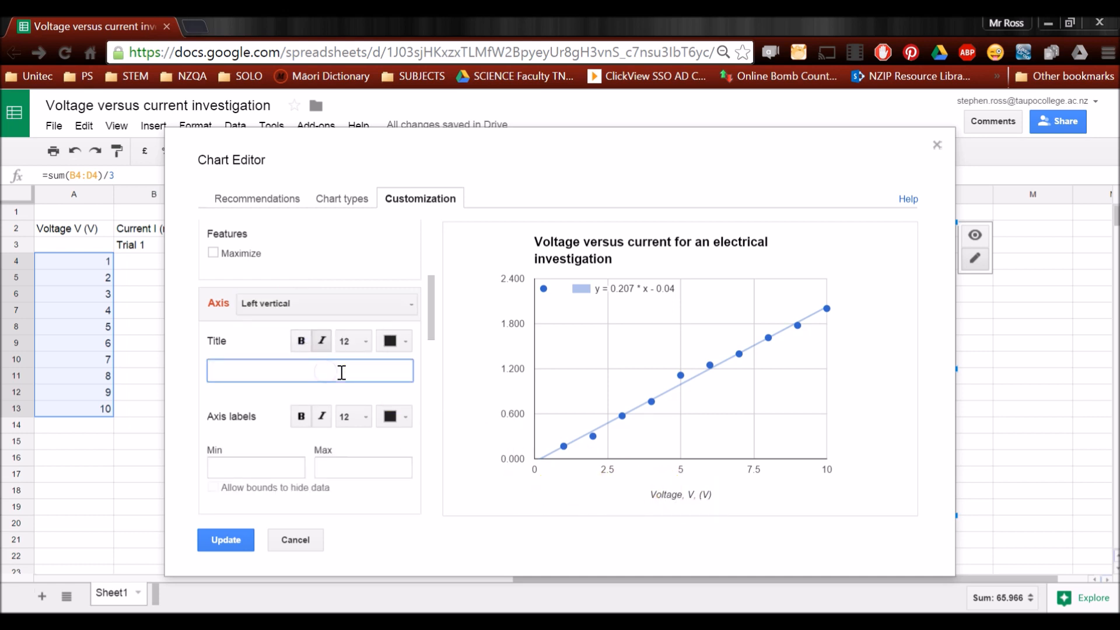
pyautogui.write('Mean current,')
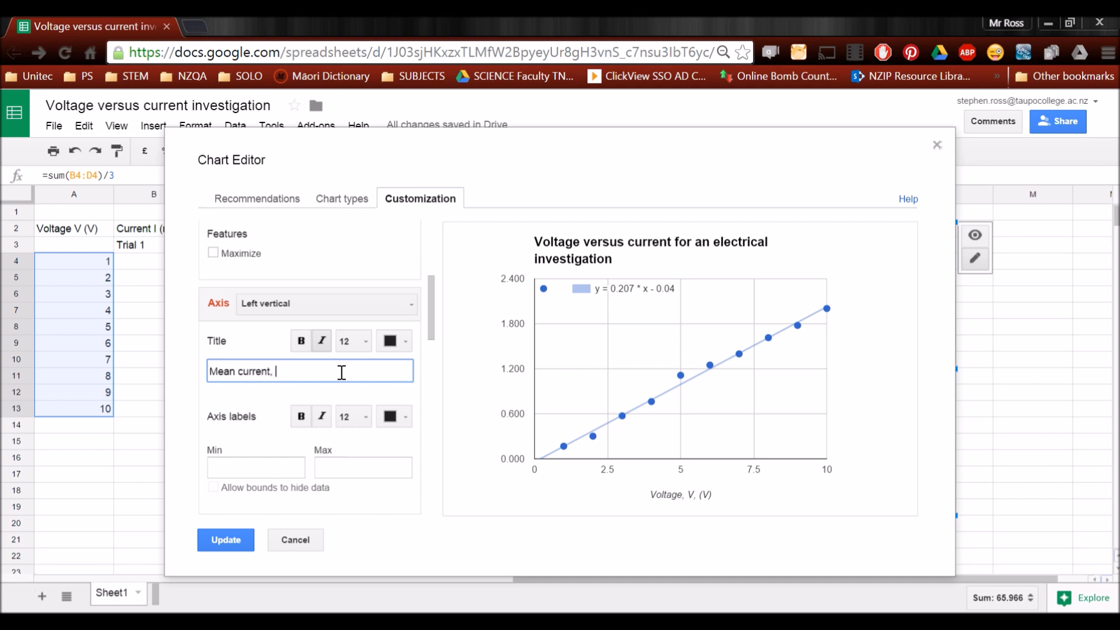
pyautogui.write('I,')
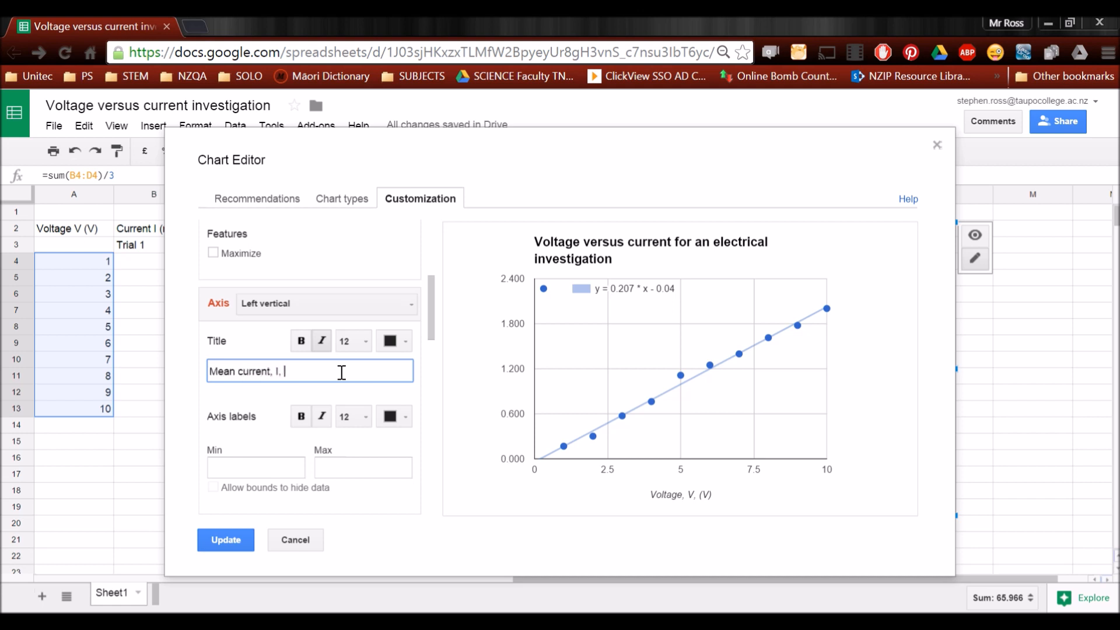
pyautogui.write('(mA)')
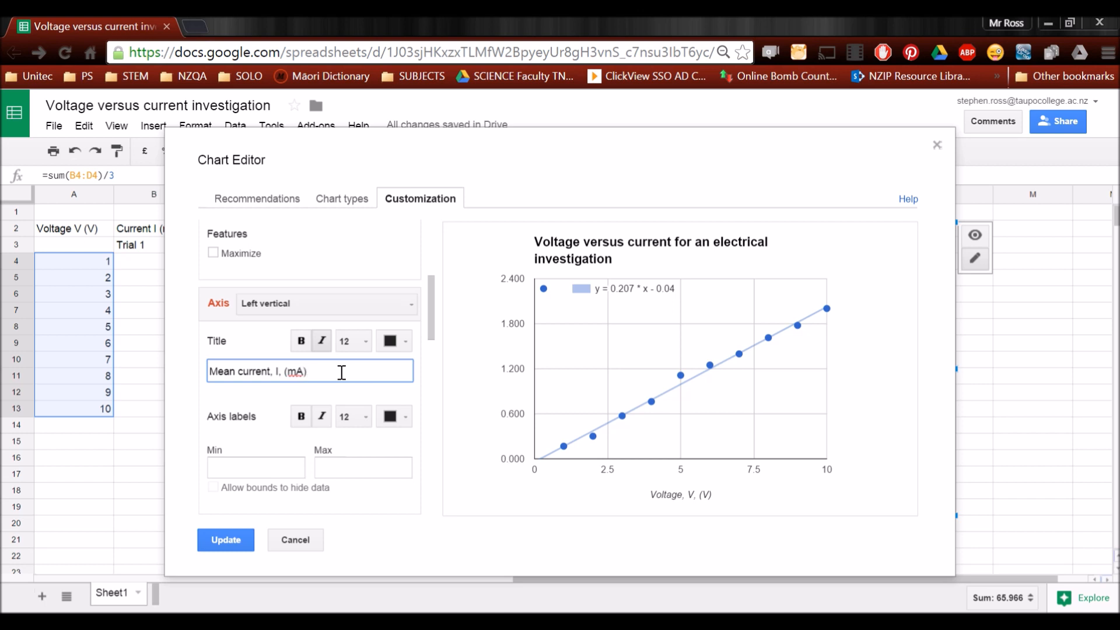
pyautogui.click(225, 539)
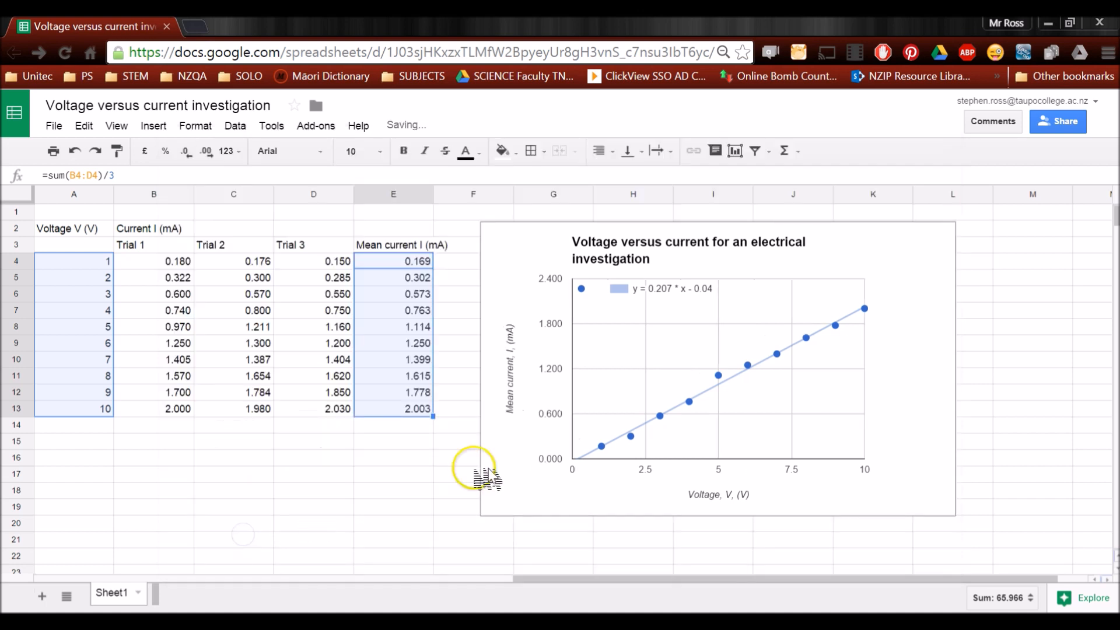
pyautogui.moveTo(832, 331)
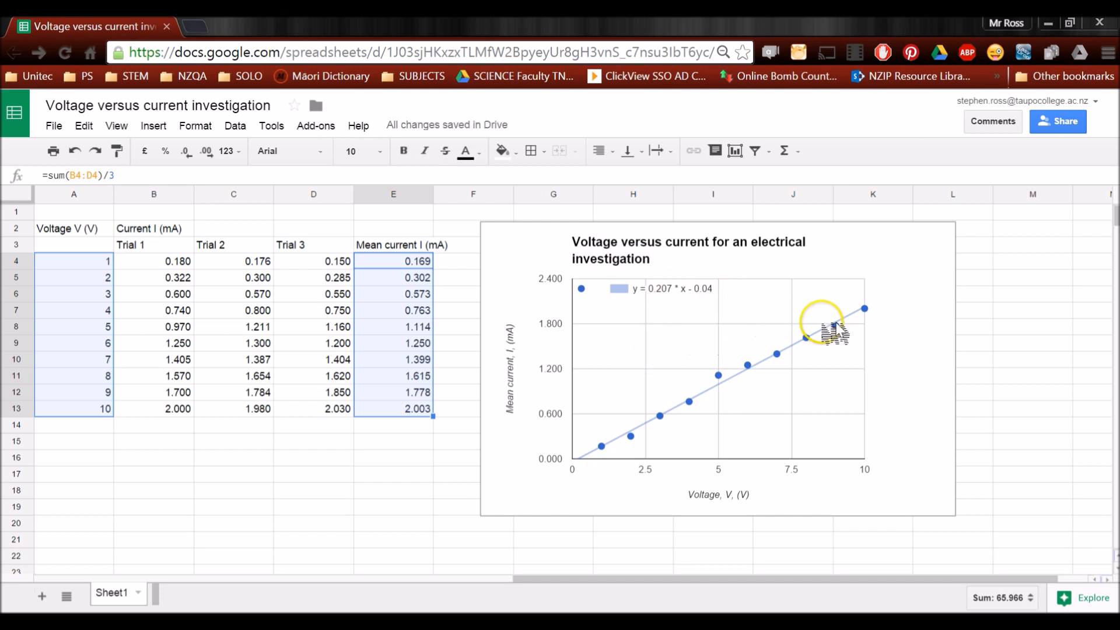
pyautogui.moveTo(864, 318)
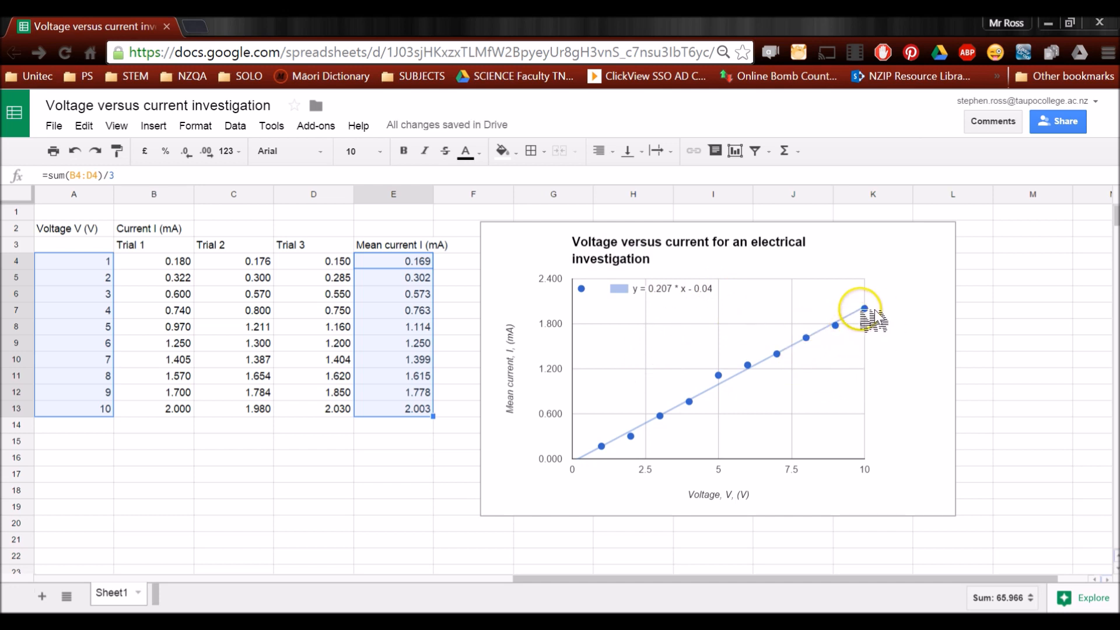
pyautogui.moveTo(625, 460)
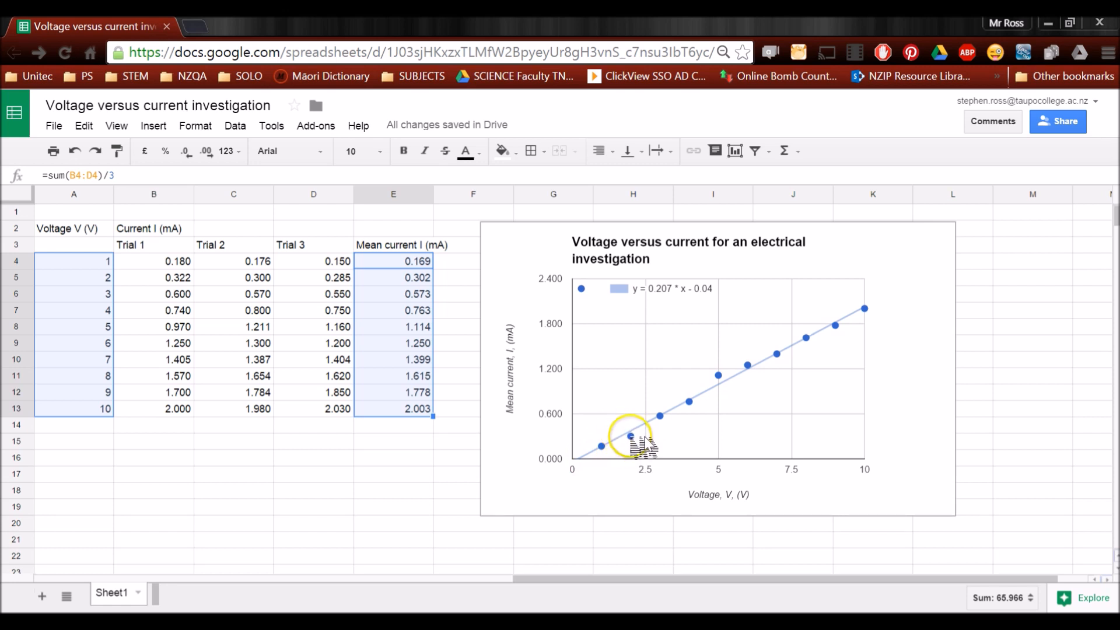
pyautogui.click(643, 442)
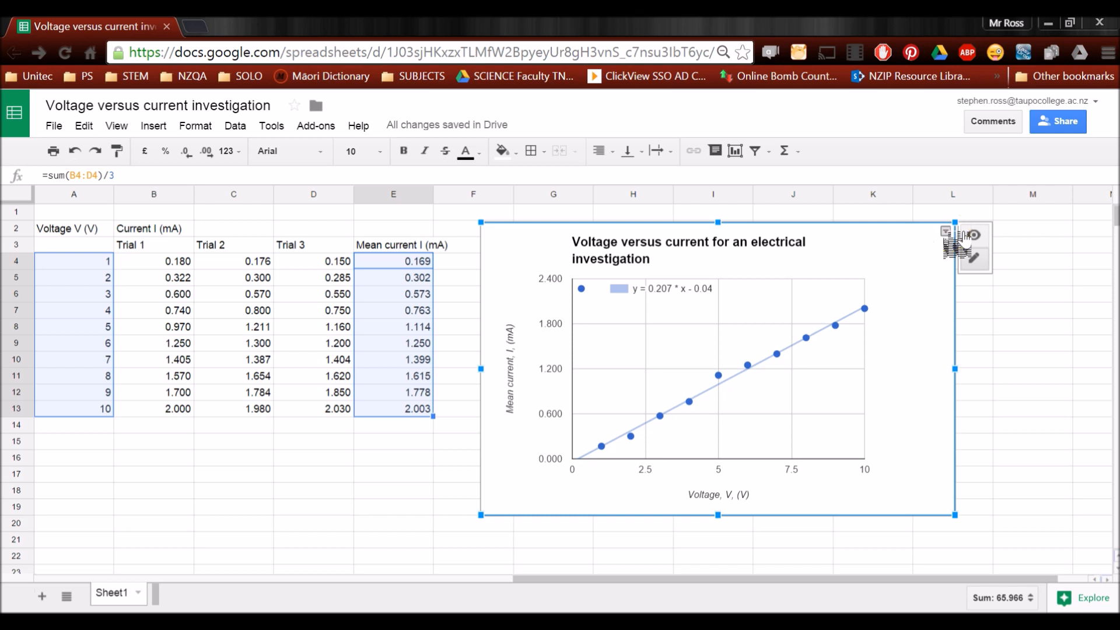
# Change the chart's data point shape to X marks and apply the update
pyautogui.click(945, 235)
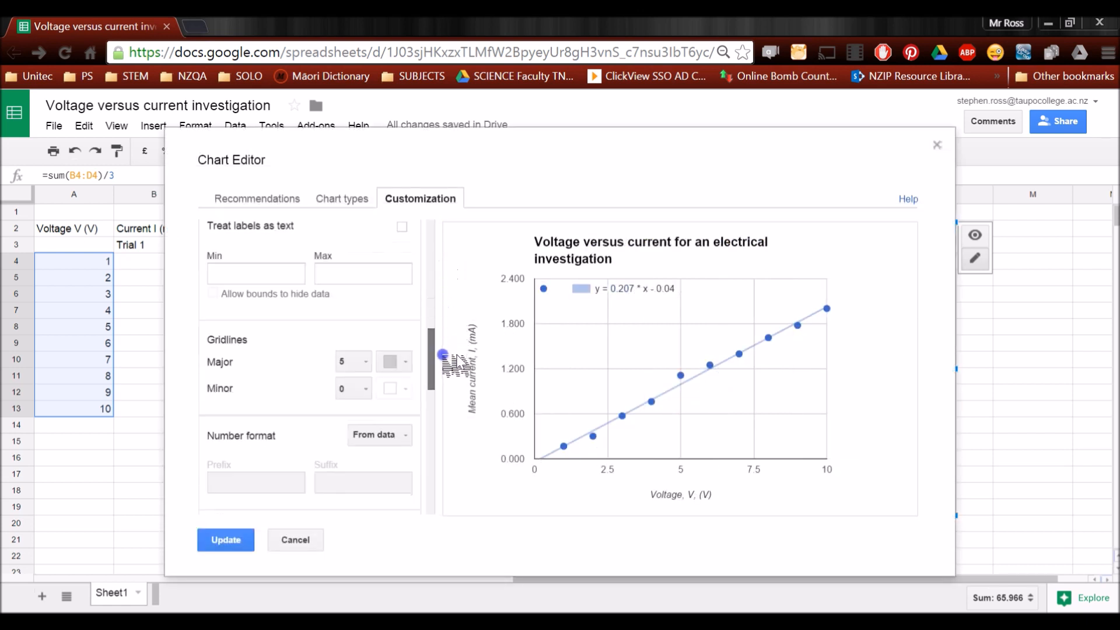
pyautogui.scroll(-3)
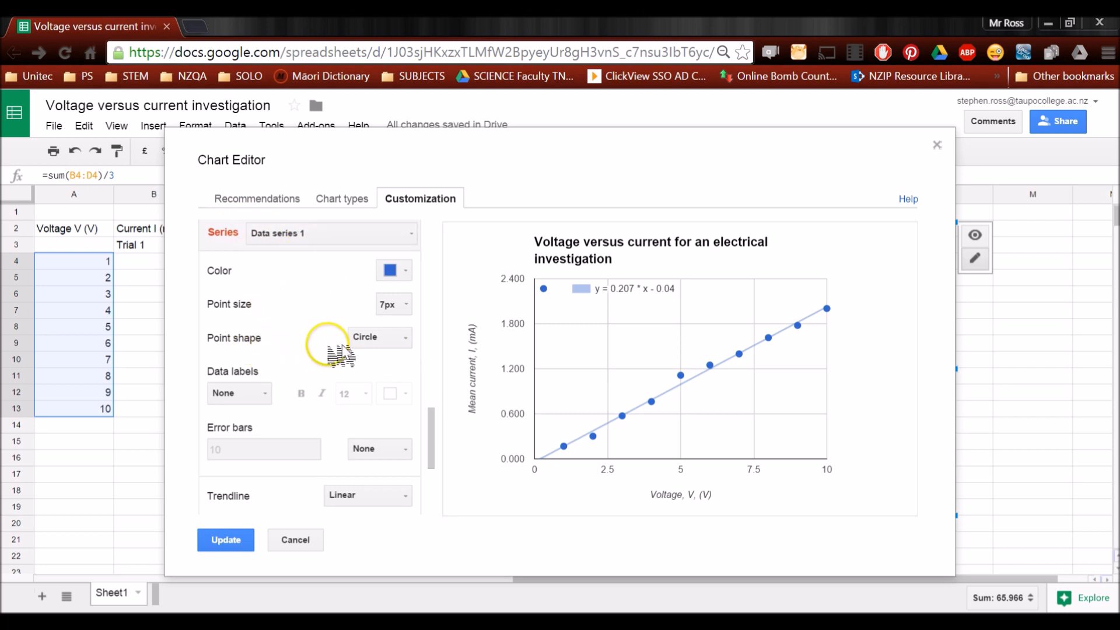
pyautogui.click(379, 337)
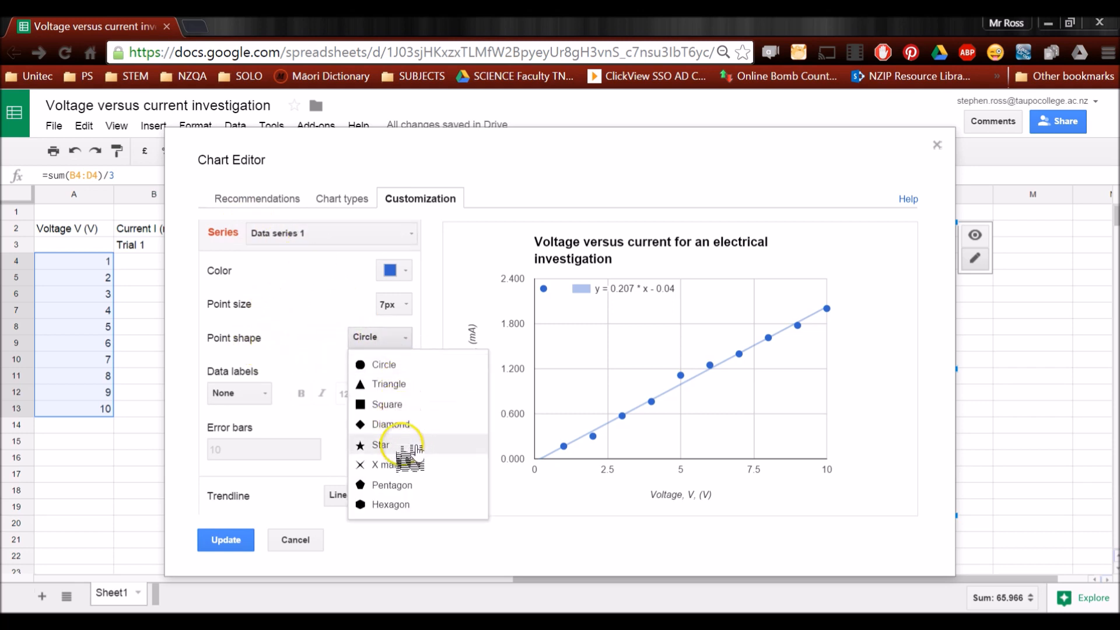
pyautogui.click(384, 464)
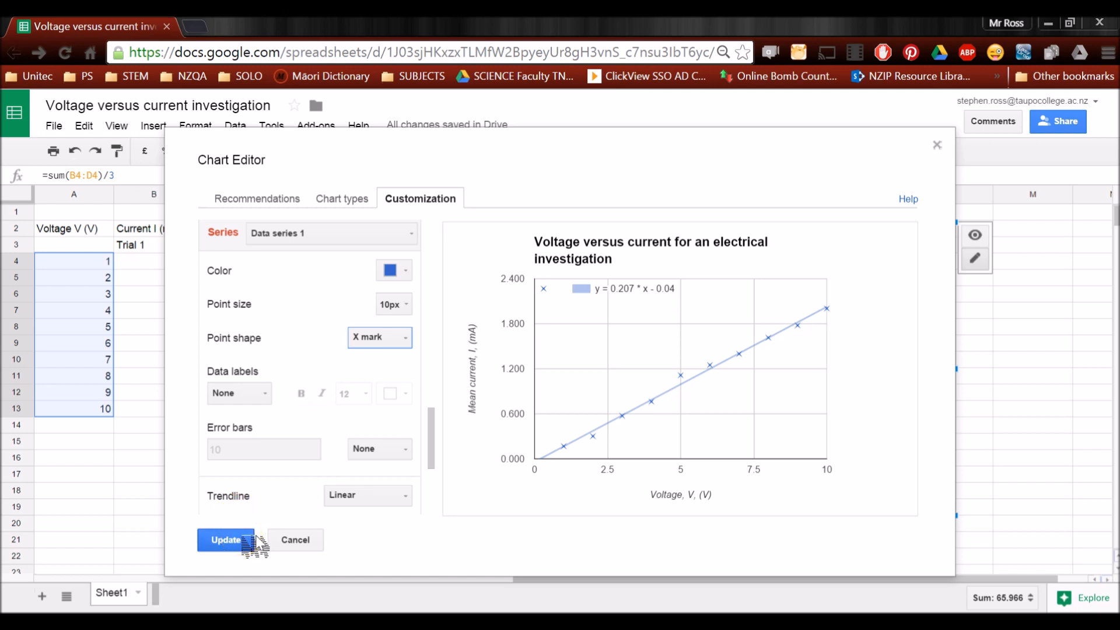
pyautogui.click(226, 539)
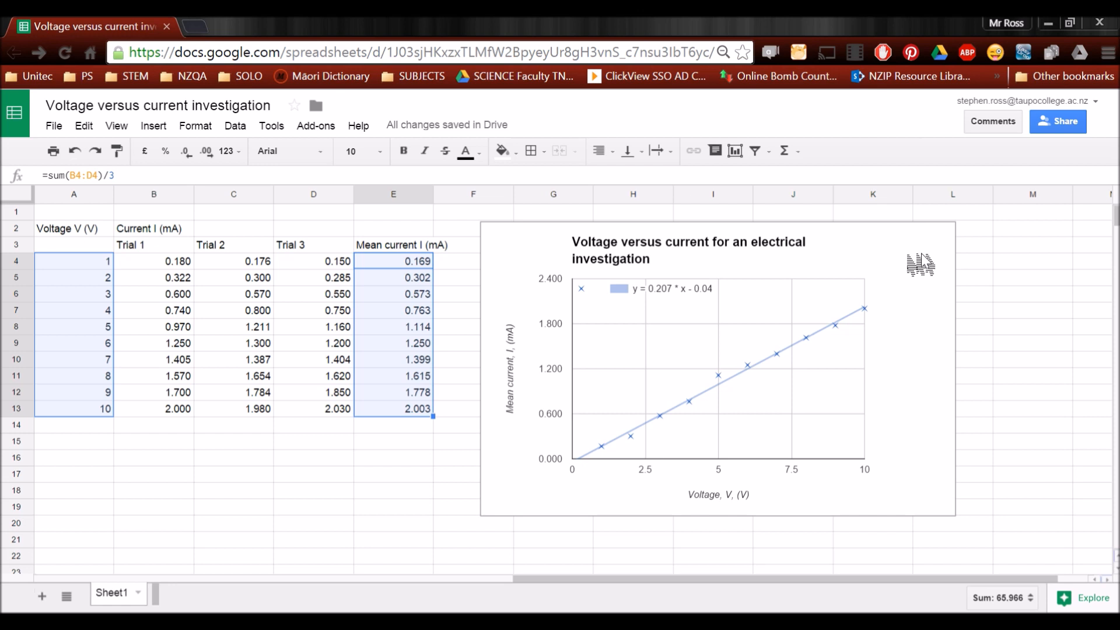
pyautogui.moveTo(582, 461)
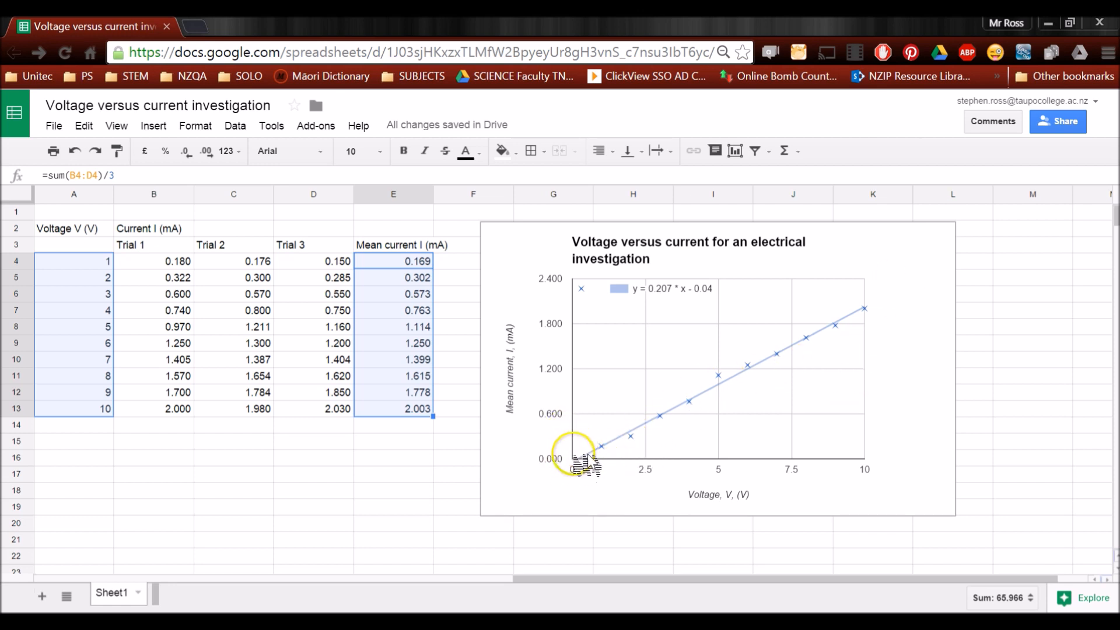
pyautogui.moveTo(853, 360)
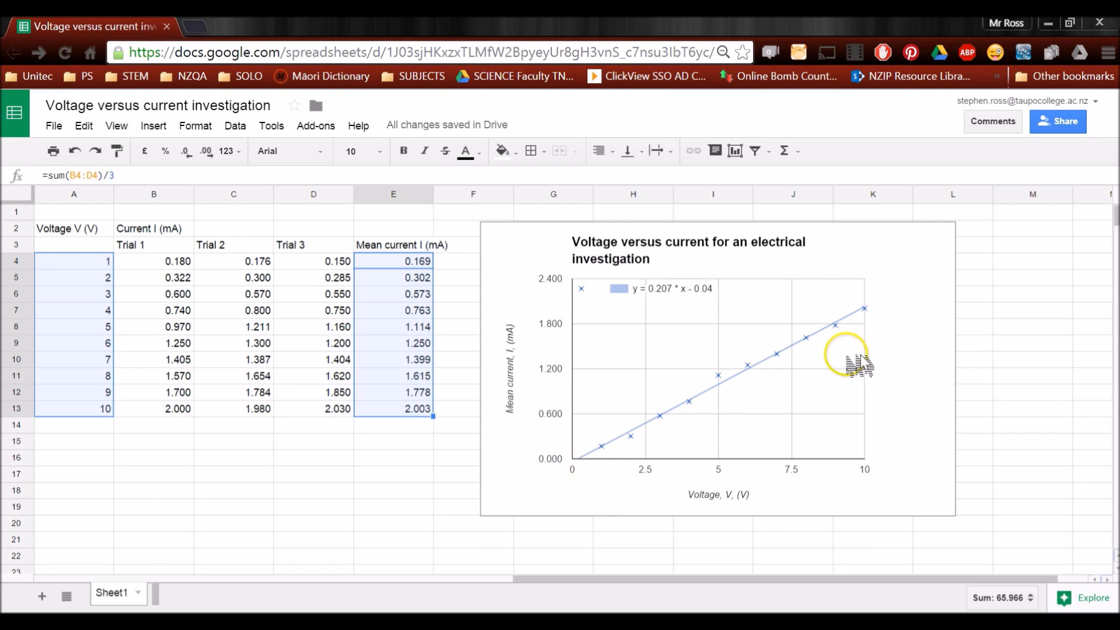
# Through Advanced edit, set the horizontal and left vertical axis minimums to 0 and update
pyautogui.click(718, 368)
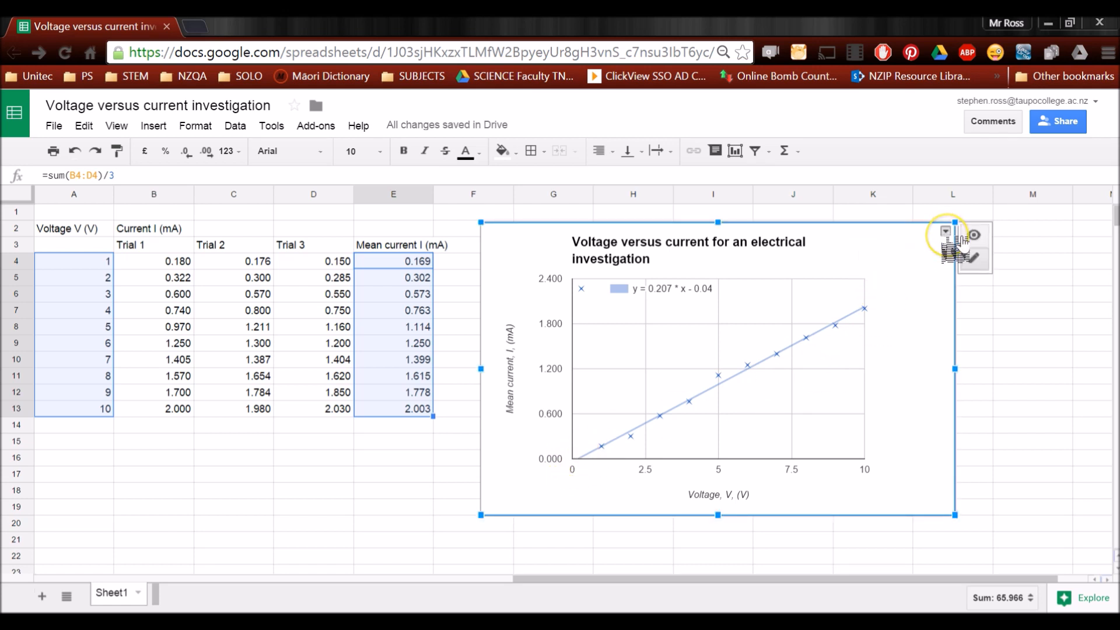
pyautogui.click(945, 232)
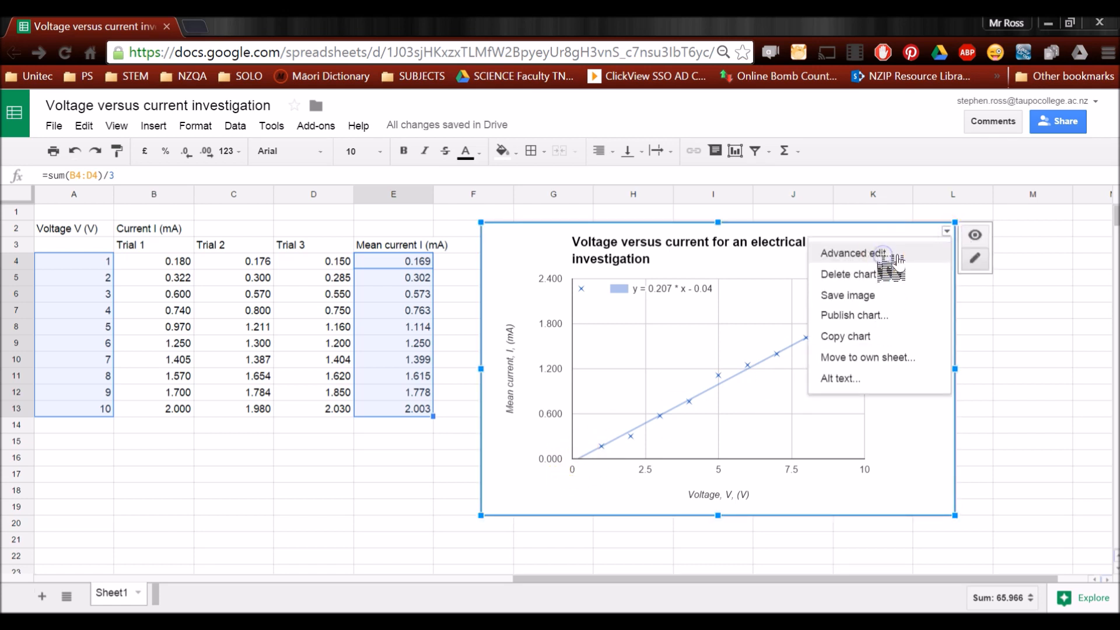
pyautogui.click(854, 253)
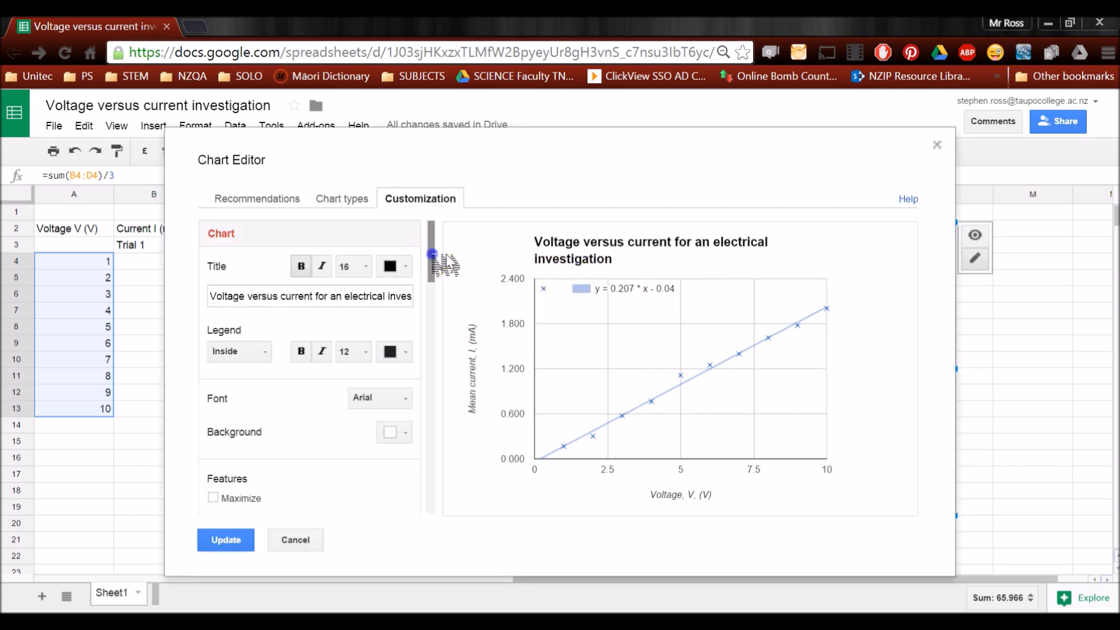
pyautogui.scroll(-3)
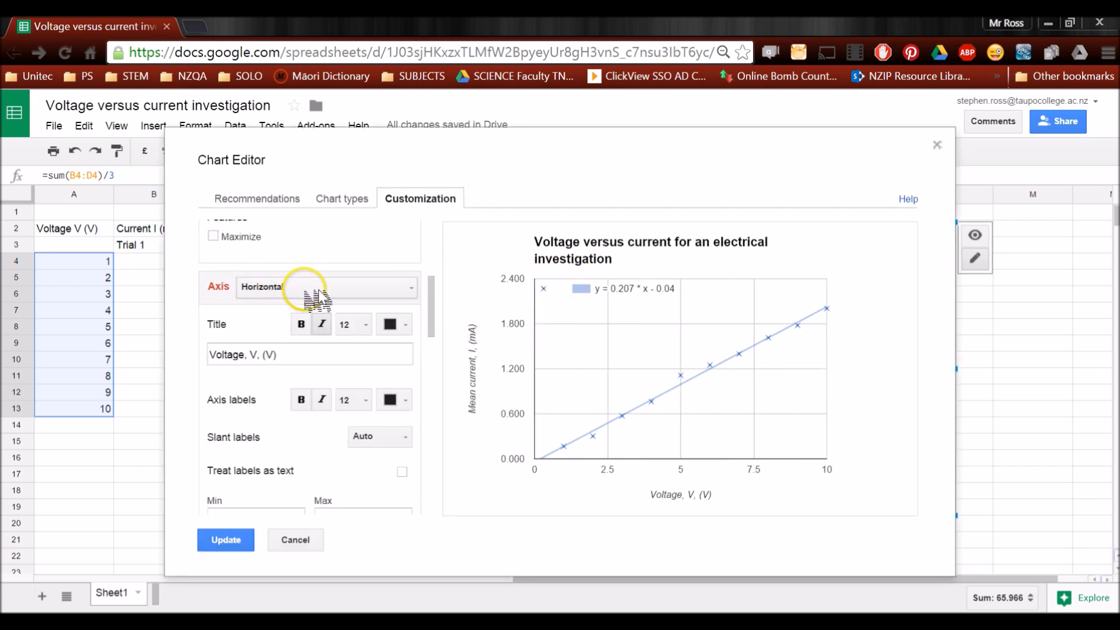
pyautogui.scroll(-3)
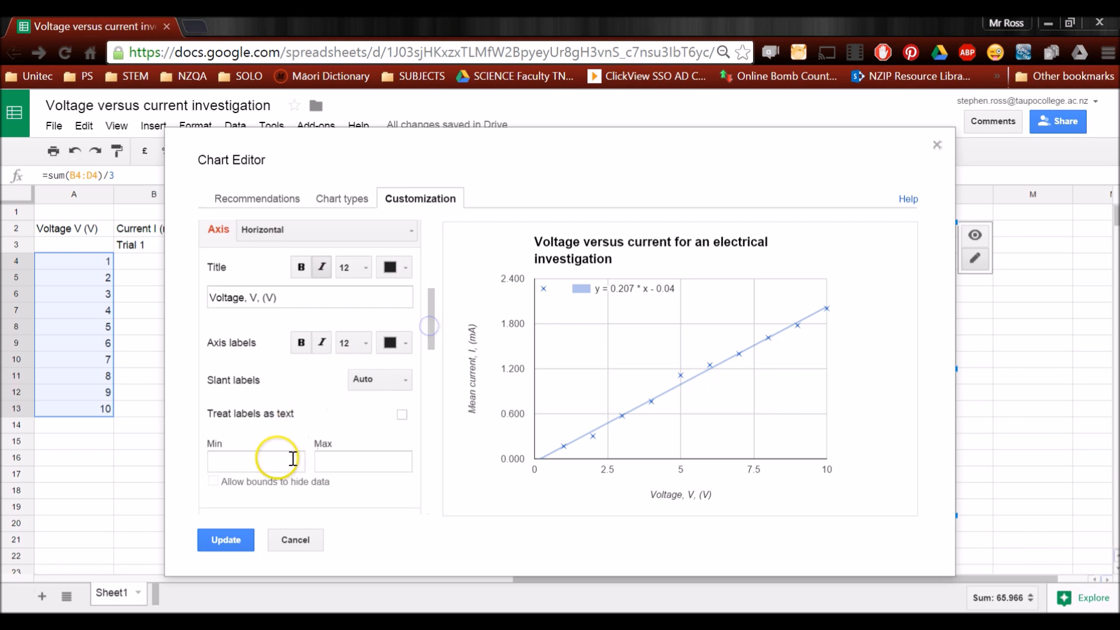
pyautogui.write('0')
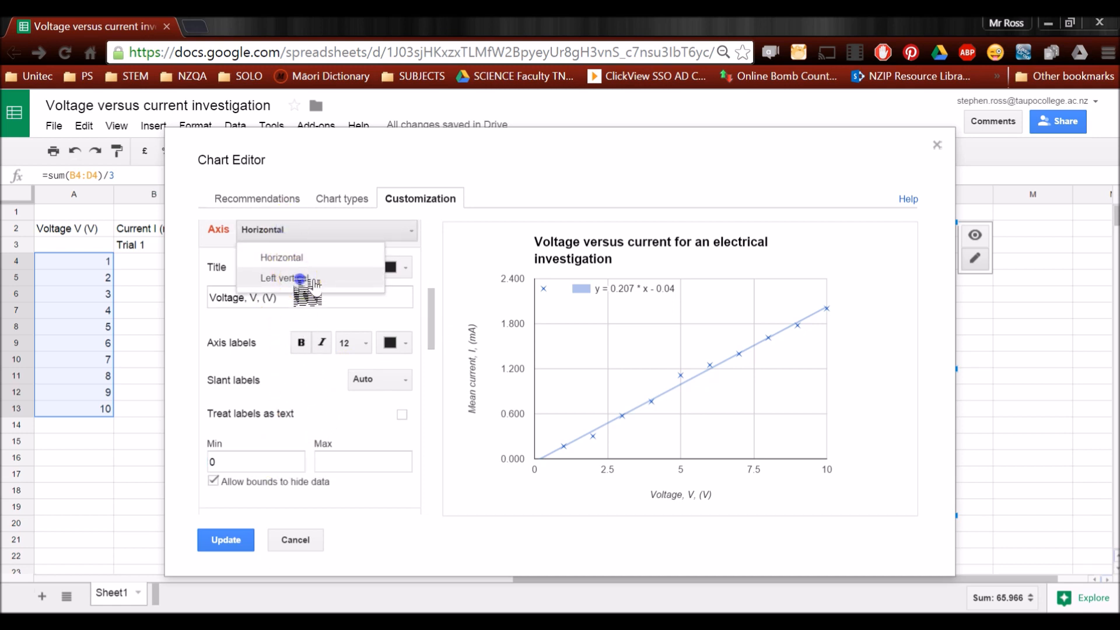
pyautogui.click(283, 277)
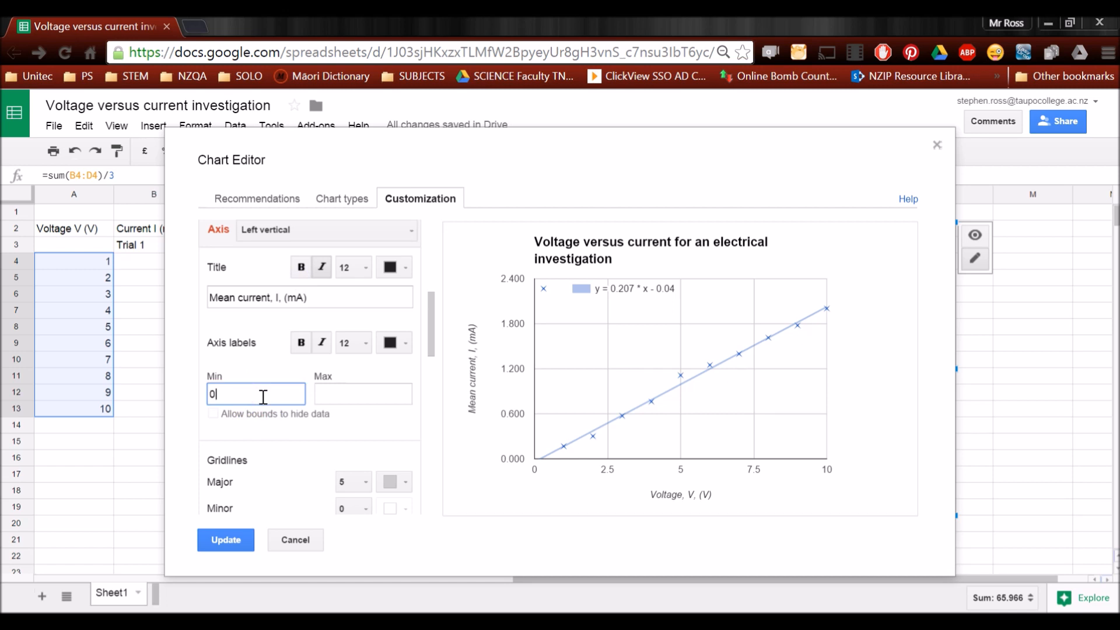
pyautogui.click(225, 539)
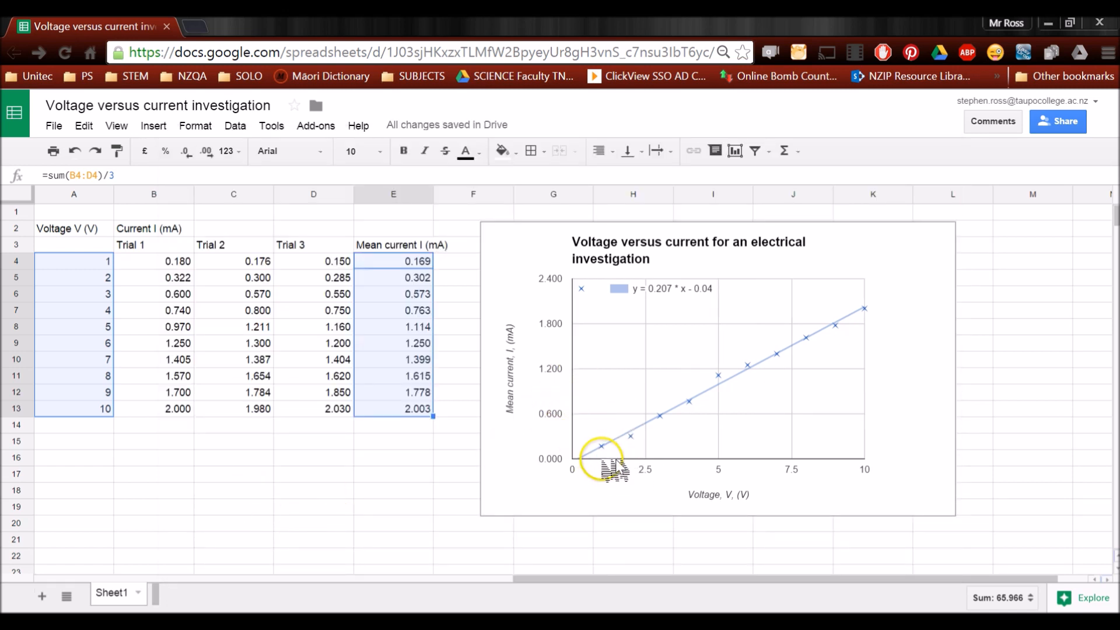
pyautogui.moveTo(571, 439)
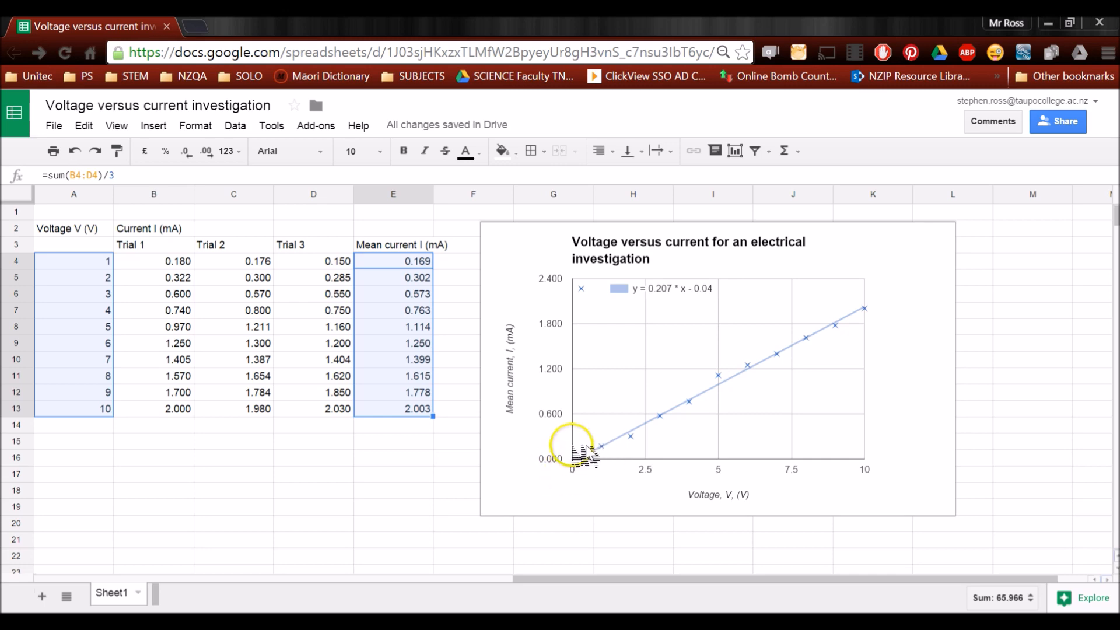
pyautogui.moveTo(900, 293)
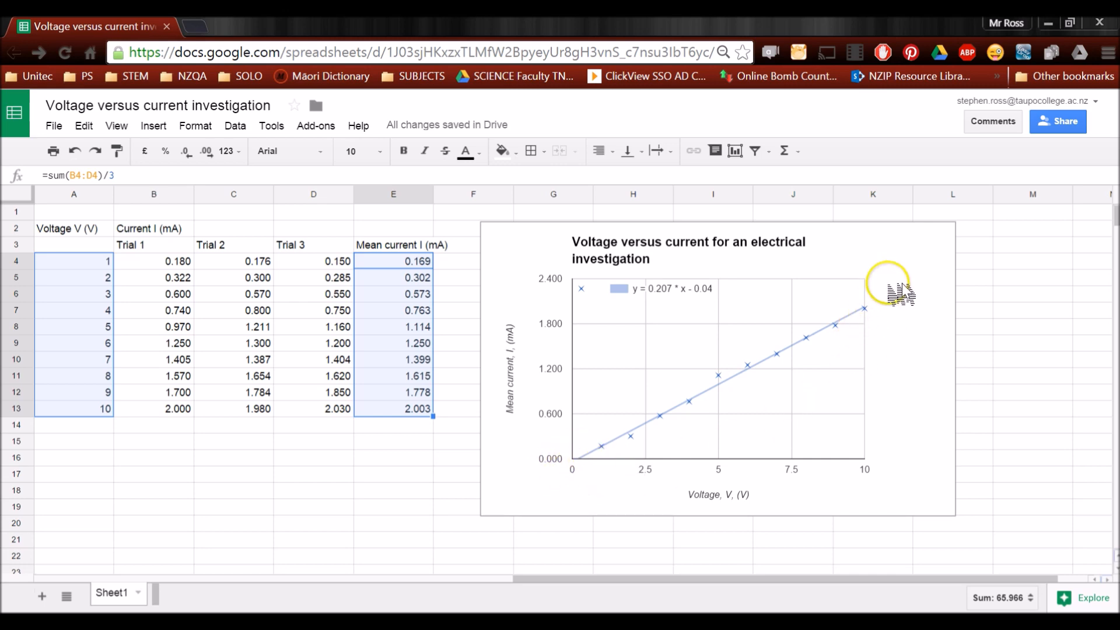
pyautogui.click(1031, 211)
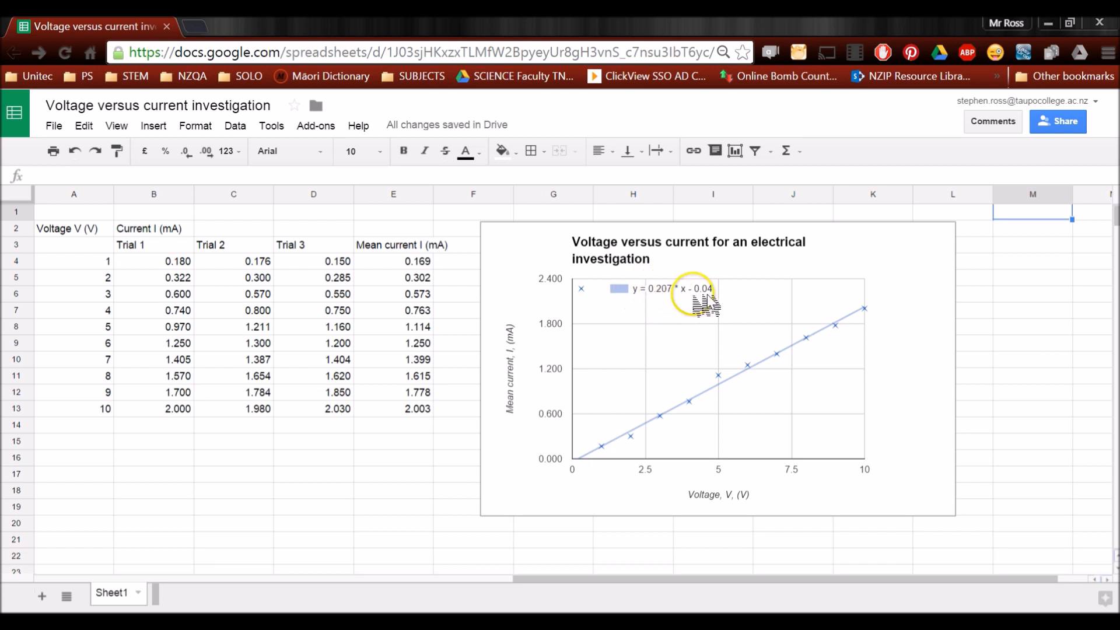
pyautogui.moveTo(725, 414)
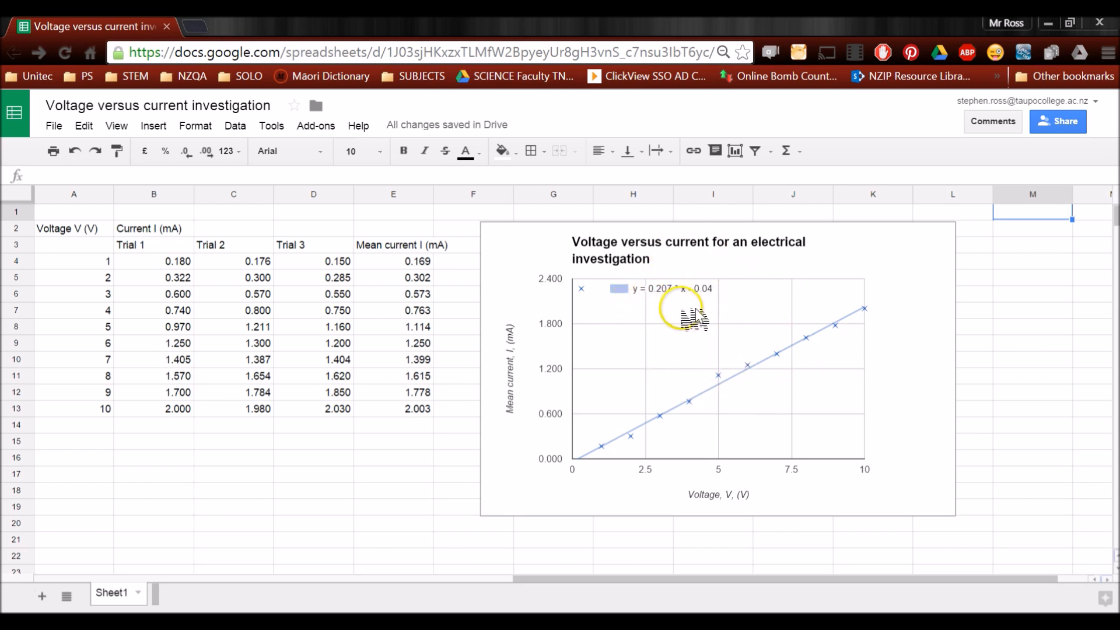
pyautogui.moveTo(315, 460)
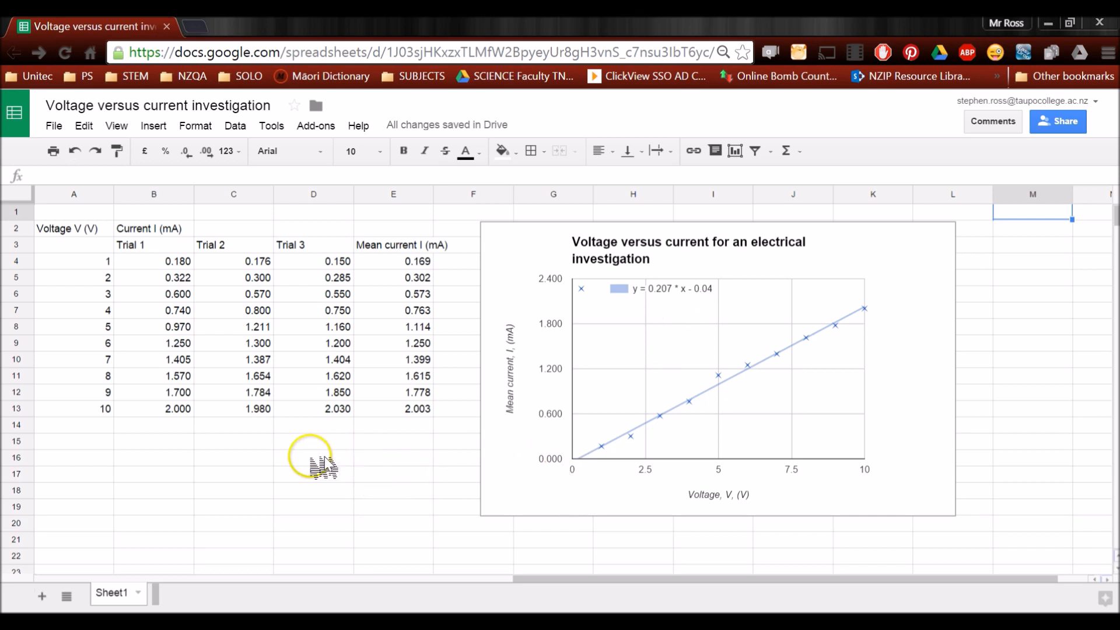
# Enter the equation I=0.207*V-0.04 into cell D16 below the data table
pyautogui.click(312, 458)
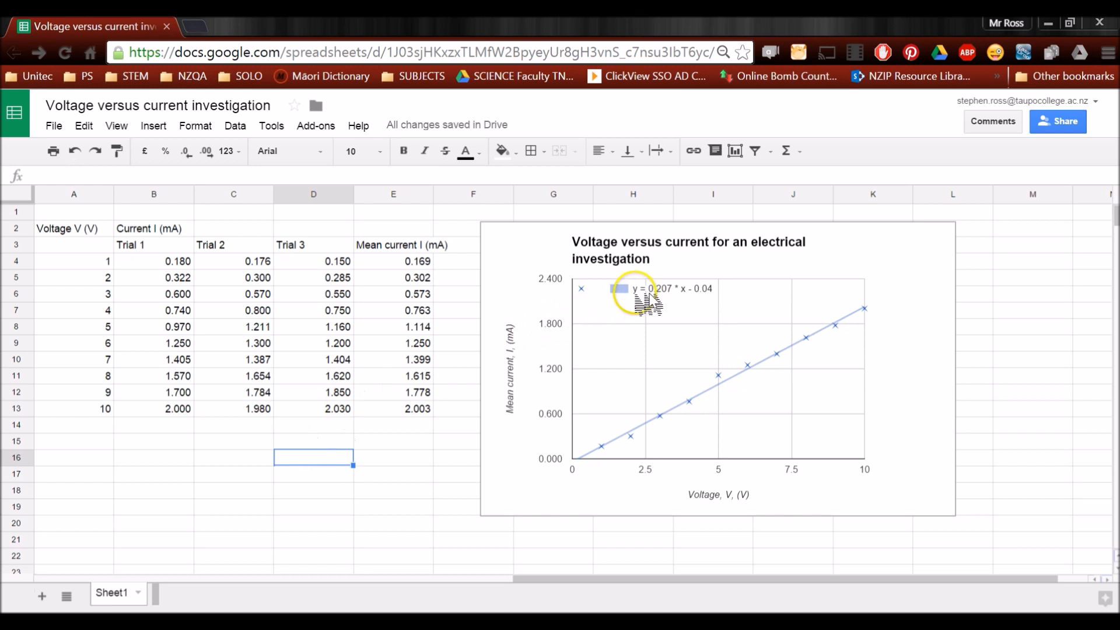
pyautogui.moveTo(531, 379)
pyautogui.write('I')
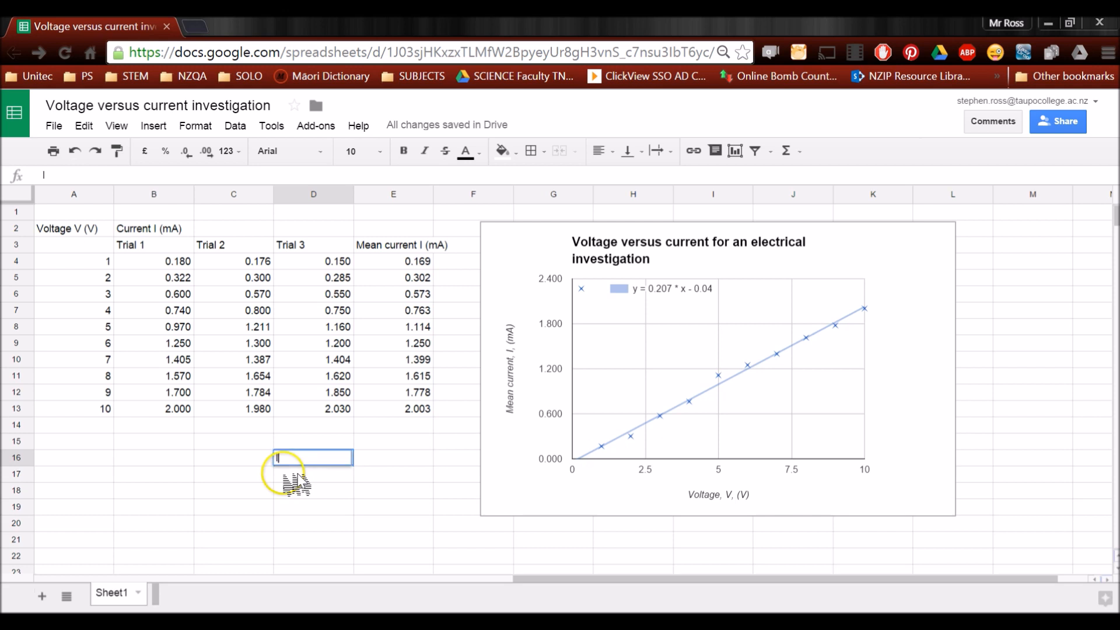
pyautogui.write('=')
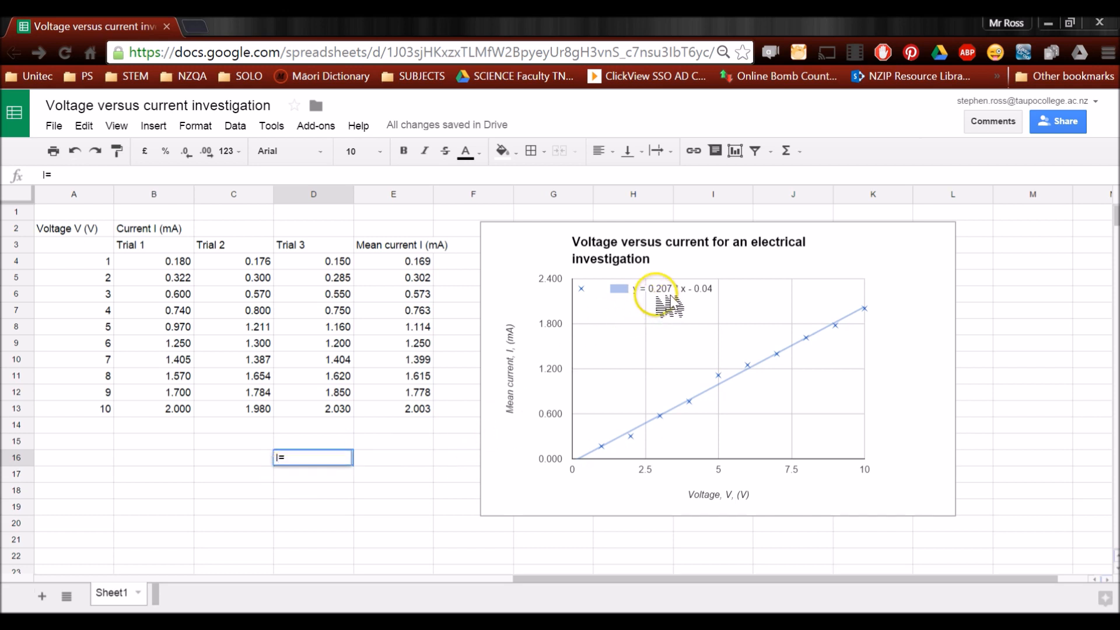
pyautogui.write('0.2')
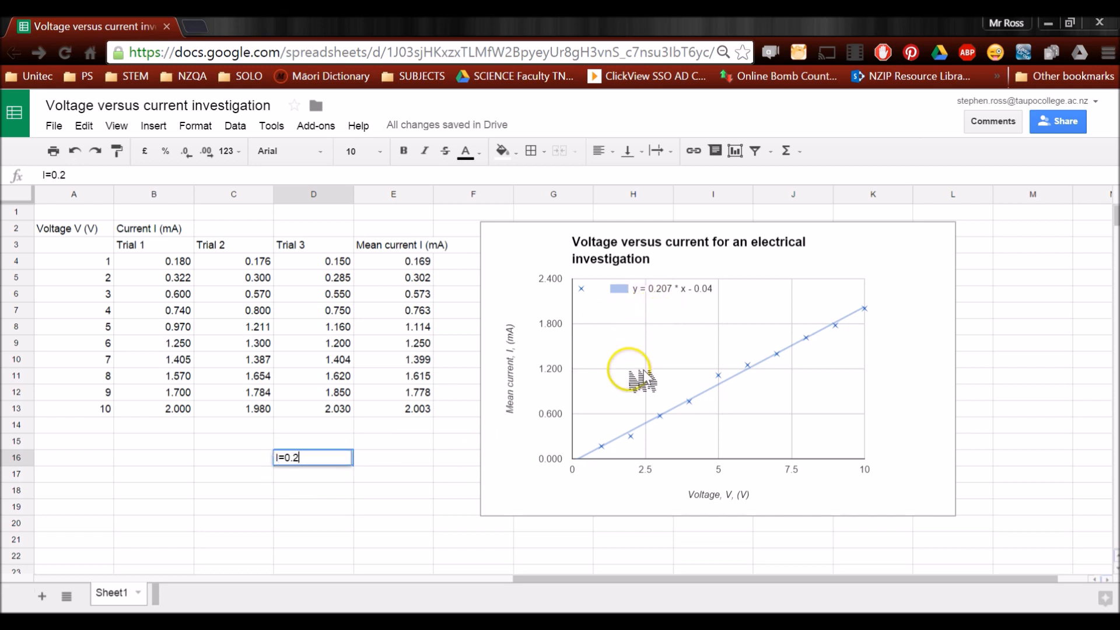
pyautogui.write('07')
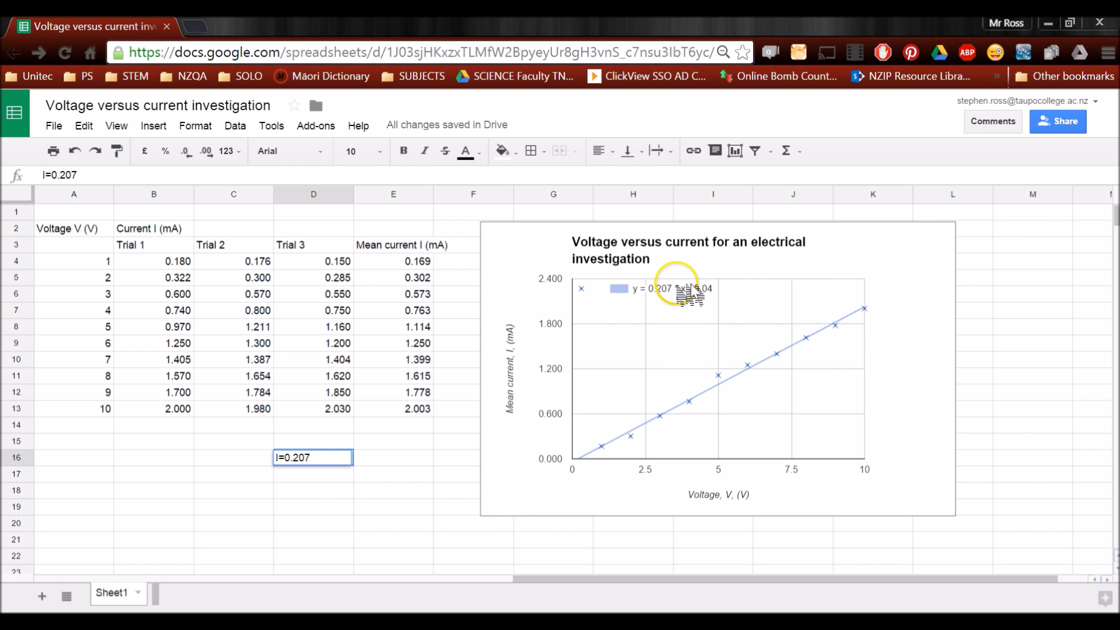
pyautogui.write('*')
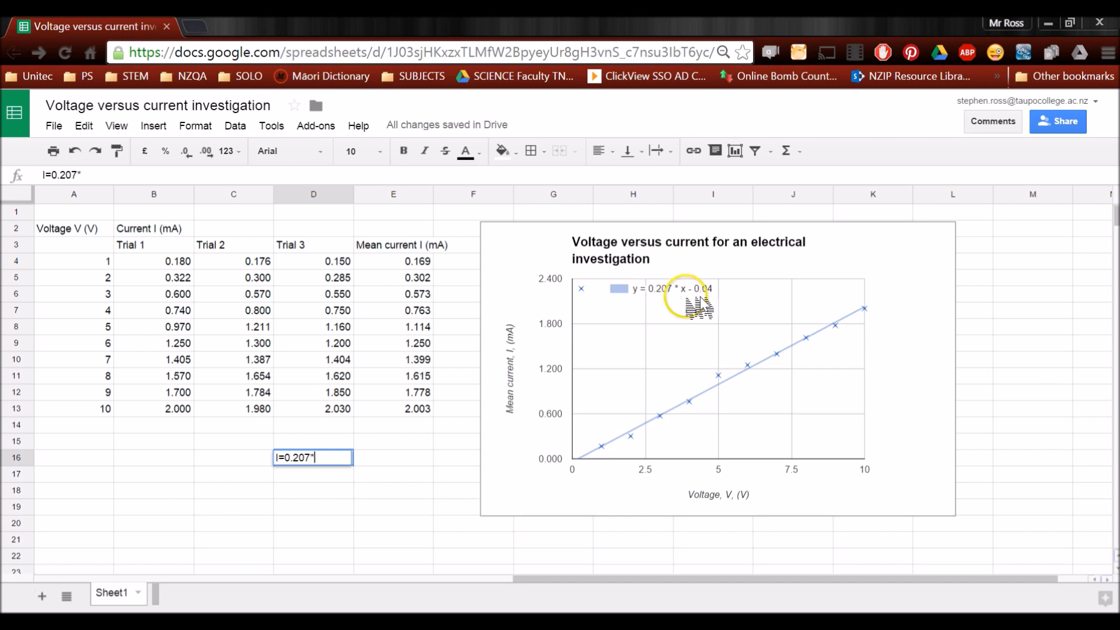
pyautogui.moveTo(750, 500)
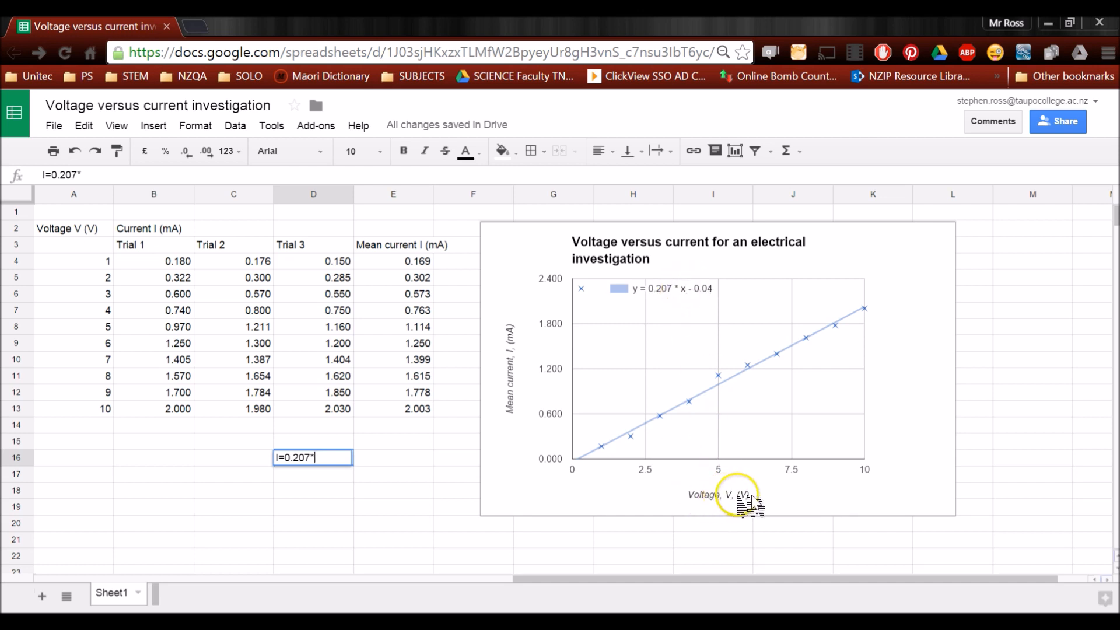
pyautogui.moveTo(428, 461)
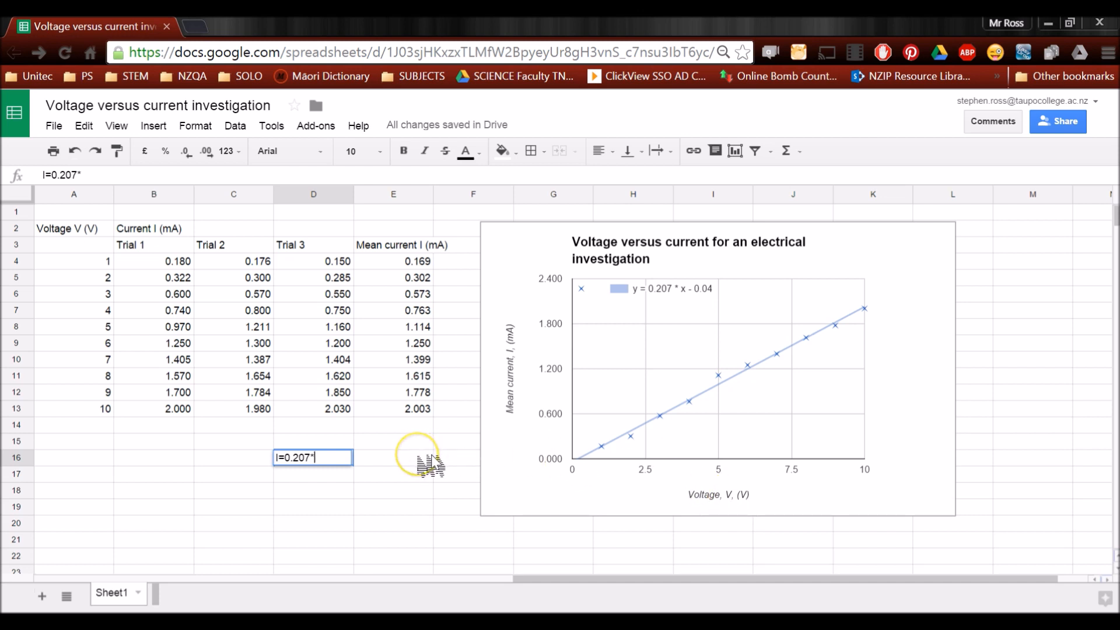
pyautogui.write('V')
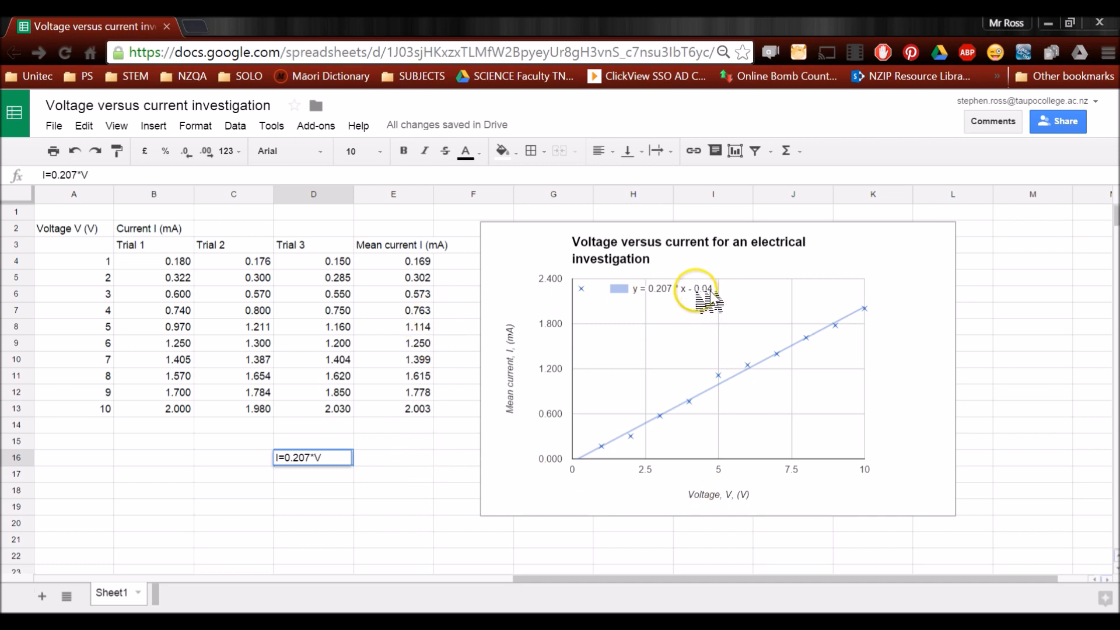
pyautogui.moveTo(716, 328)
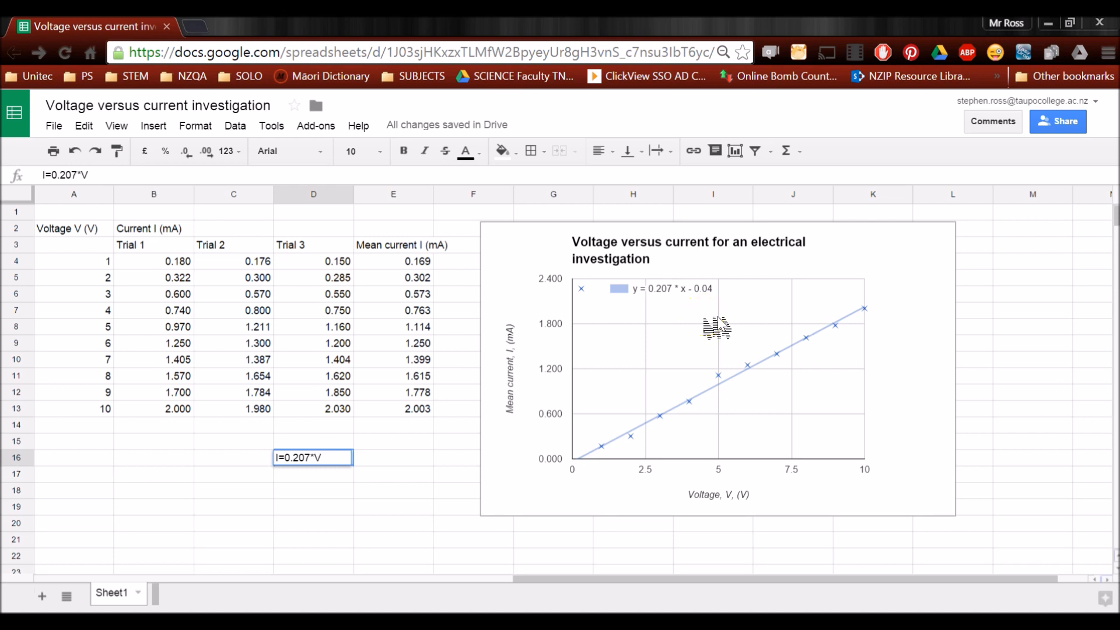
pyautogui.write('-0')
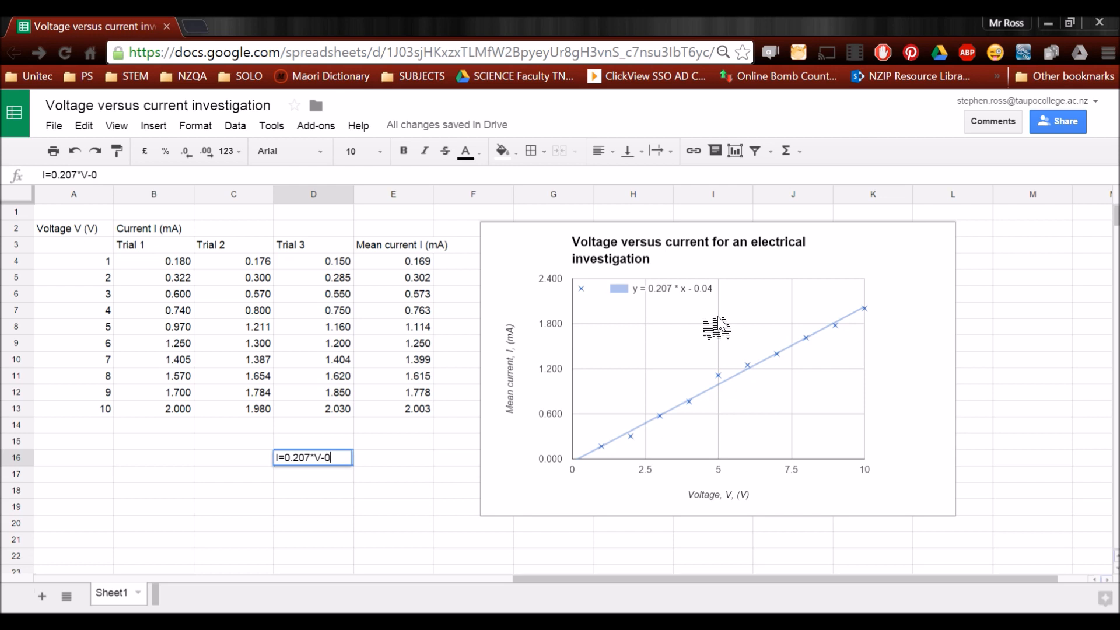
pyautogui.write('04')
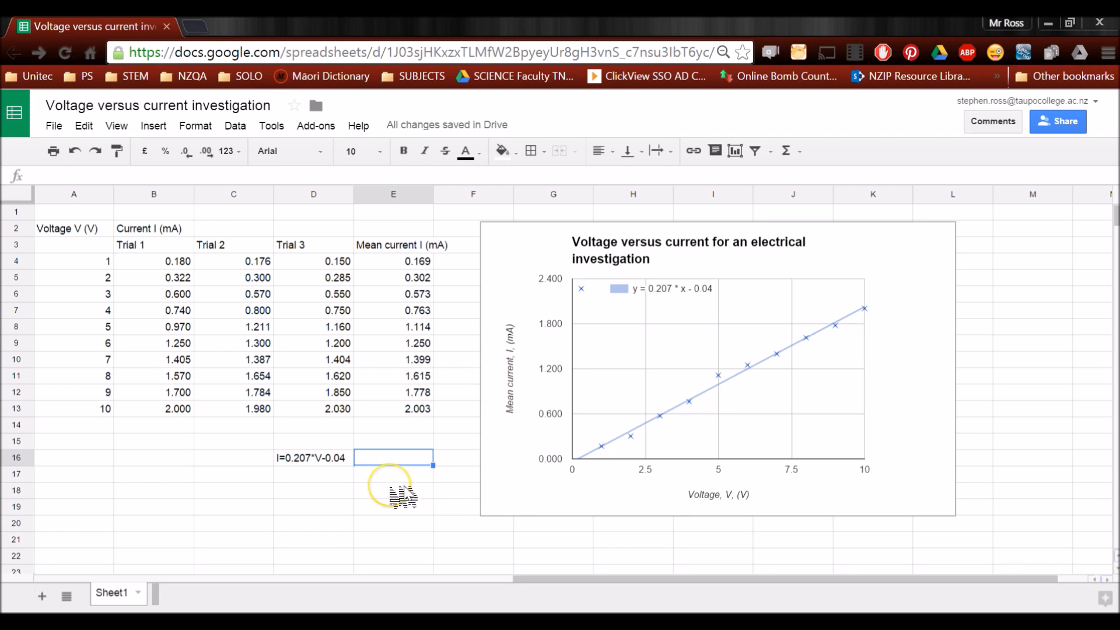
pyautogui.click(1031, 244)
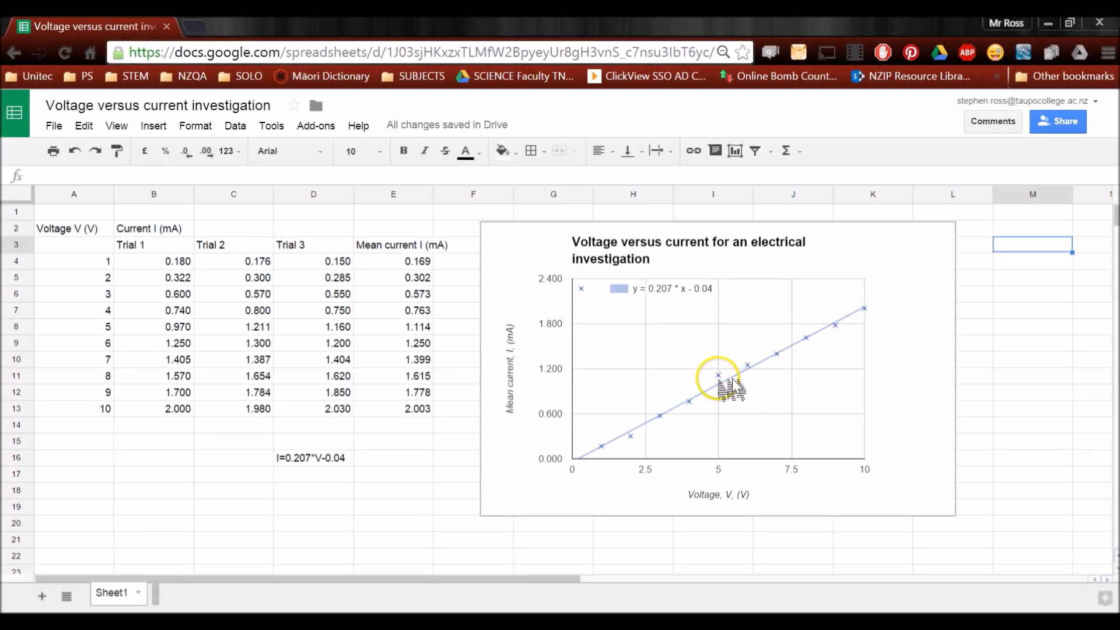
pyautogui.moveTo(678, 418)
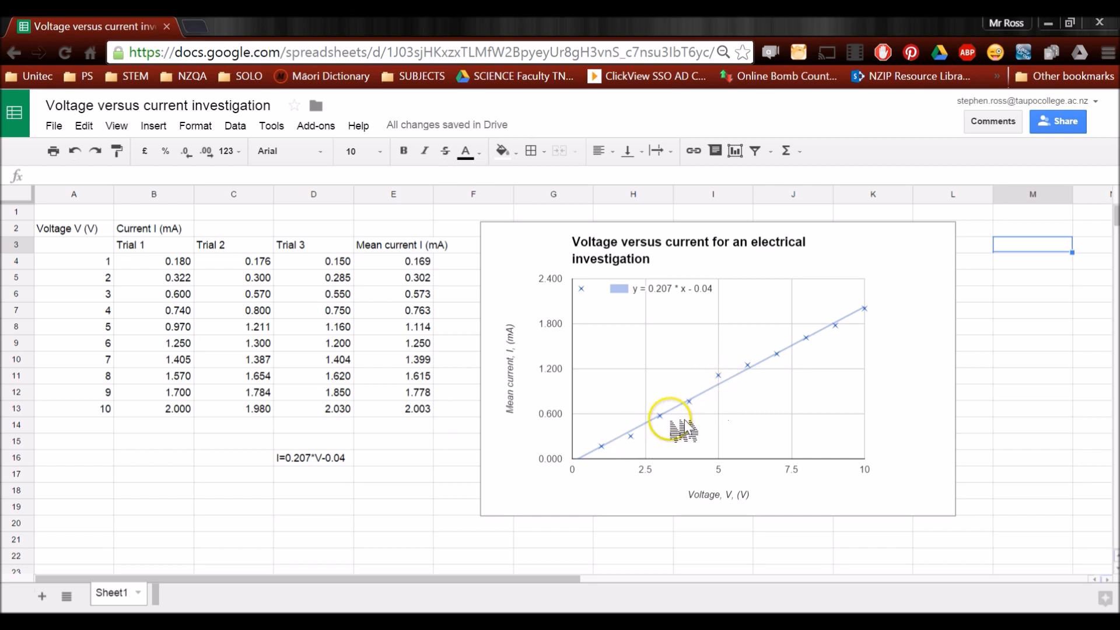
pyautogui.moveTo(718, 382)
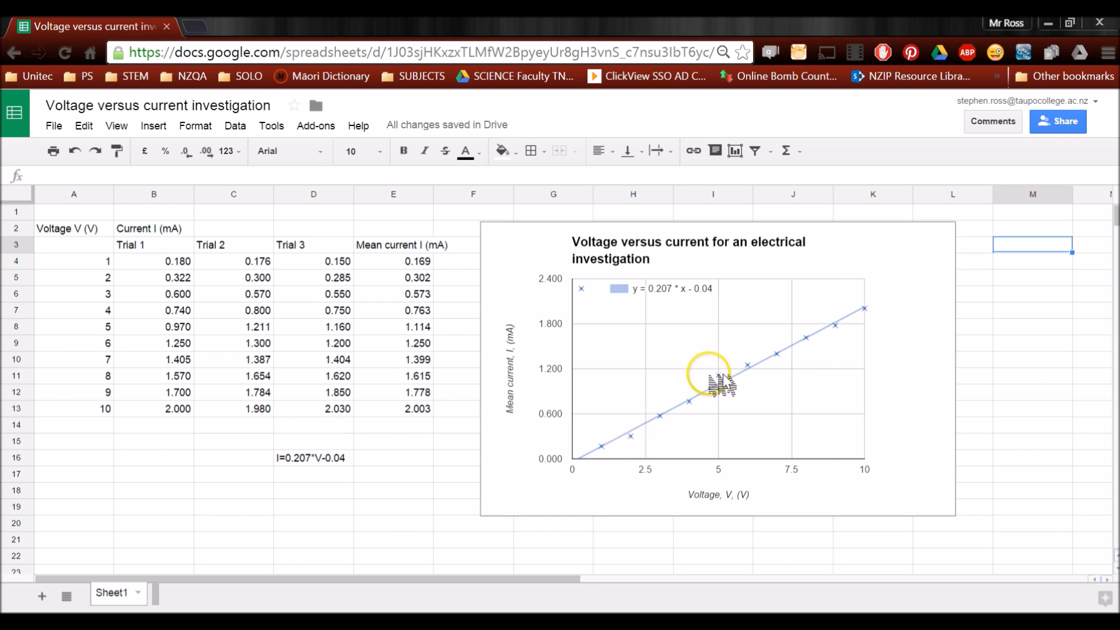
# Reopen the chart's Advanced edit settings and scroll to the horizontal axis gridlines
pyautogui.click(713, 368)
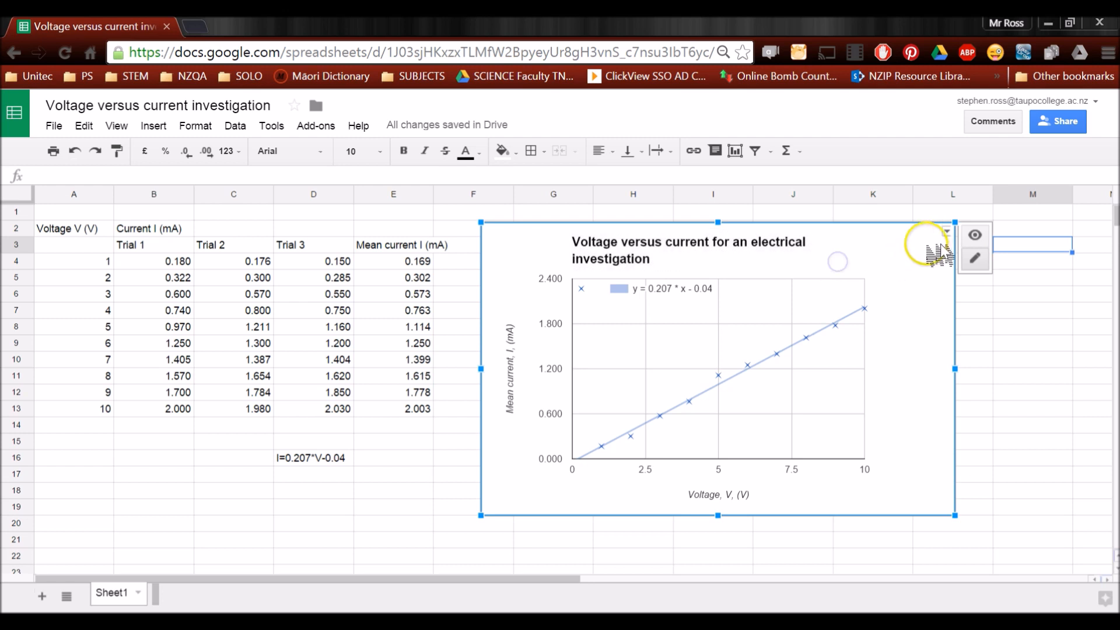
pyautogui.click(947, 231)
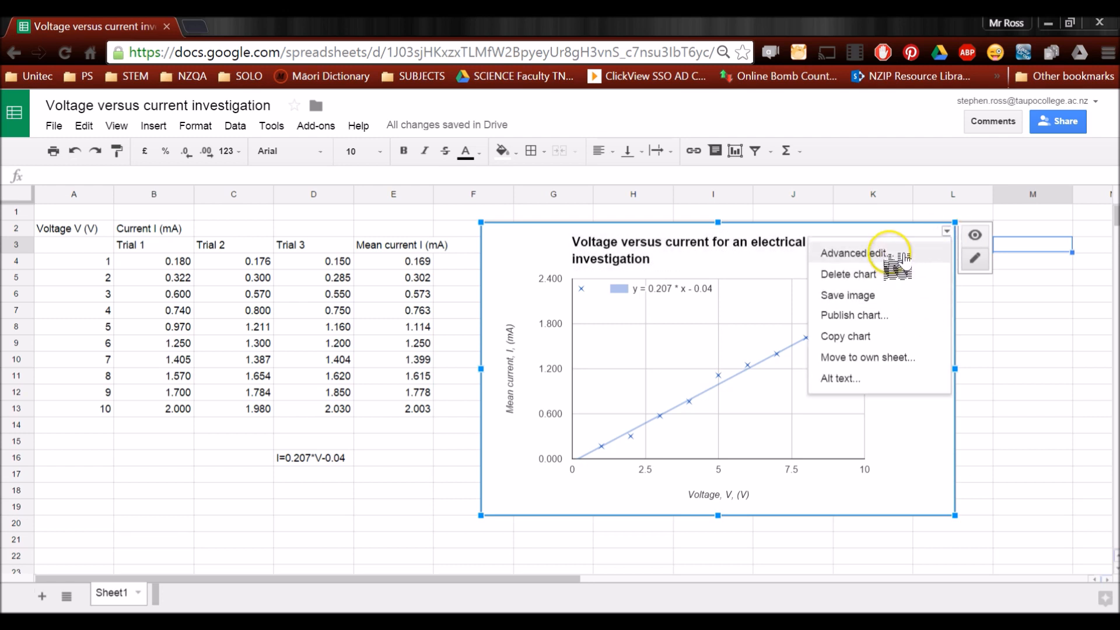
pyautogui.click(853, 252)
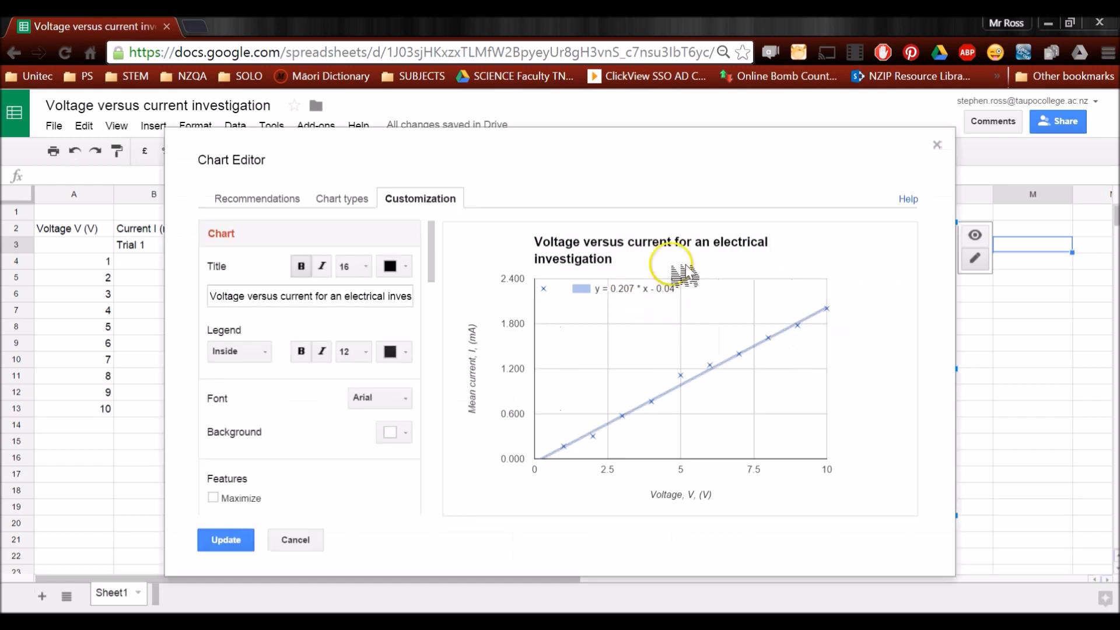
pyautogui.scroll(-3)
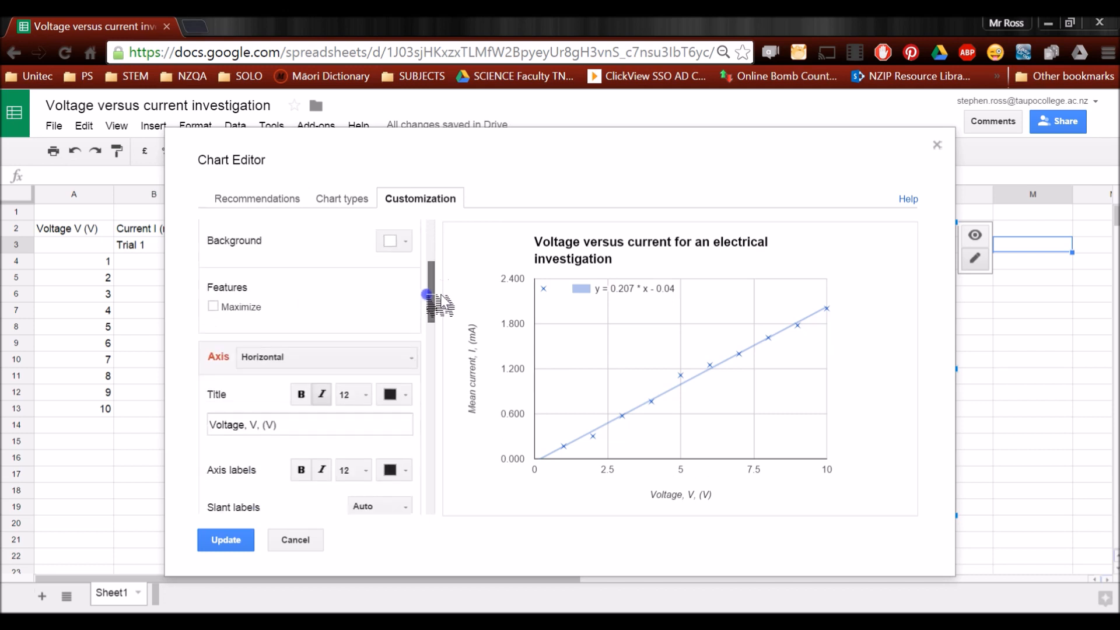
pyautogui.scroll(-3)
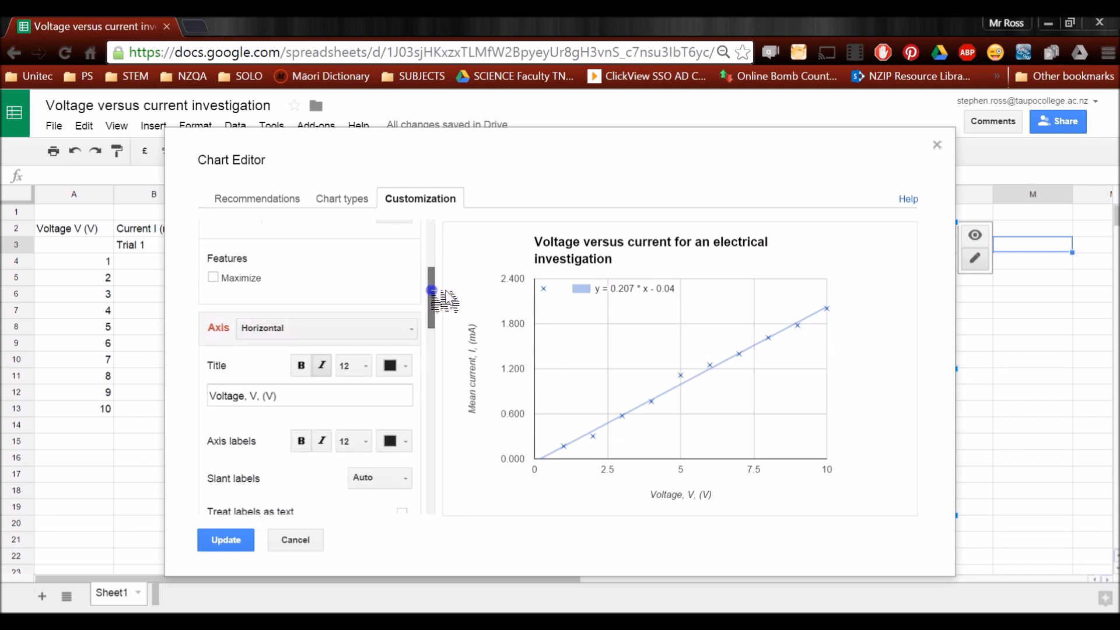
pyautogui.scroll(-3)
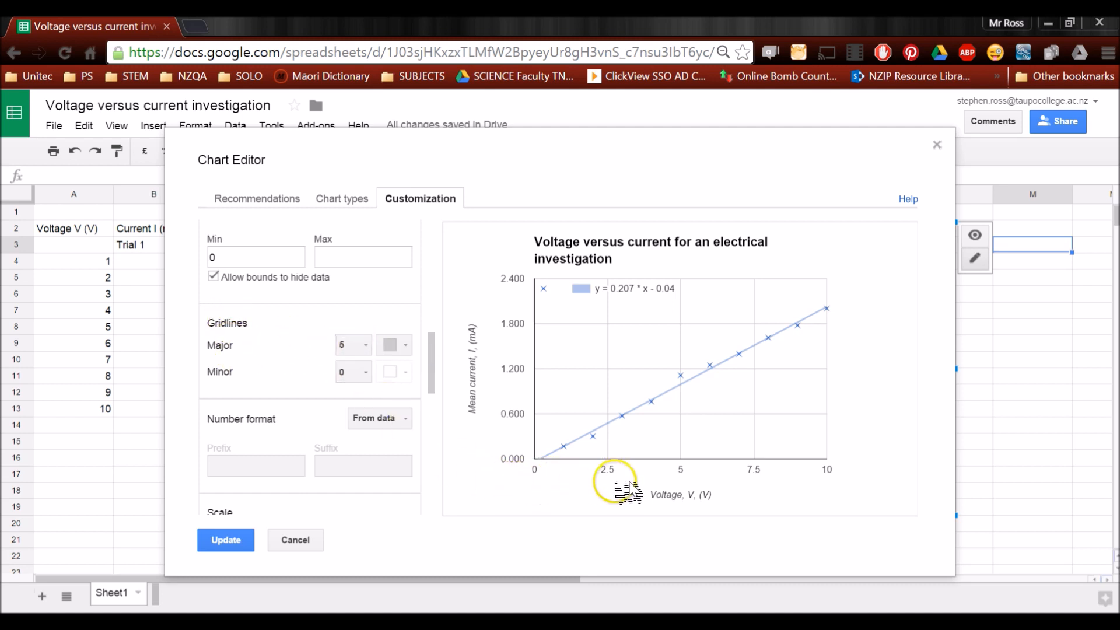
pyautogui.moveTo(525, 496)
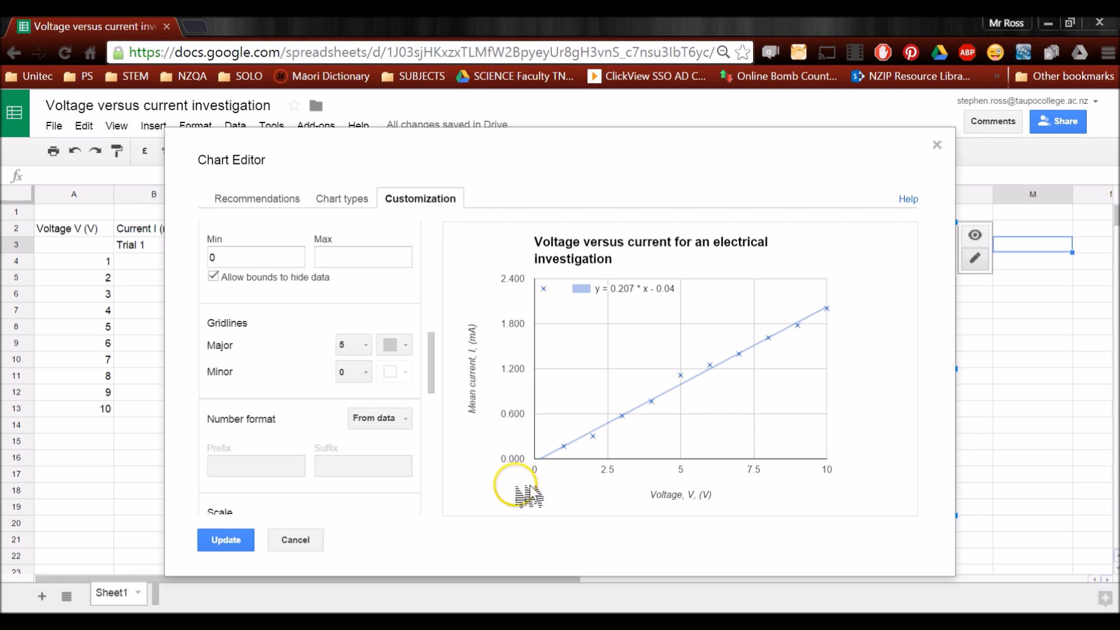
# Try 10 and 8 major gridlines on the voltage axis, settling on 7
pyautogui.click(350, 344)
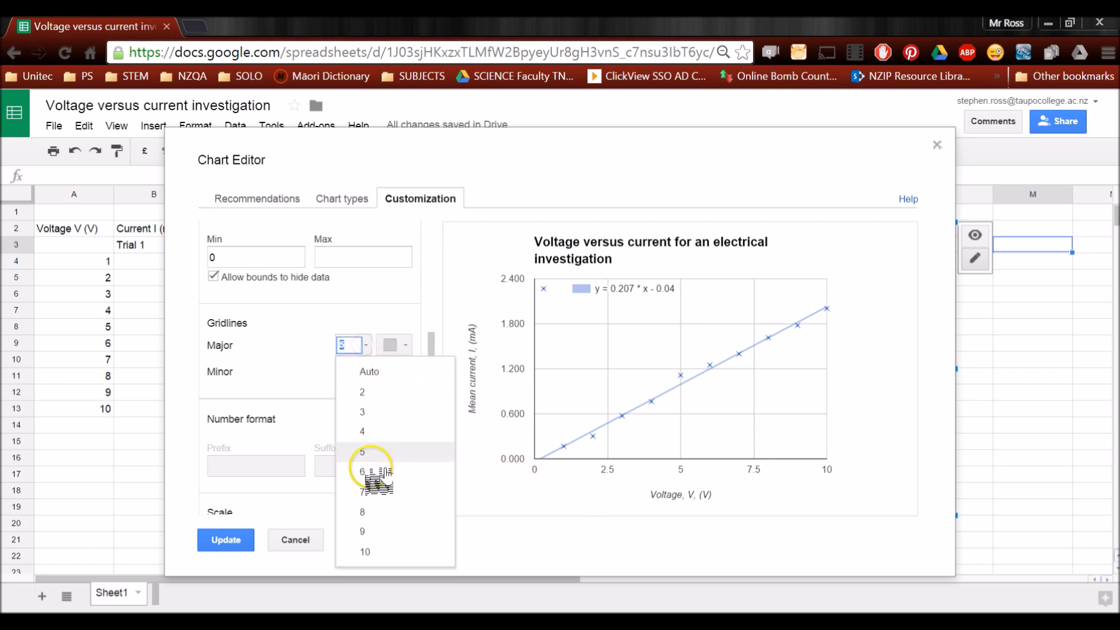
pyautogui.click(365, 550)
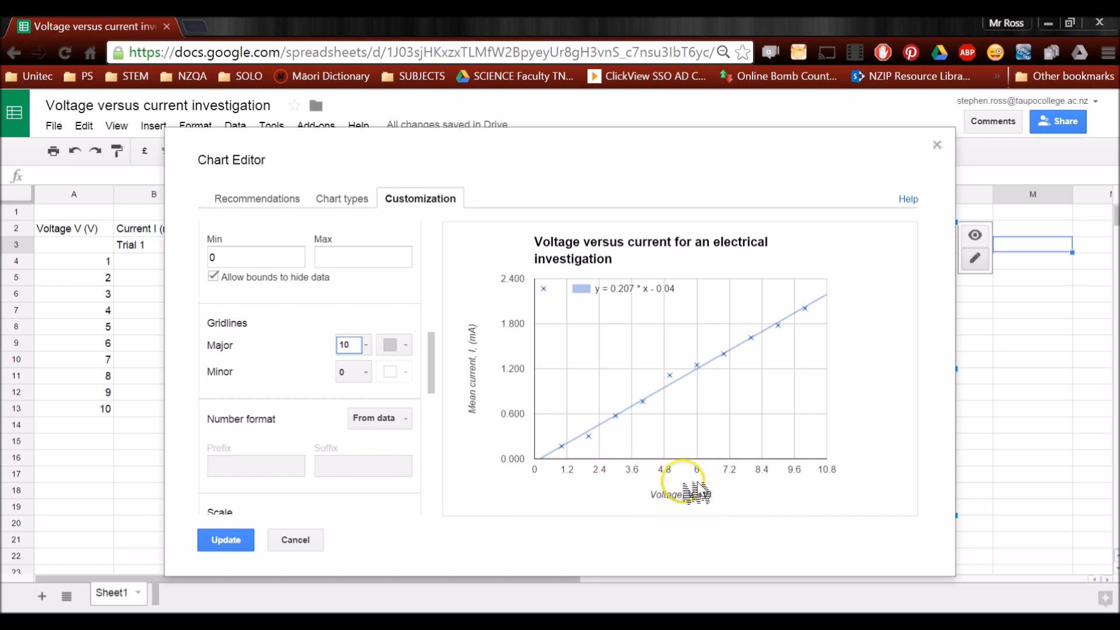
pyautogui.moveTo(808, 311)
pyautogui.write('9')
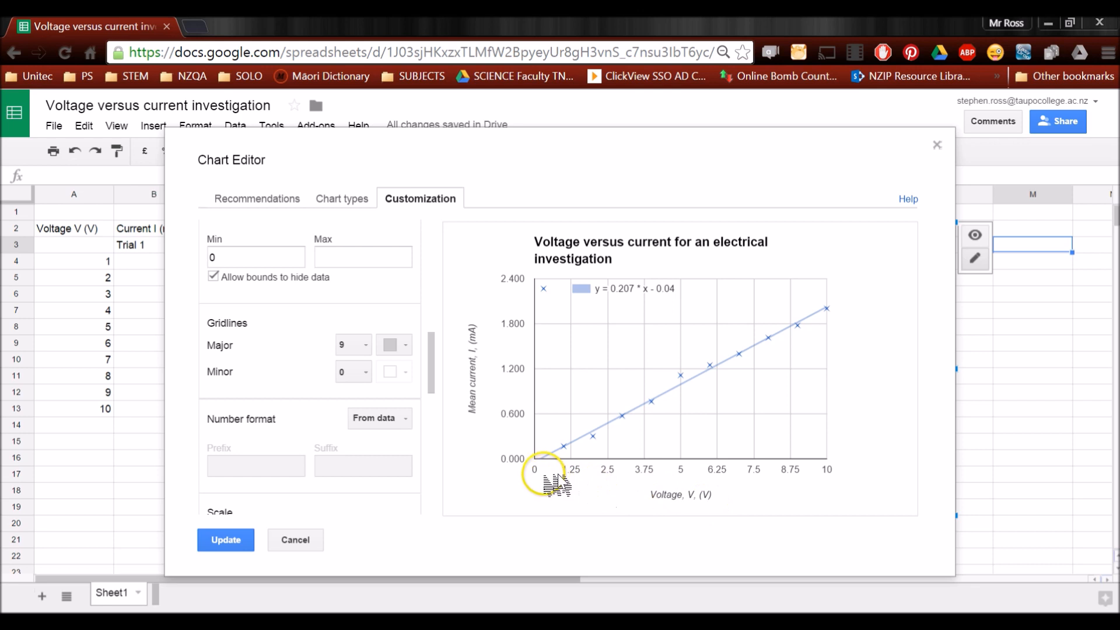
pyautogui.click(353, 345)
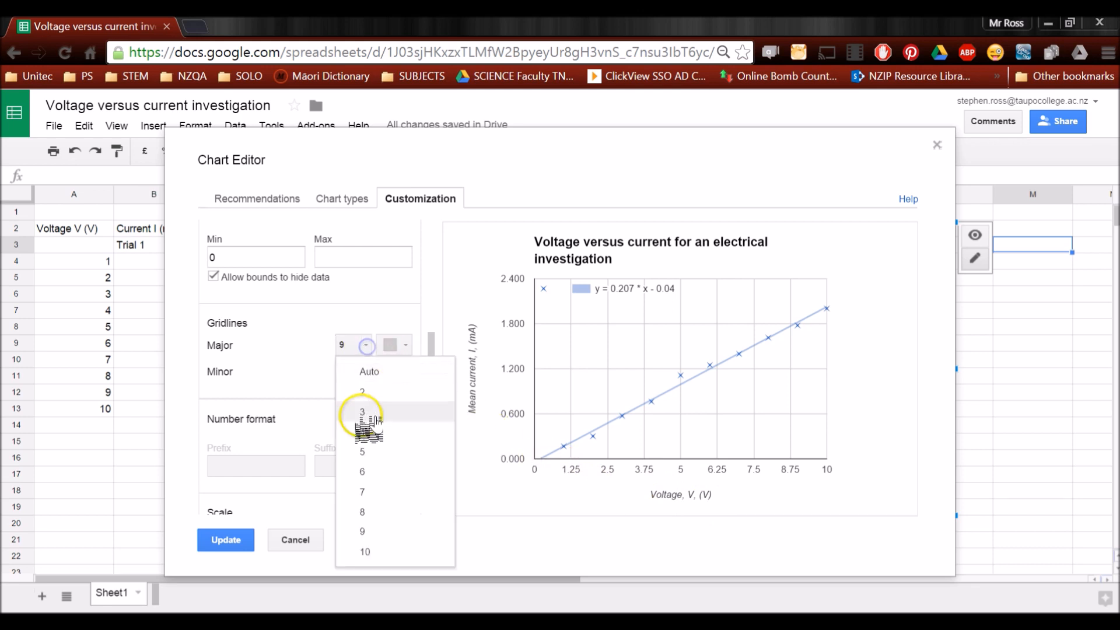
pyautogui.click(362, 511)
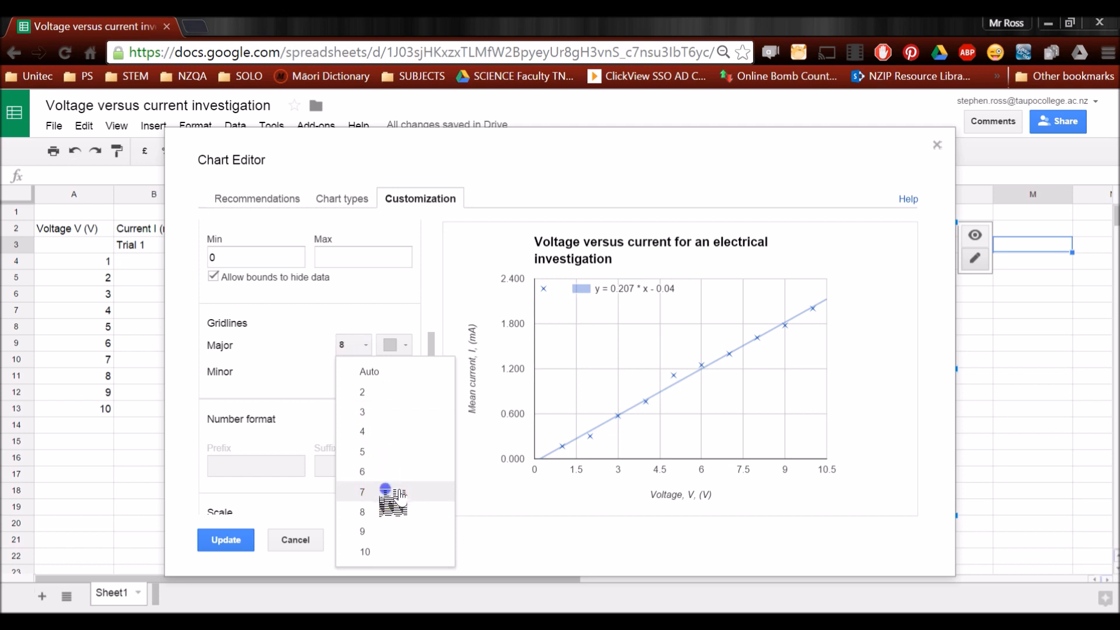
pyautogui.click(361, 491)
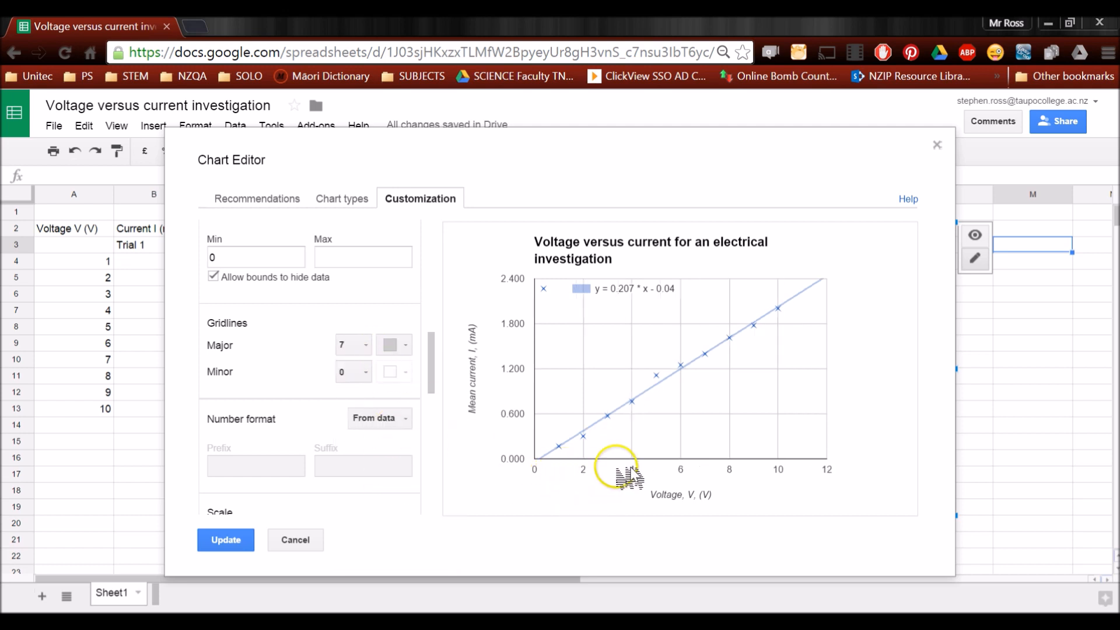
pyautogui.moveTo(775, 397)
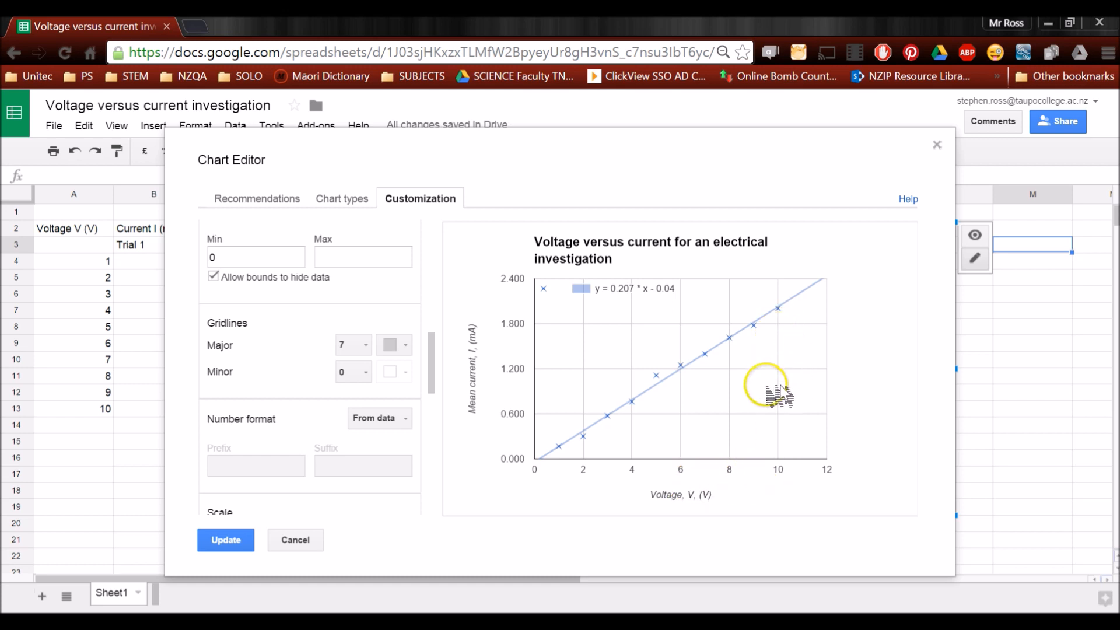
pyautogui.moveTo(611, 471)
pyautogui.write('1')
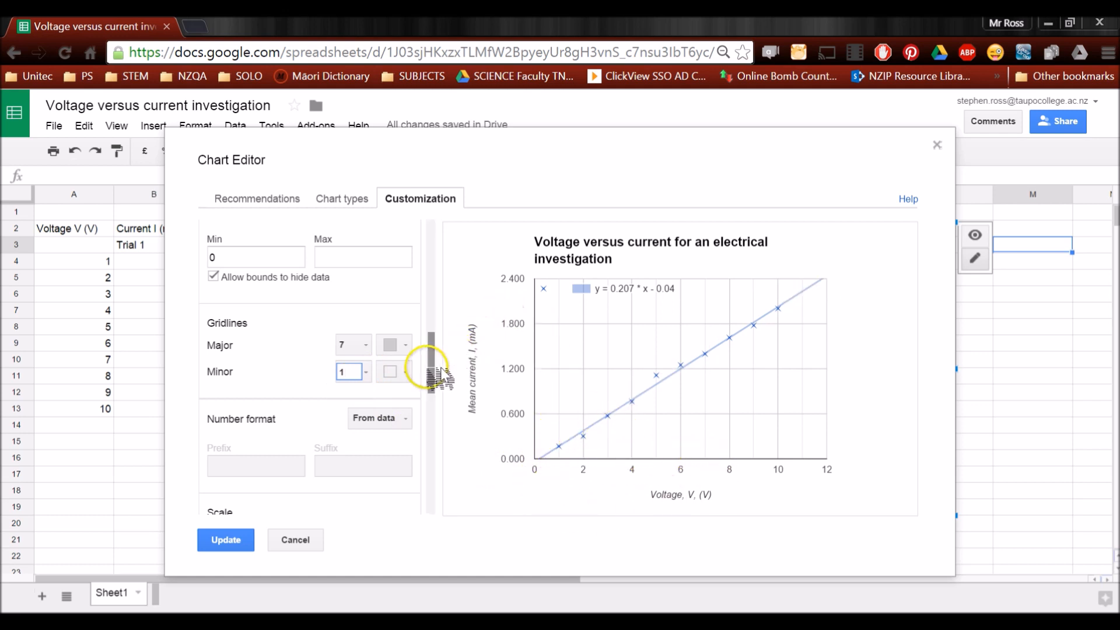
pyautogui.scroll(3)
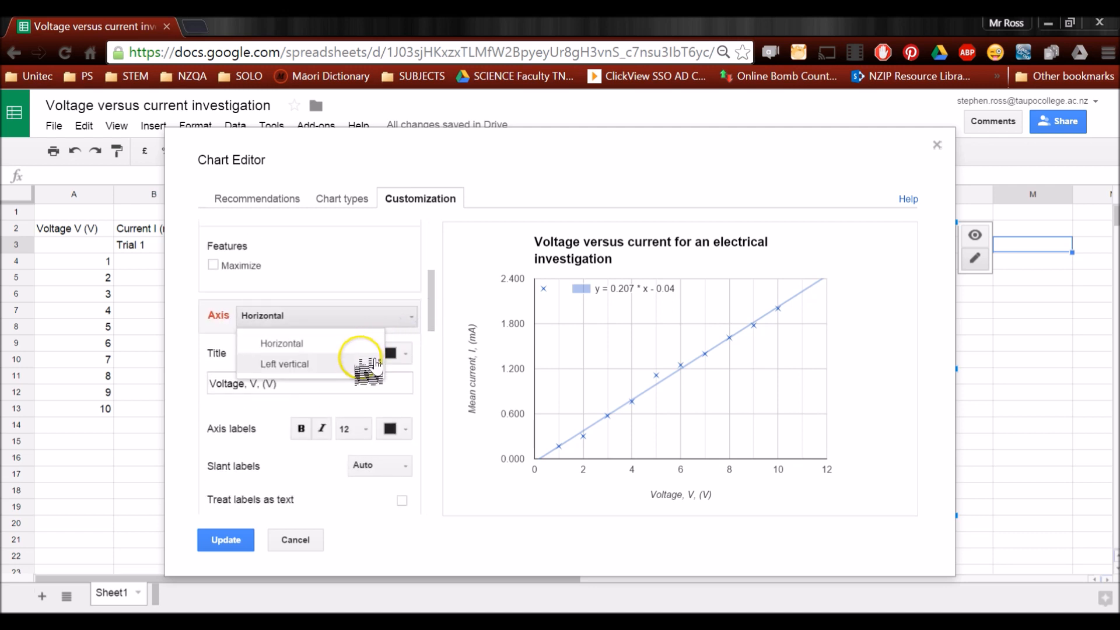
# Give the current axis 7 major gridlines with 3 minor gridlines between them
pyautogui.click(283, 363)
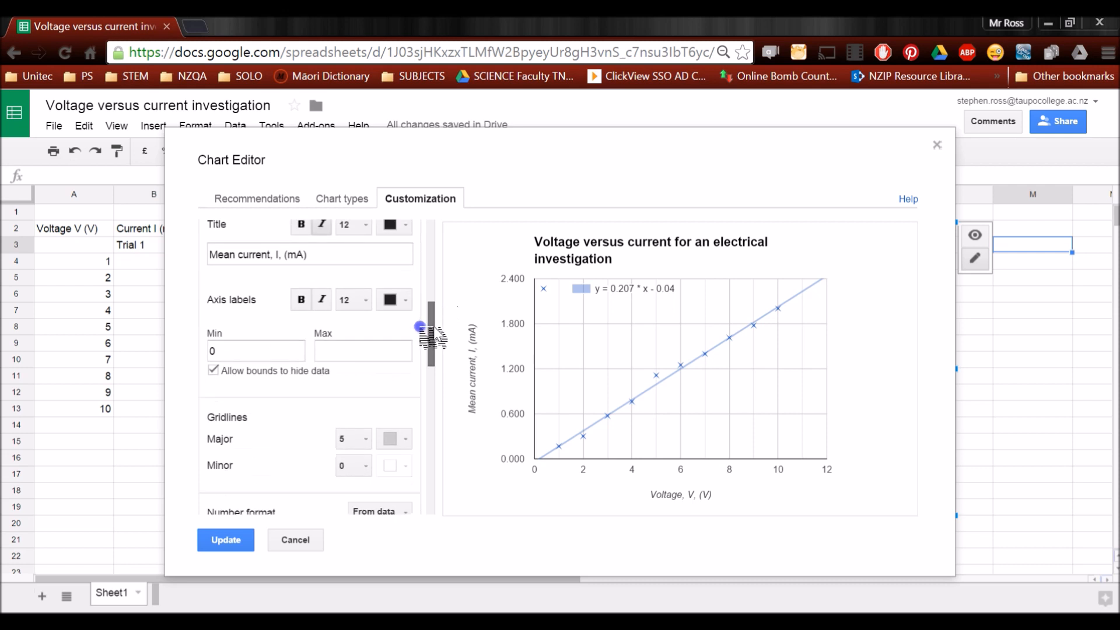
pyautogui.scroll(-3)
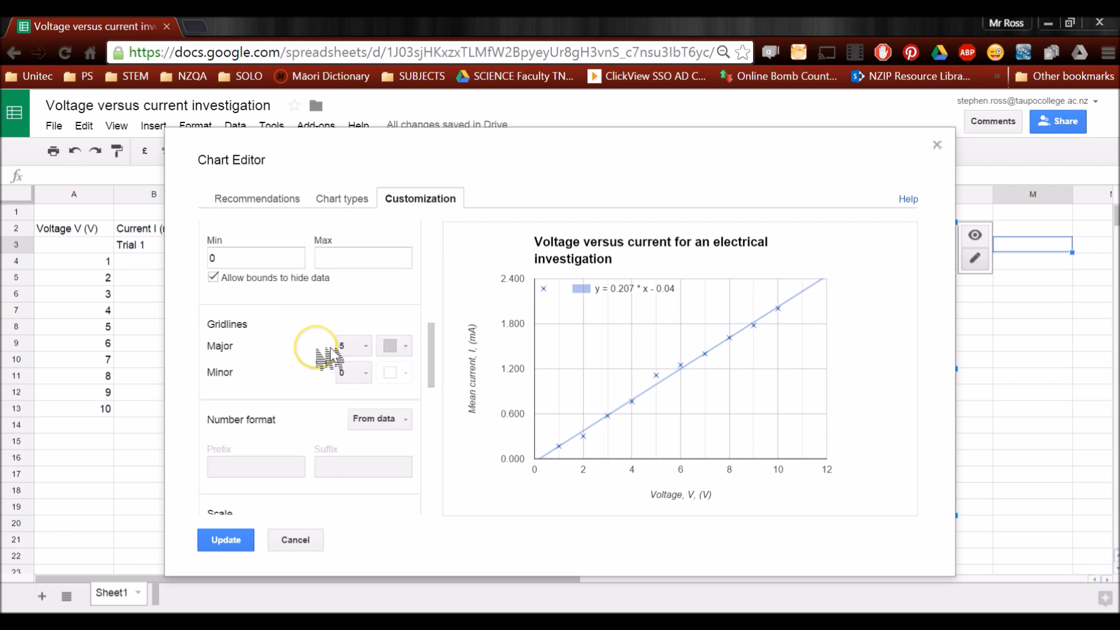
pyautogui.click(351, 346)
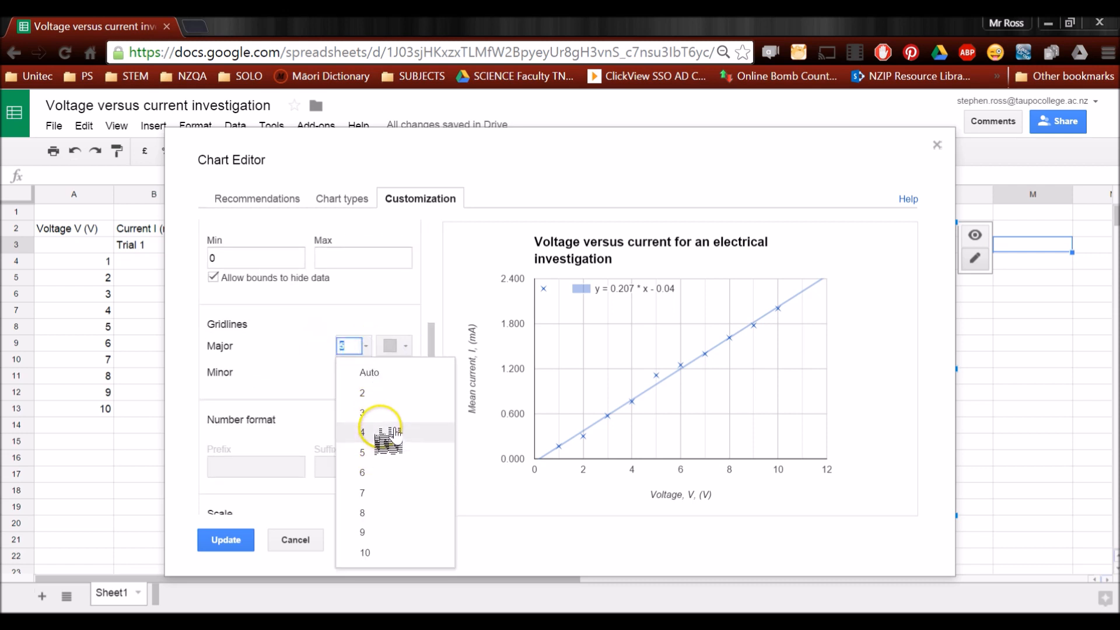
pyautogui.click(362, 493)
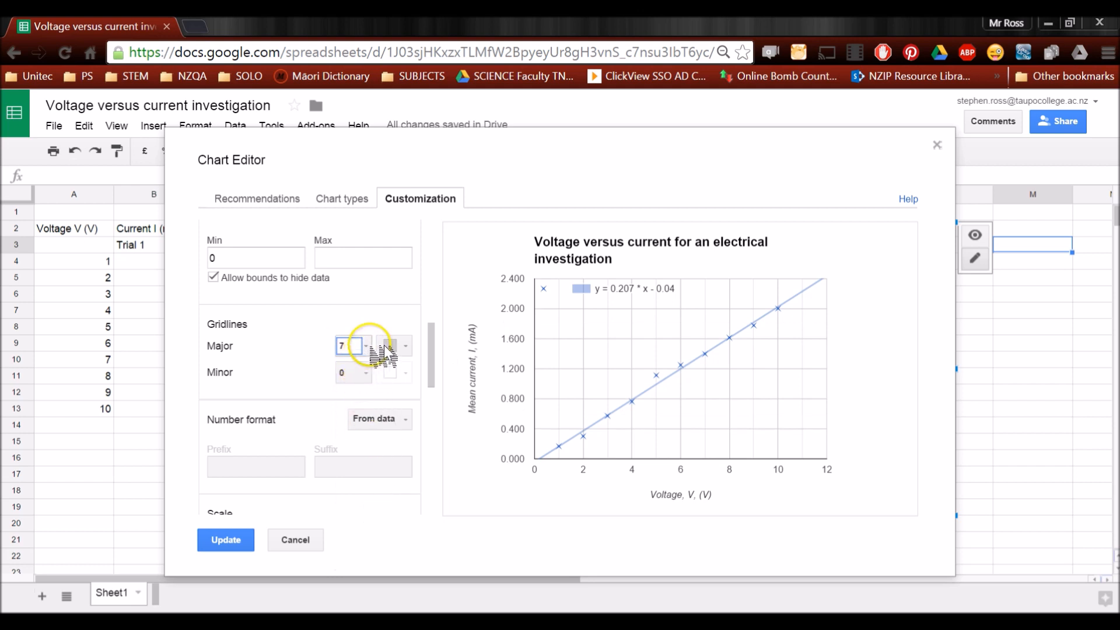
pyautogui.moveTo(389, 353)
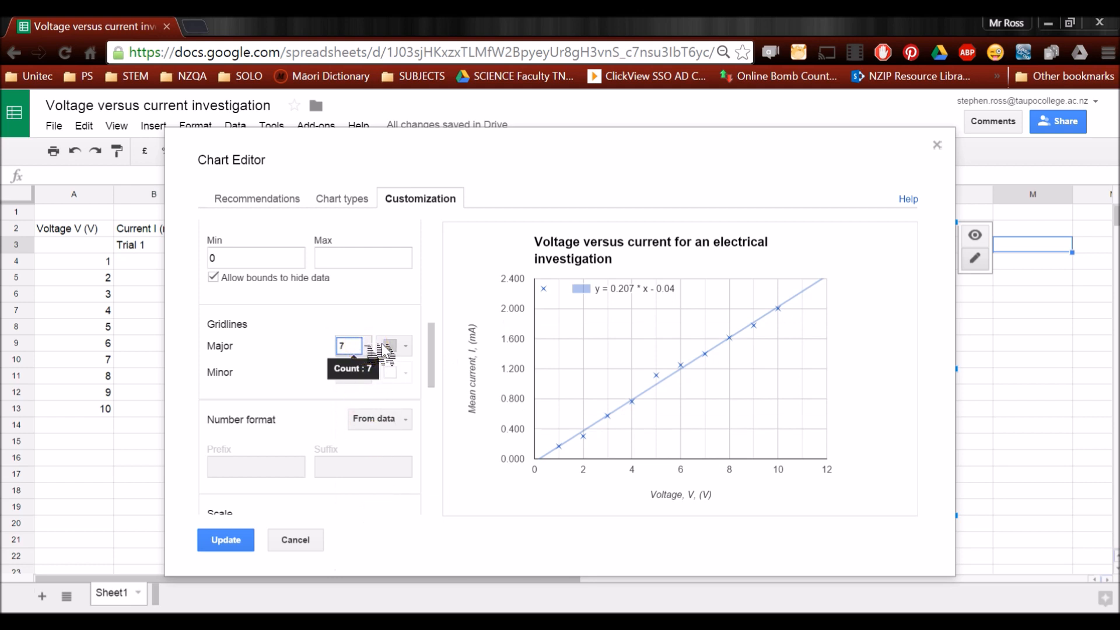
pyautogui.click(404, 341)
pyautogui.write('9')
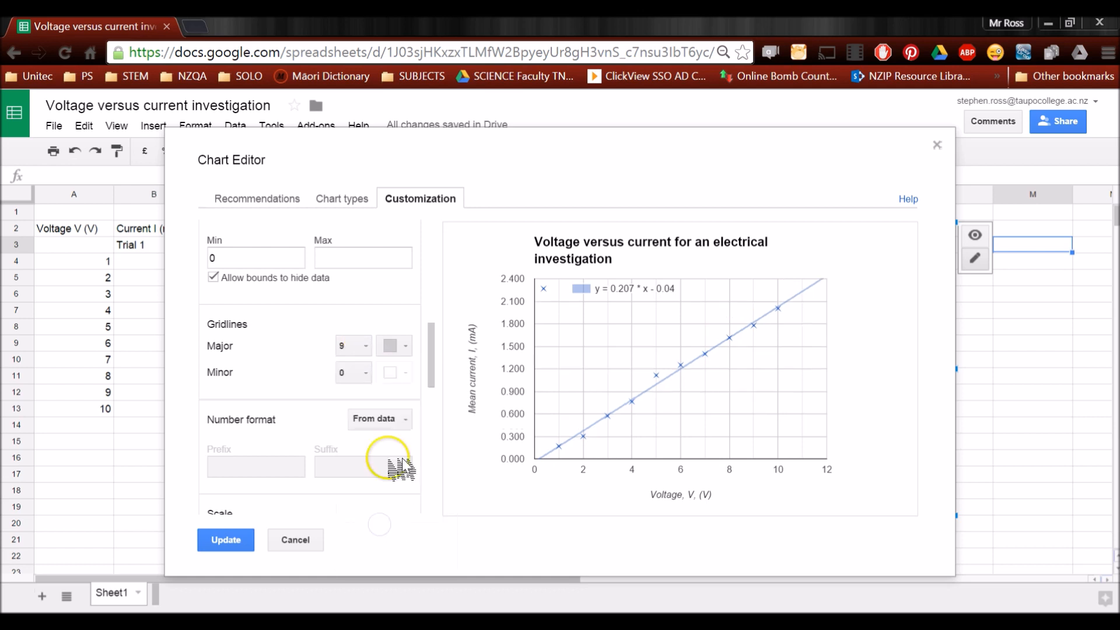
pyautogui.click(353, 346)
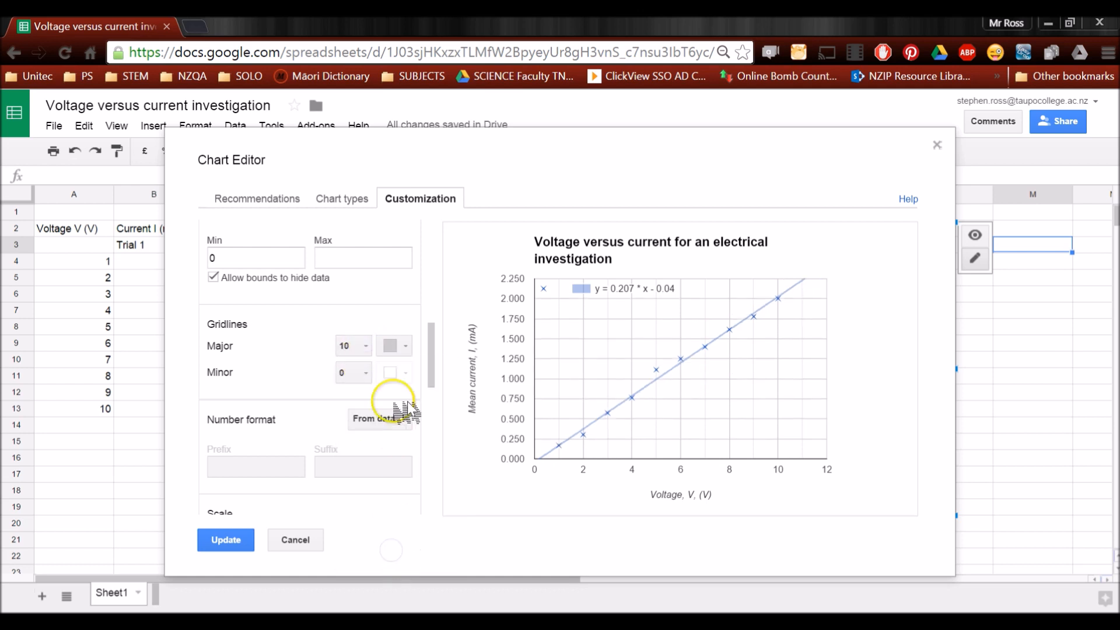
pyautogui.click(353, 346)
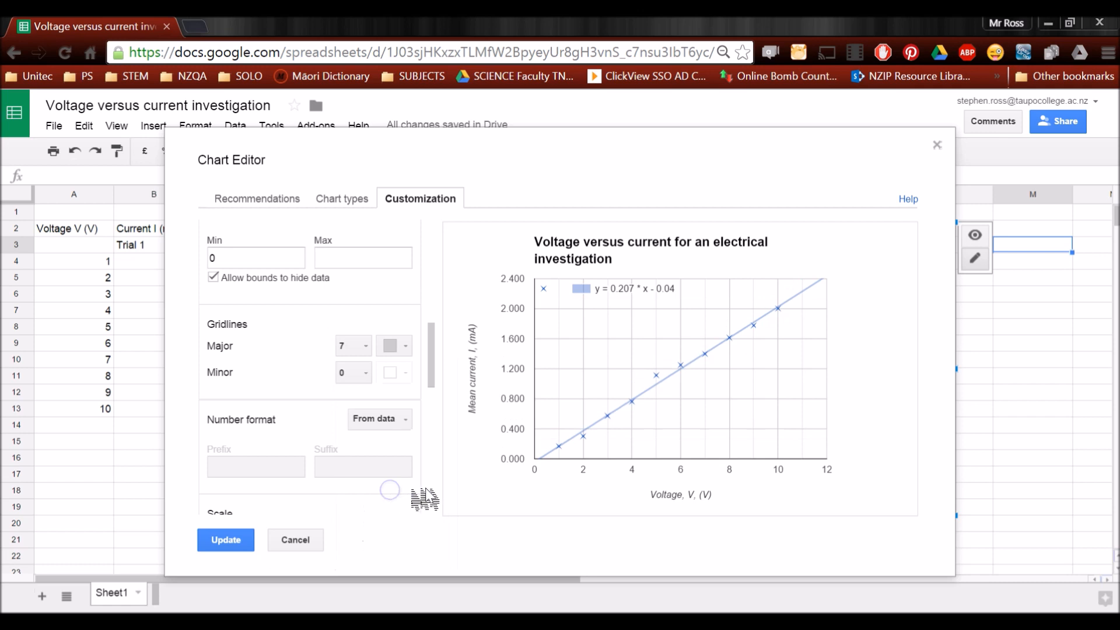
pyautogui.moveTo(532, 421)
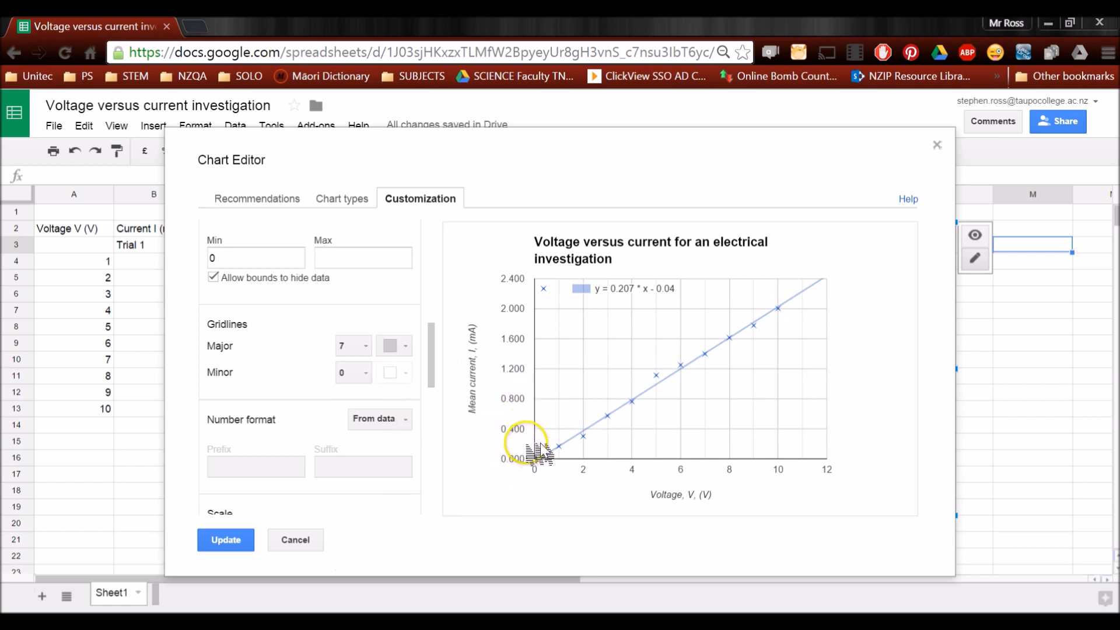
pyautogui.click(353, 372)
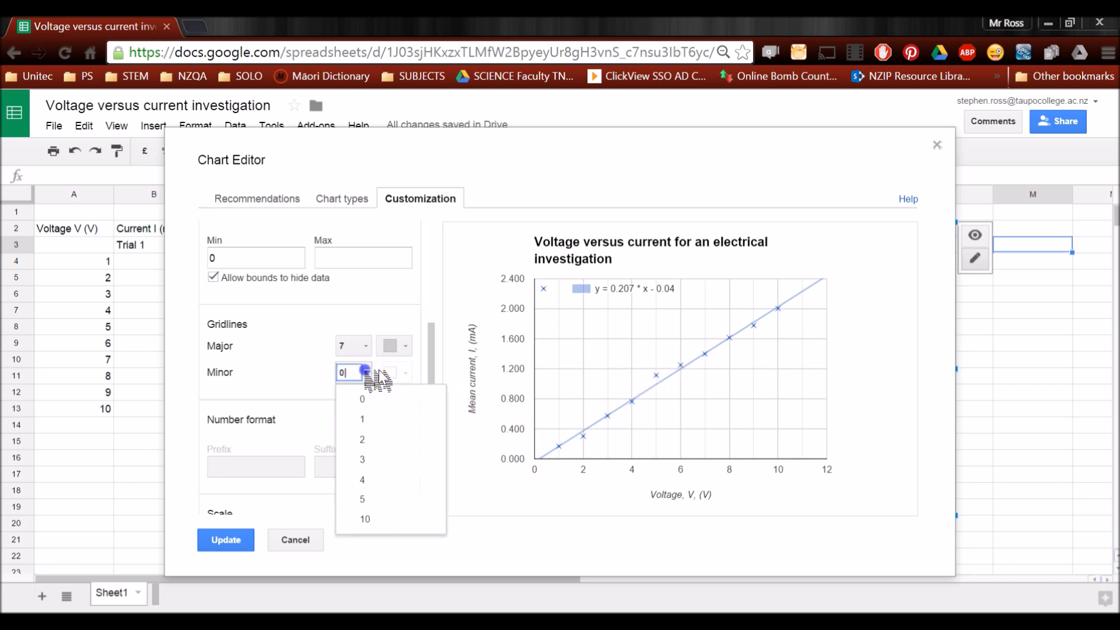
pyautogui.click(363, 459)
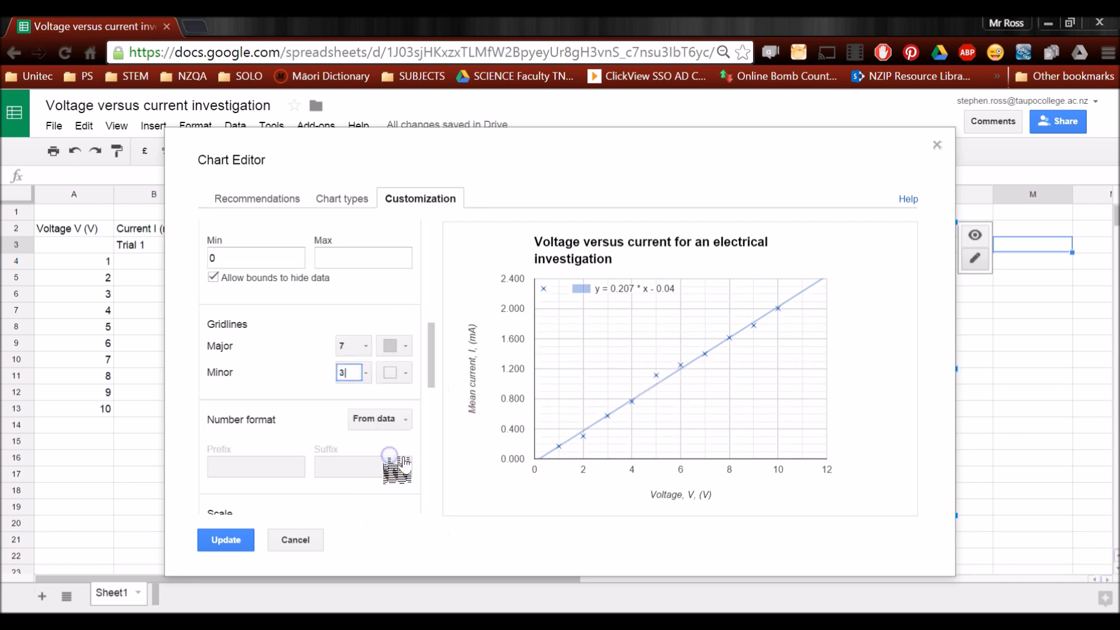
pyautogui.moveTo(550, 461)
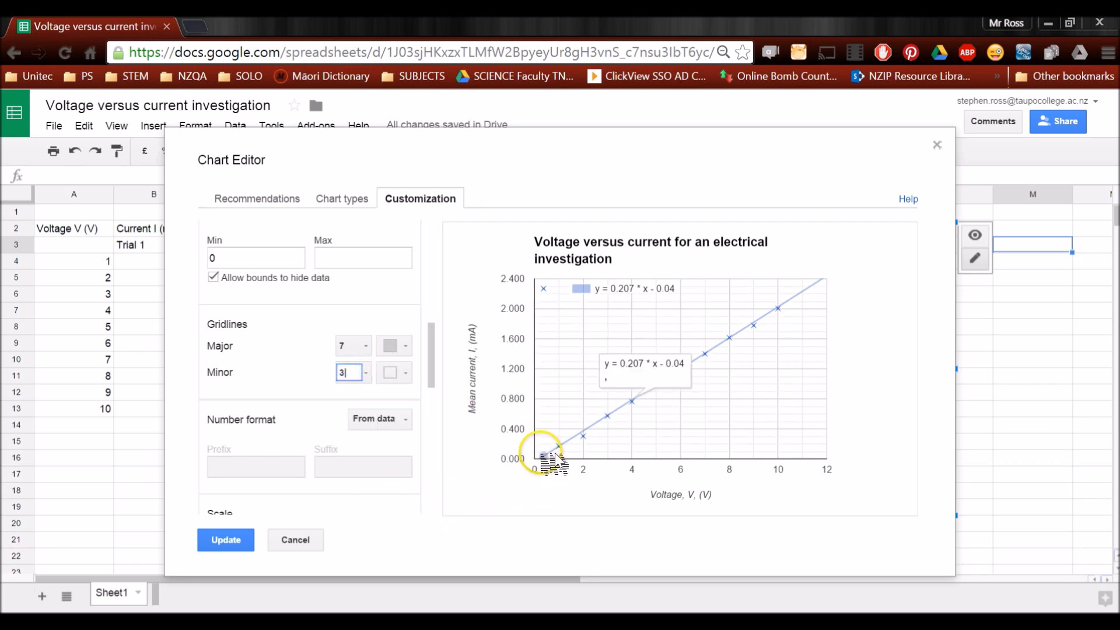
pyautogui.moveTo(550, 446)
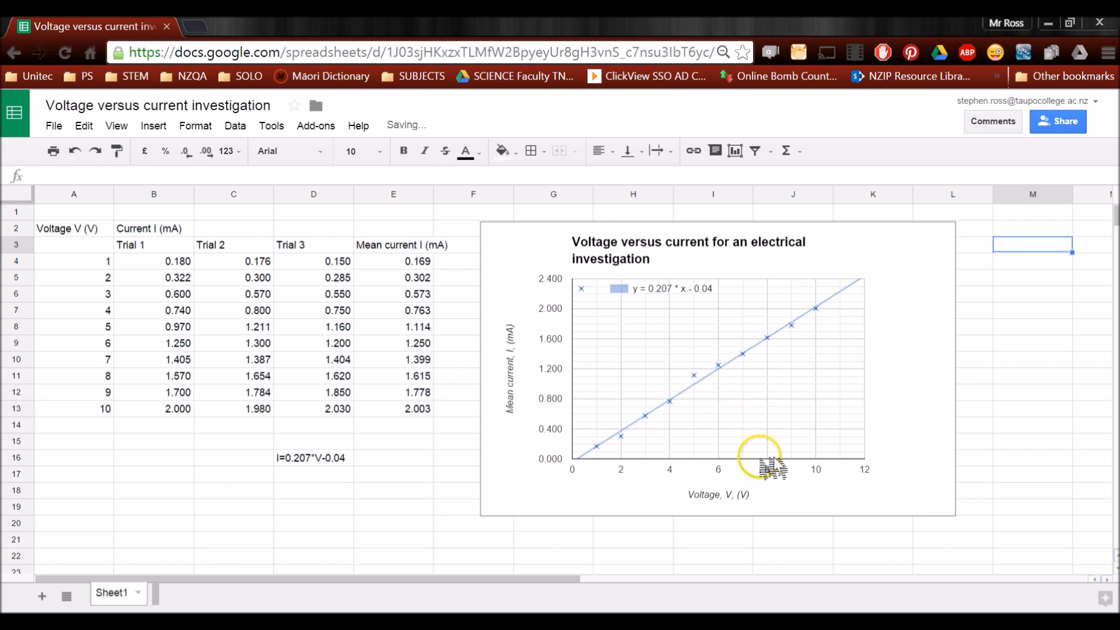
pyautogui.moveTo(640, 493)
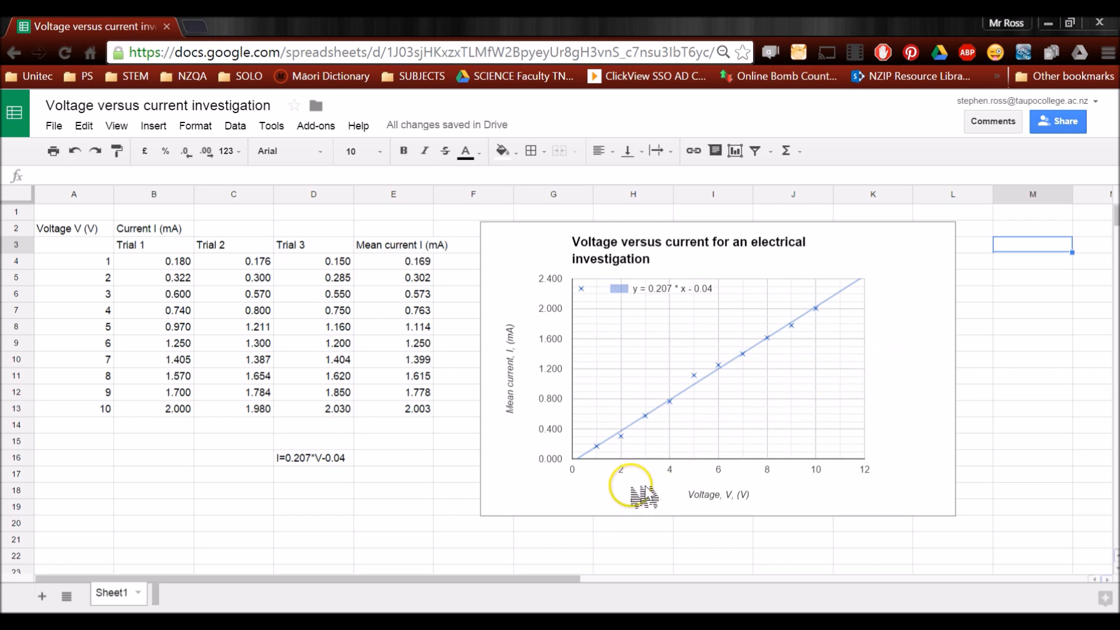
pyautogui.moveTo(703, 382)
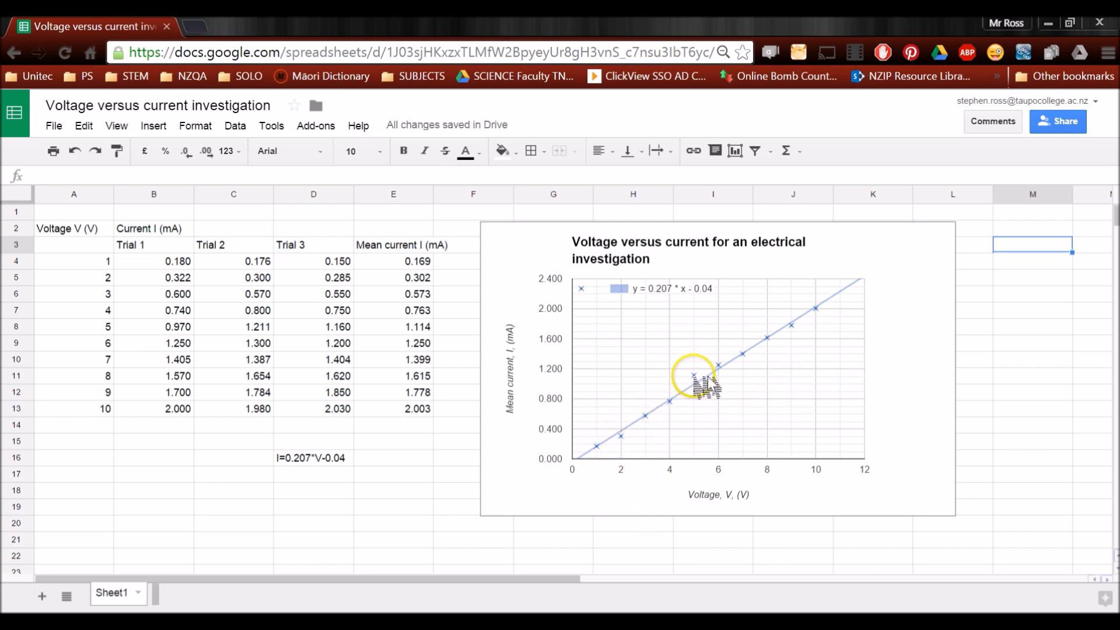
pyautogui.moveTo(528, 261)
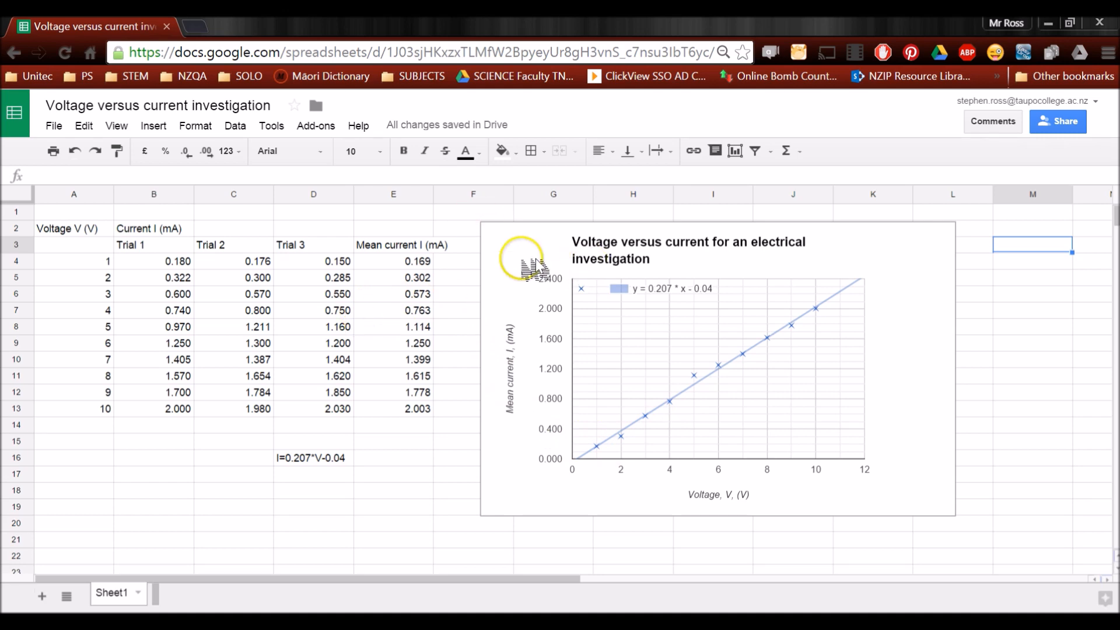
pyautogui.moveTo(1007, 321)
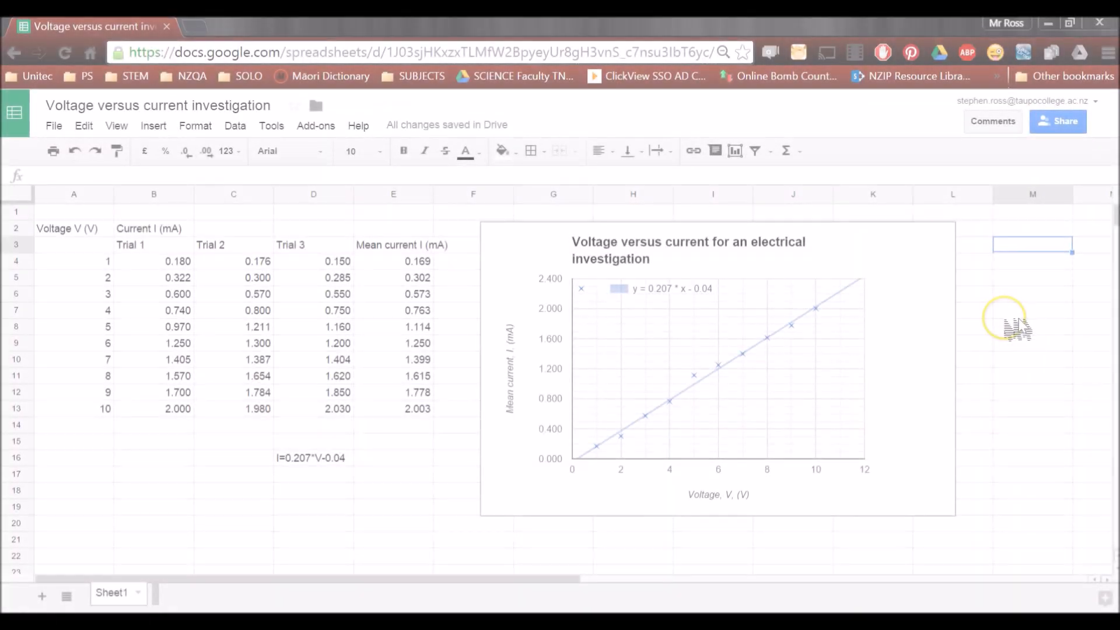
pyautogui.click(714, 368)
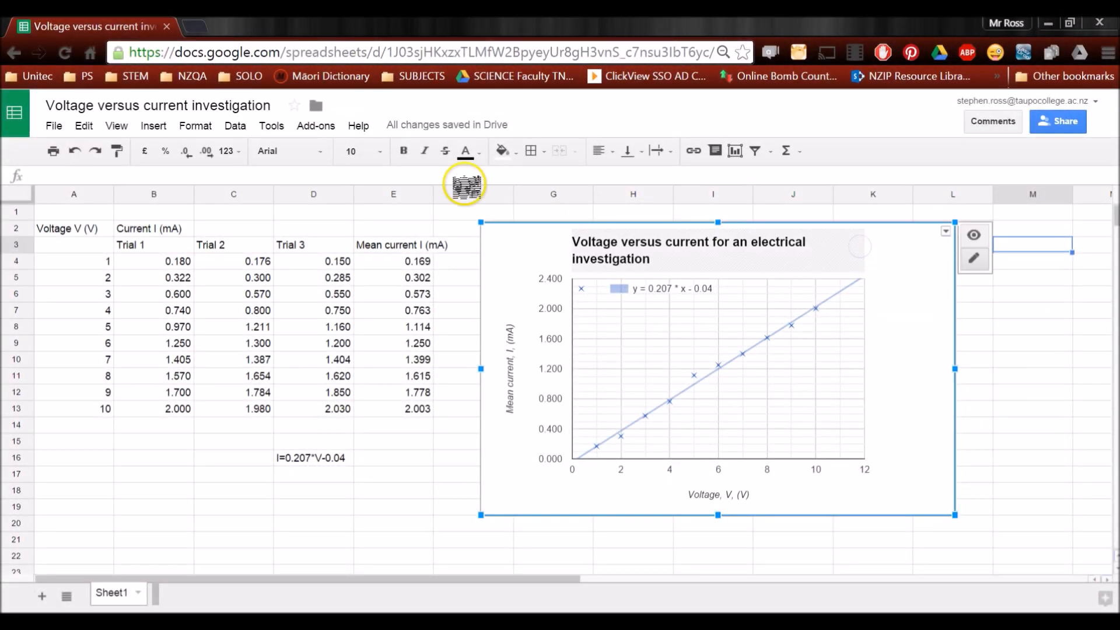
pyautogui.click(312, 327)
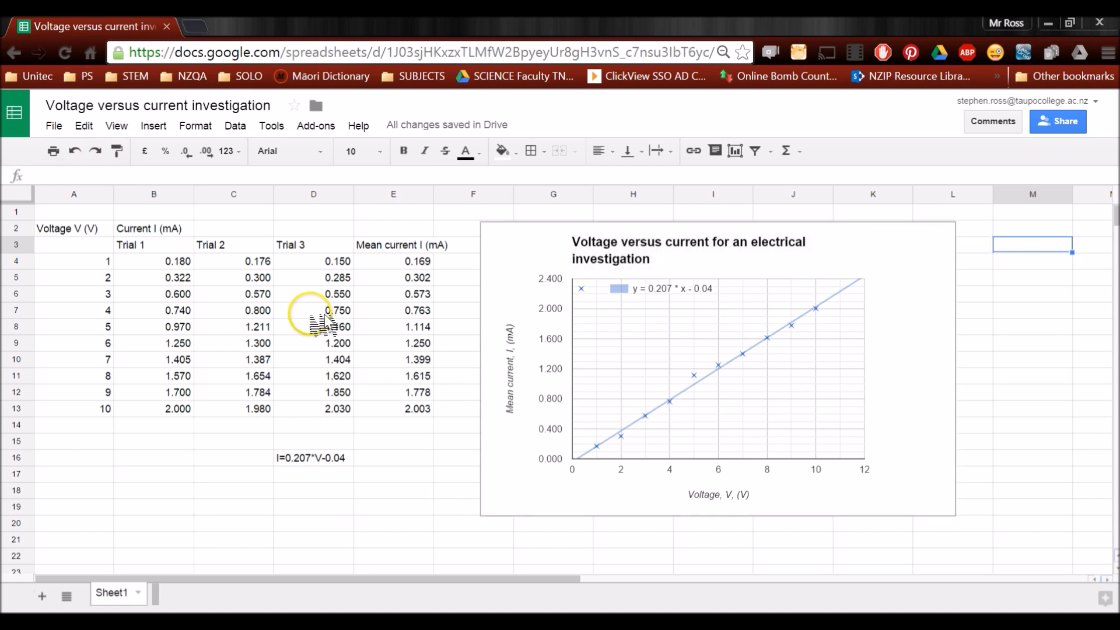
pyautogui.moveTo(41, 596)
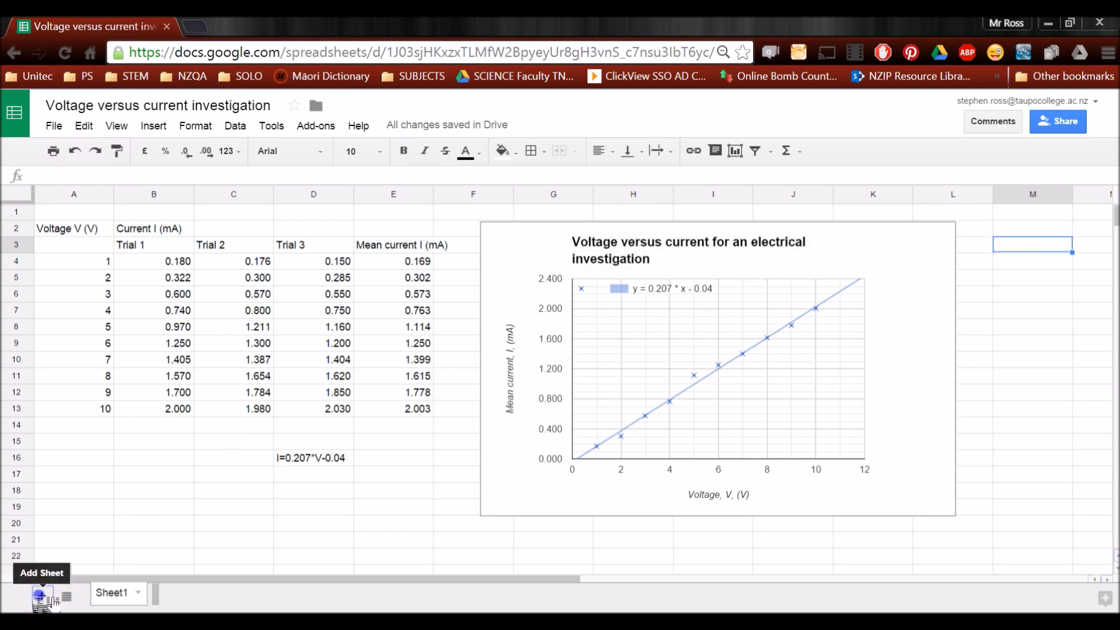
# Add a new Sheet4 and paste the scatter chart onto it
pyautogui.click(42, 595)
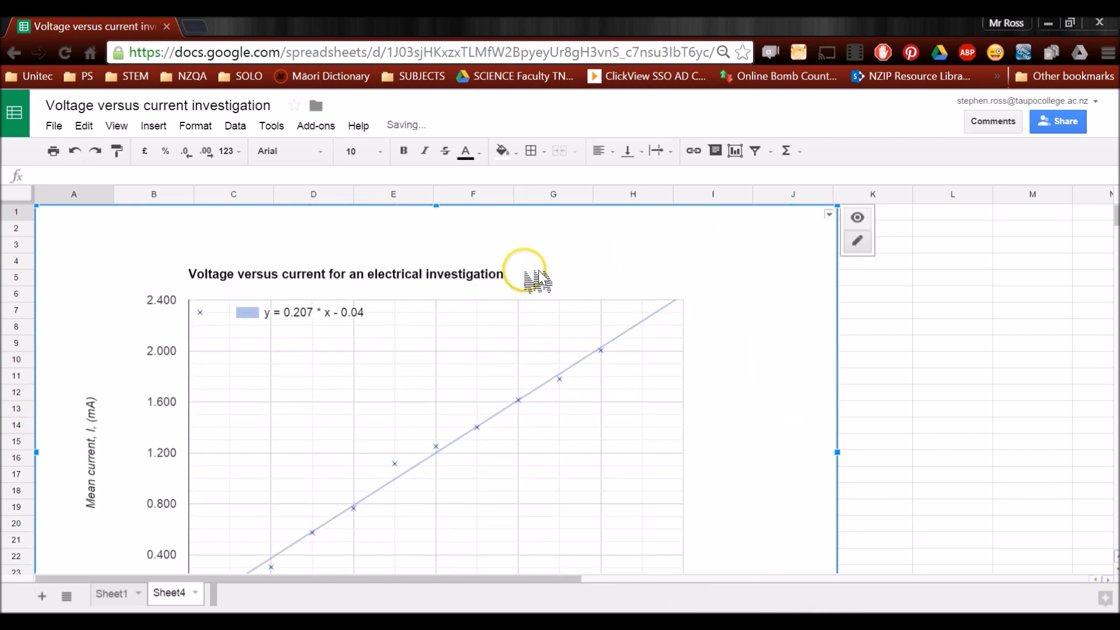
pyautogui.moveTo(57, 93)
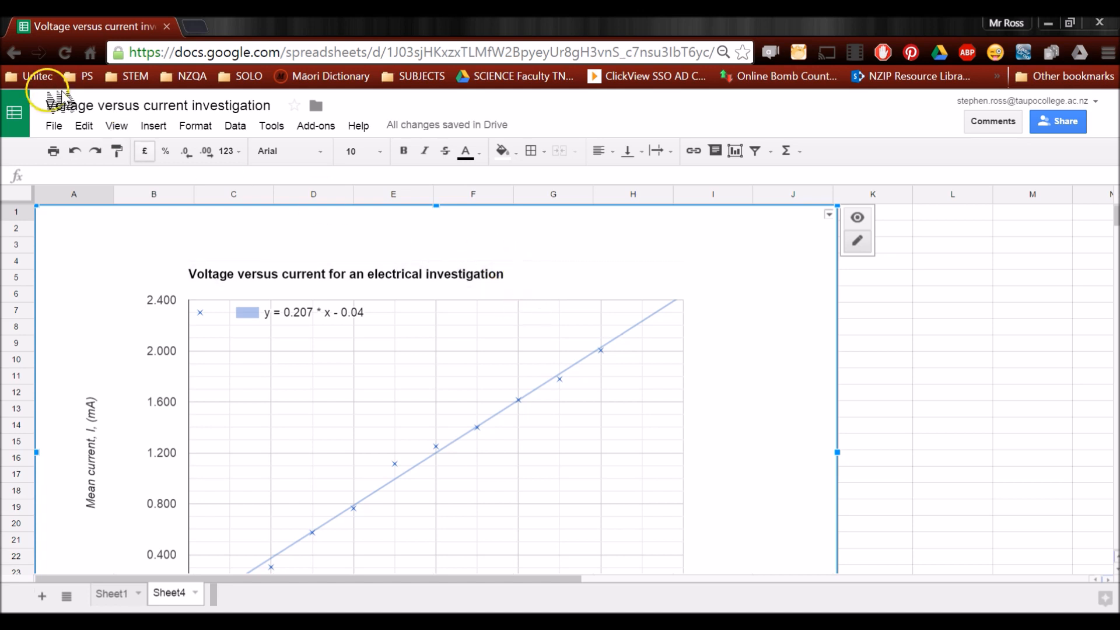
pyautogui.click(53, 126)
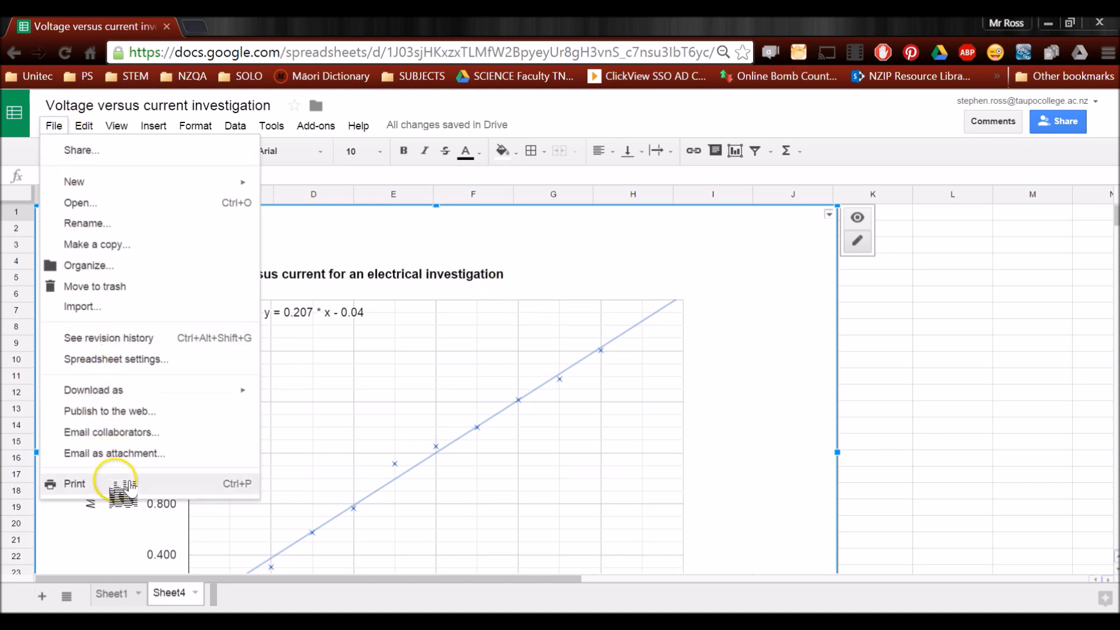
# Print the current sheet on A4 paper, landscape and fitted to width
pyautogui.click(74, 484)
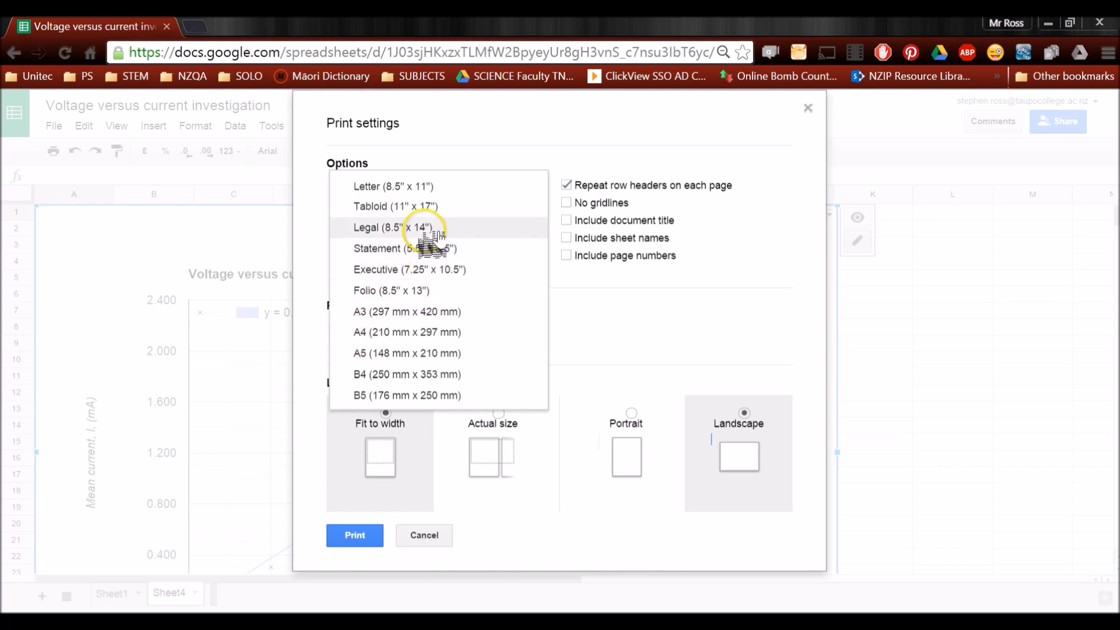
pyautogui.click(407, 331)
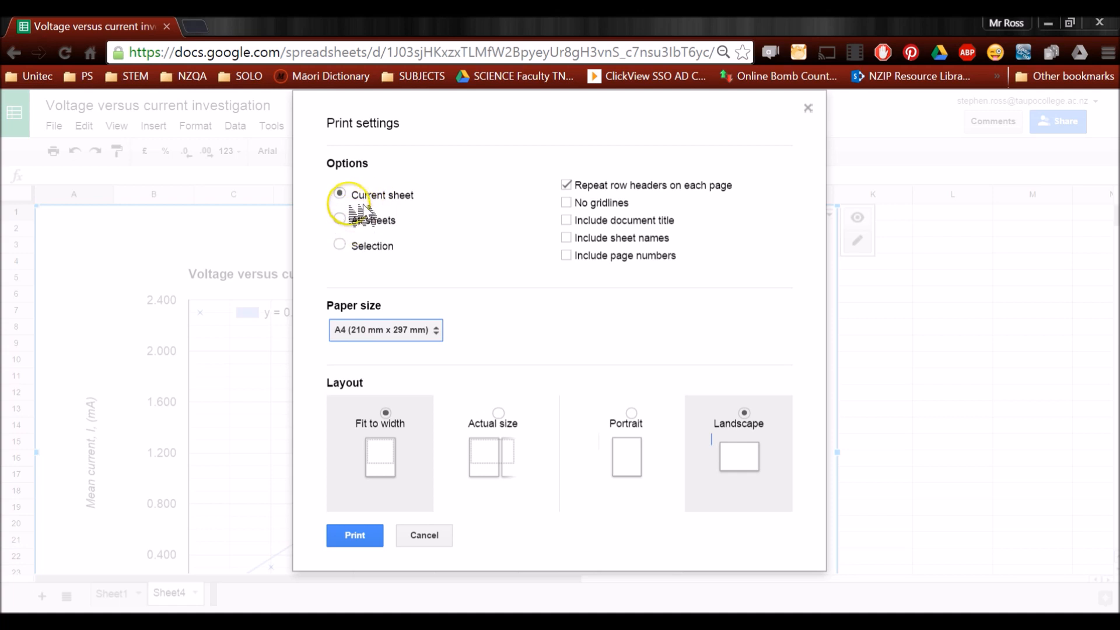
pyautogui.moveTo(685, 459)
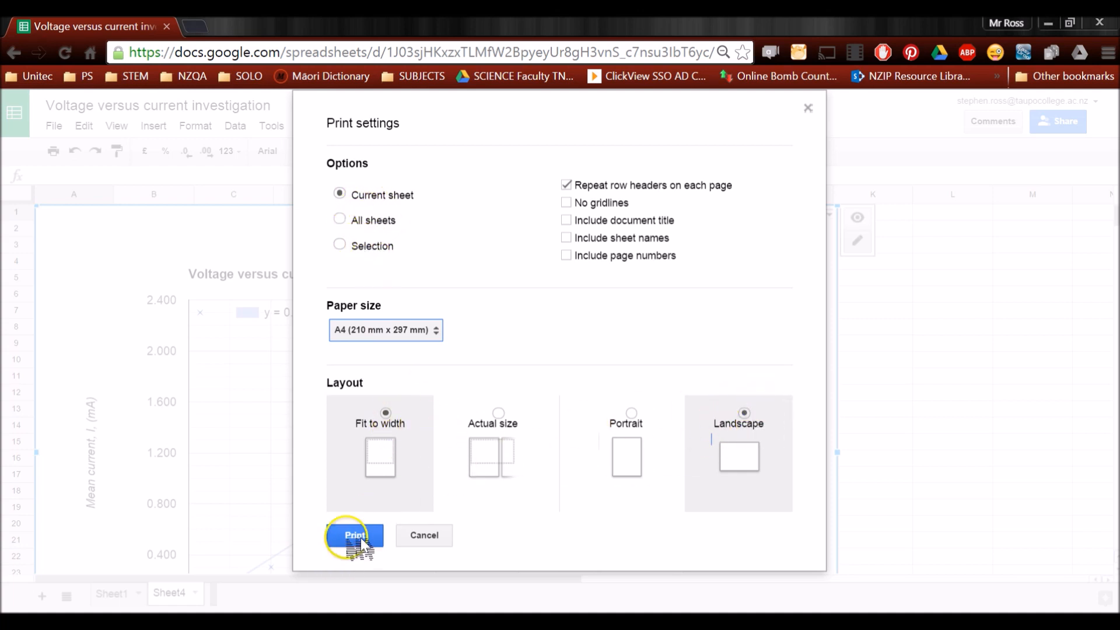
pyautogui.click(356, 535)
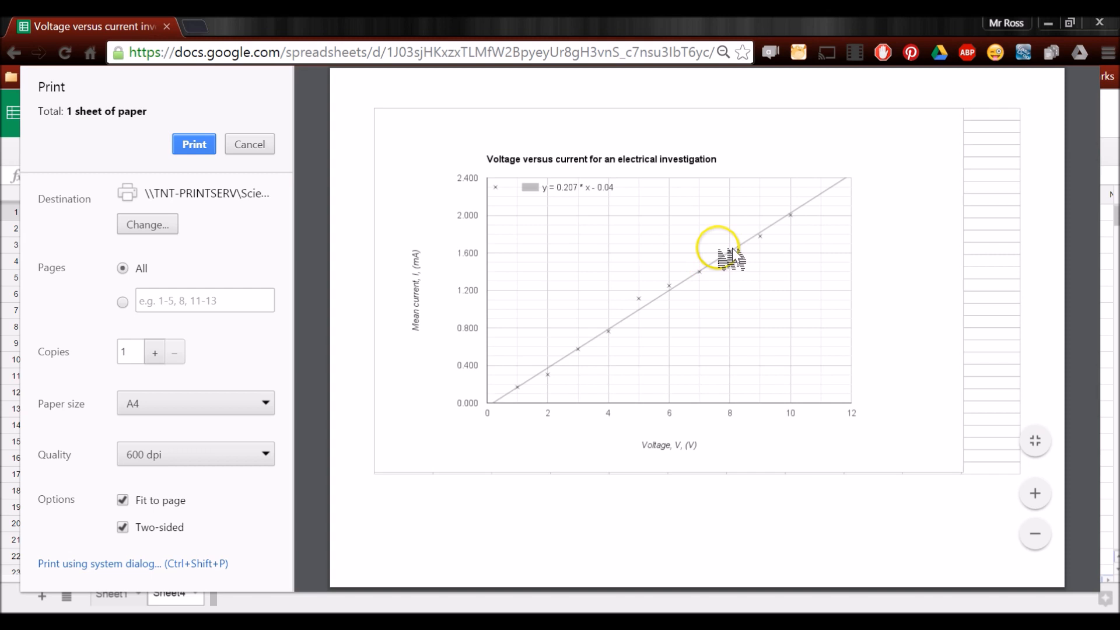
pyautogui.moveTo(911, 393)
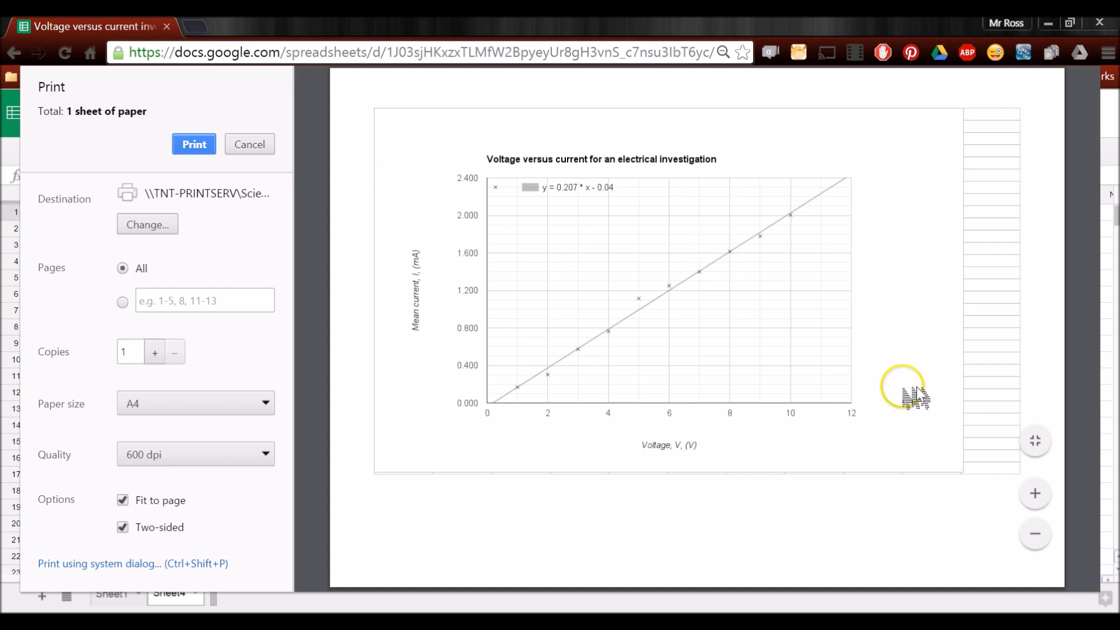
pyautogui.moveTo(560, 504)
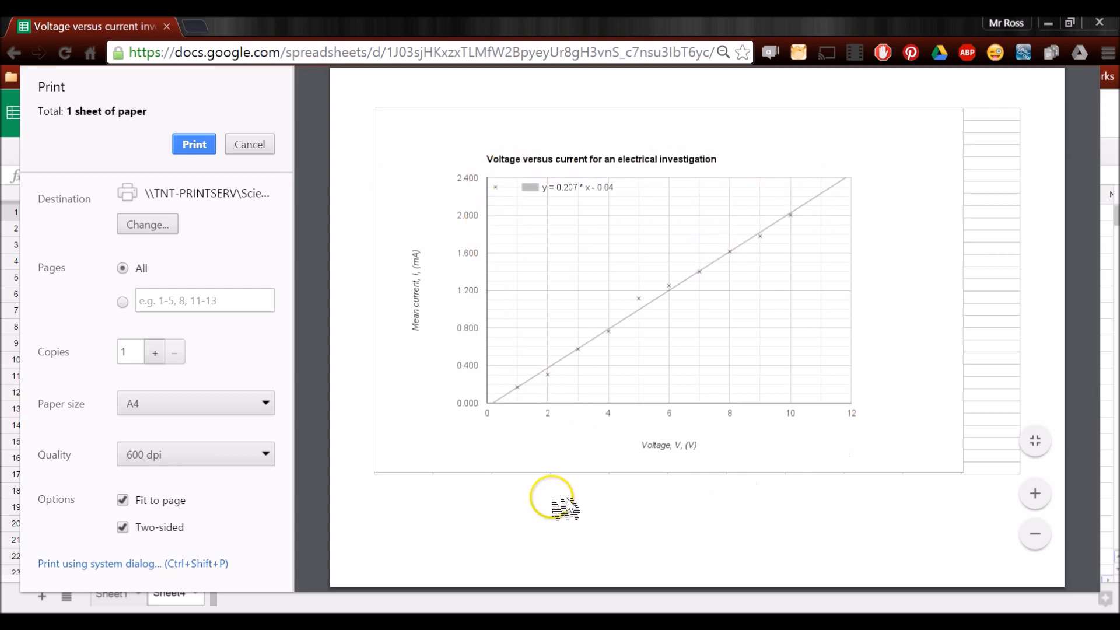
pyautogui.moveTo(719, 507)
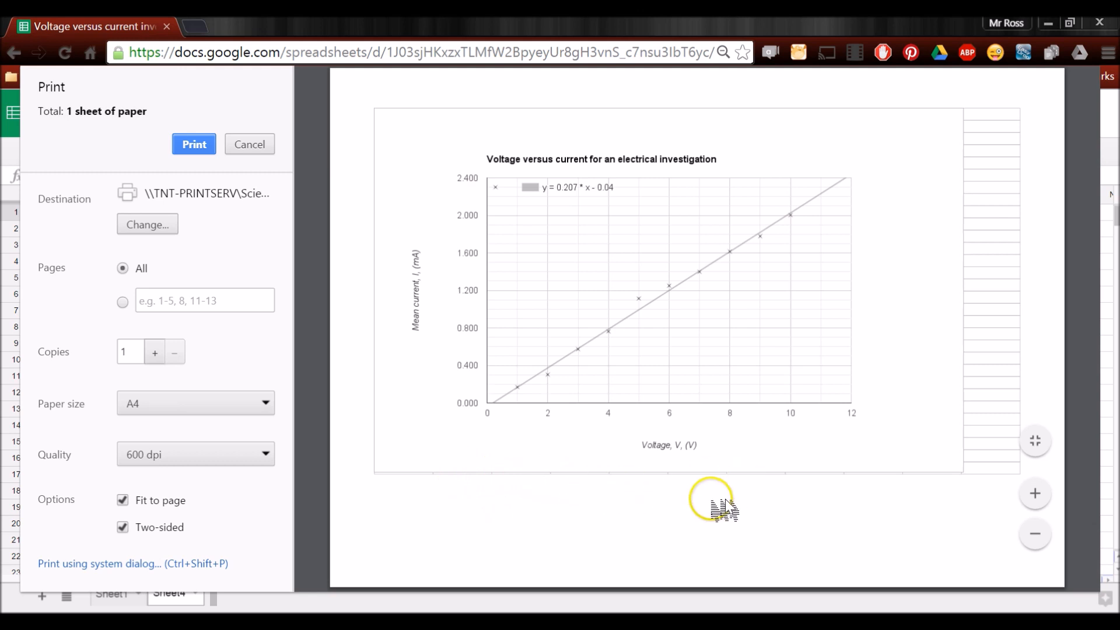
pyautogui.moveTo(868, 308)
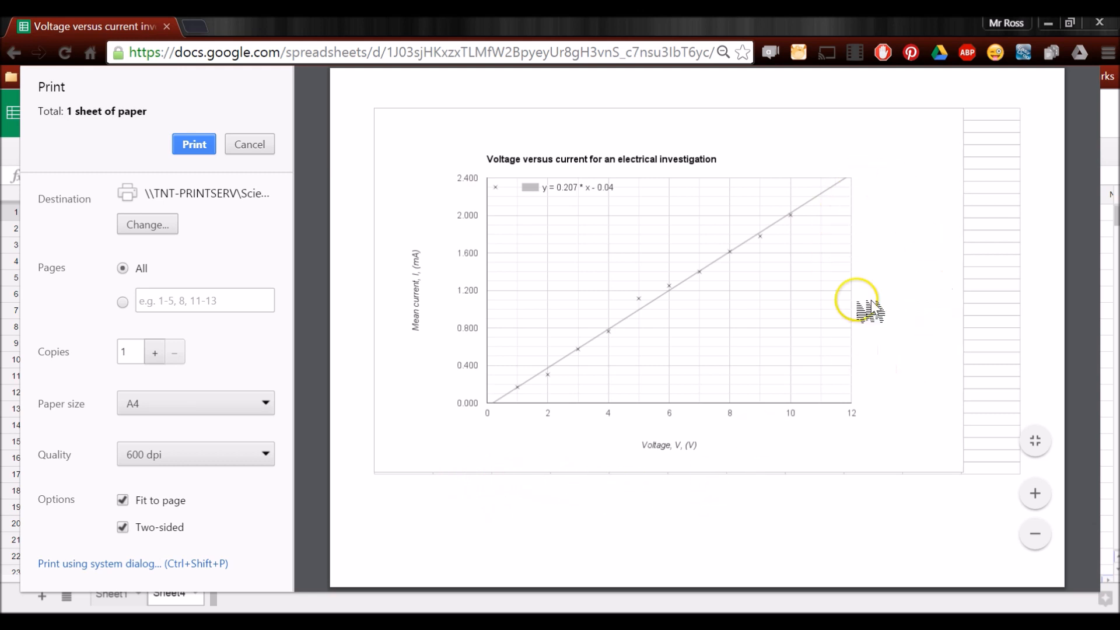
pyautogui.moveTo(653, 332)
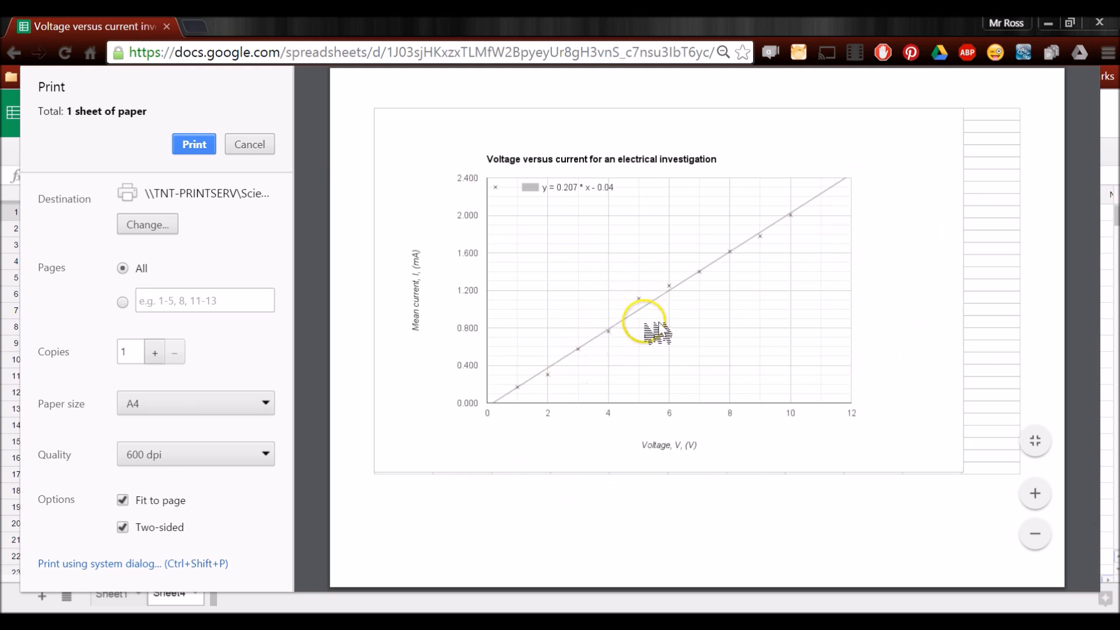
pyautogui.moveTo(182, 204)
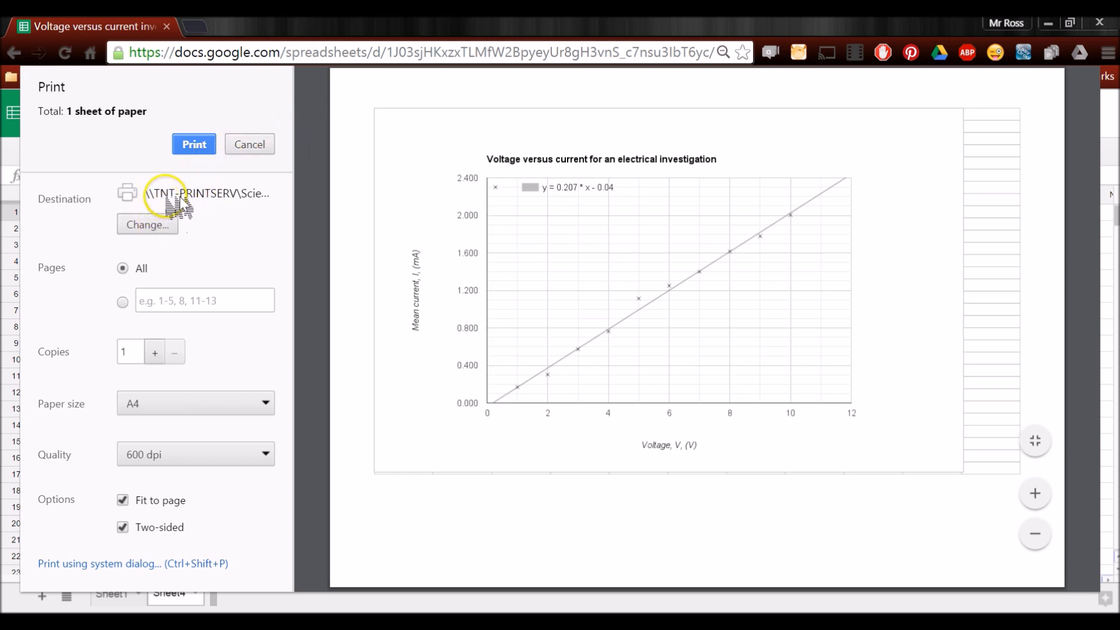